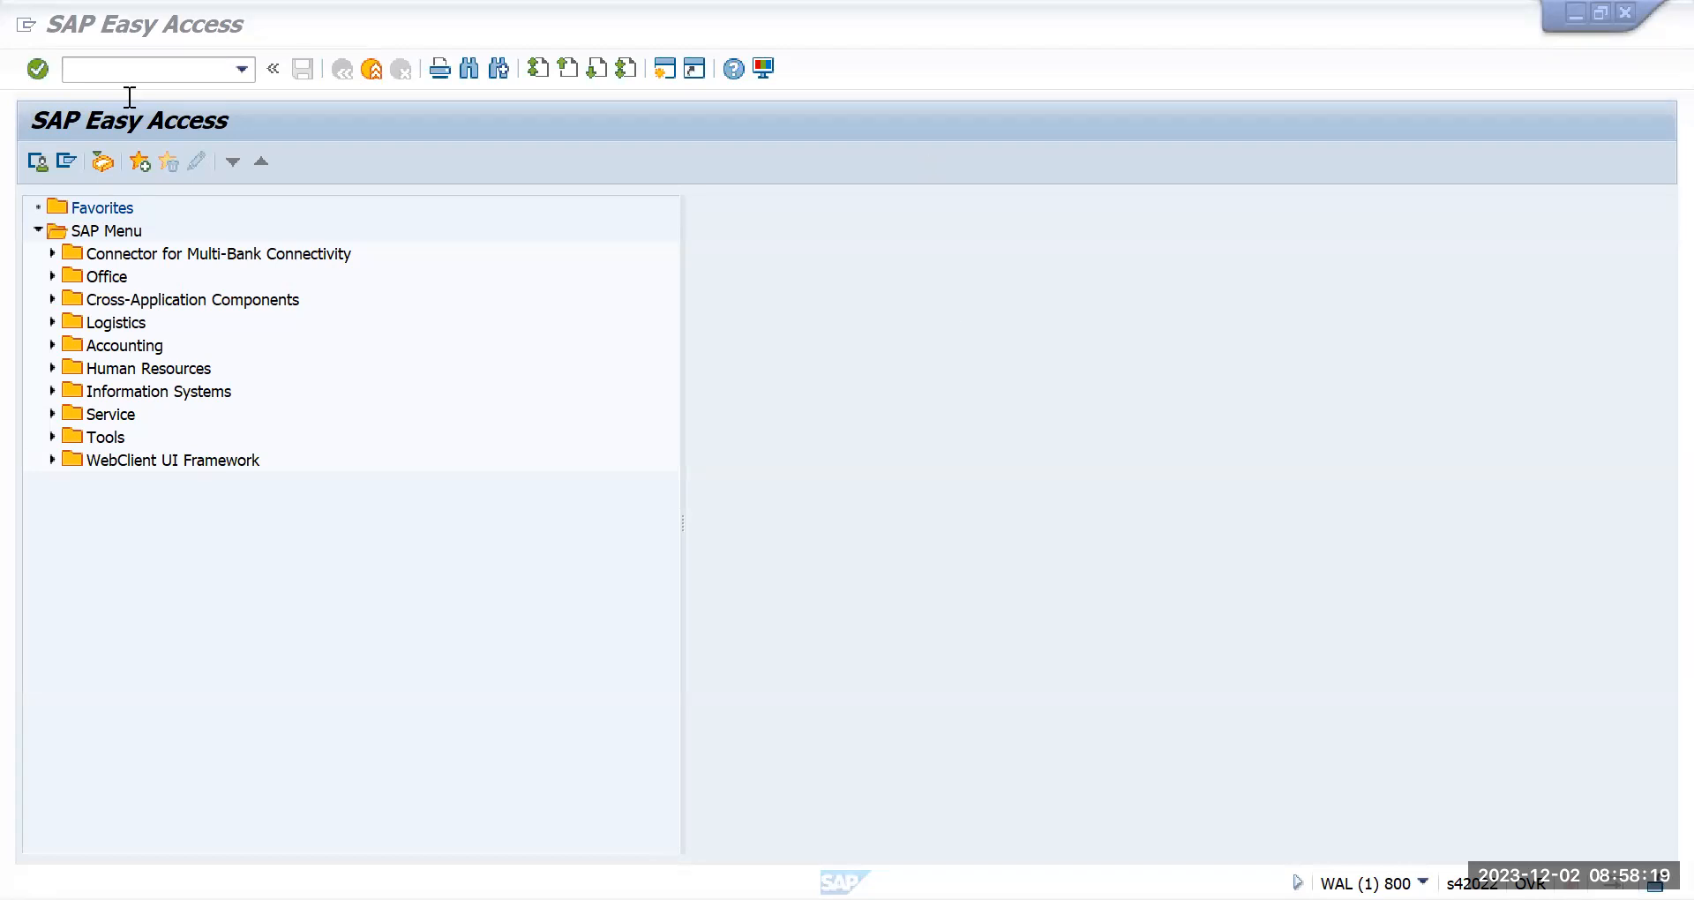
Start transaction FB60, Enter Vendor Invoice, for company code TMUS
text(/n)
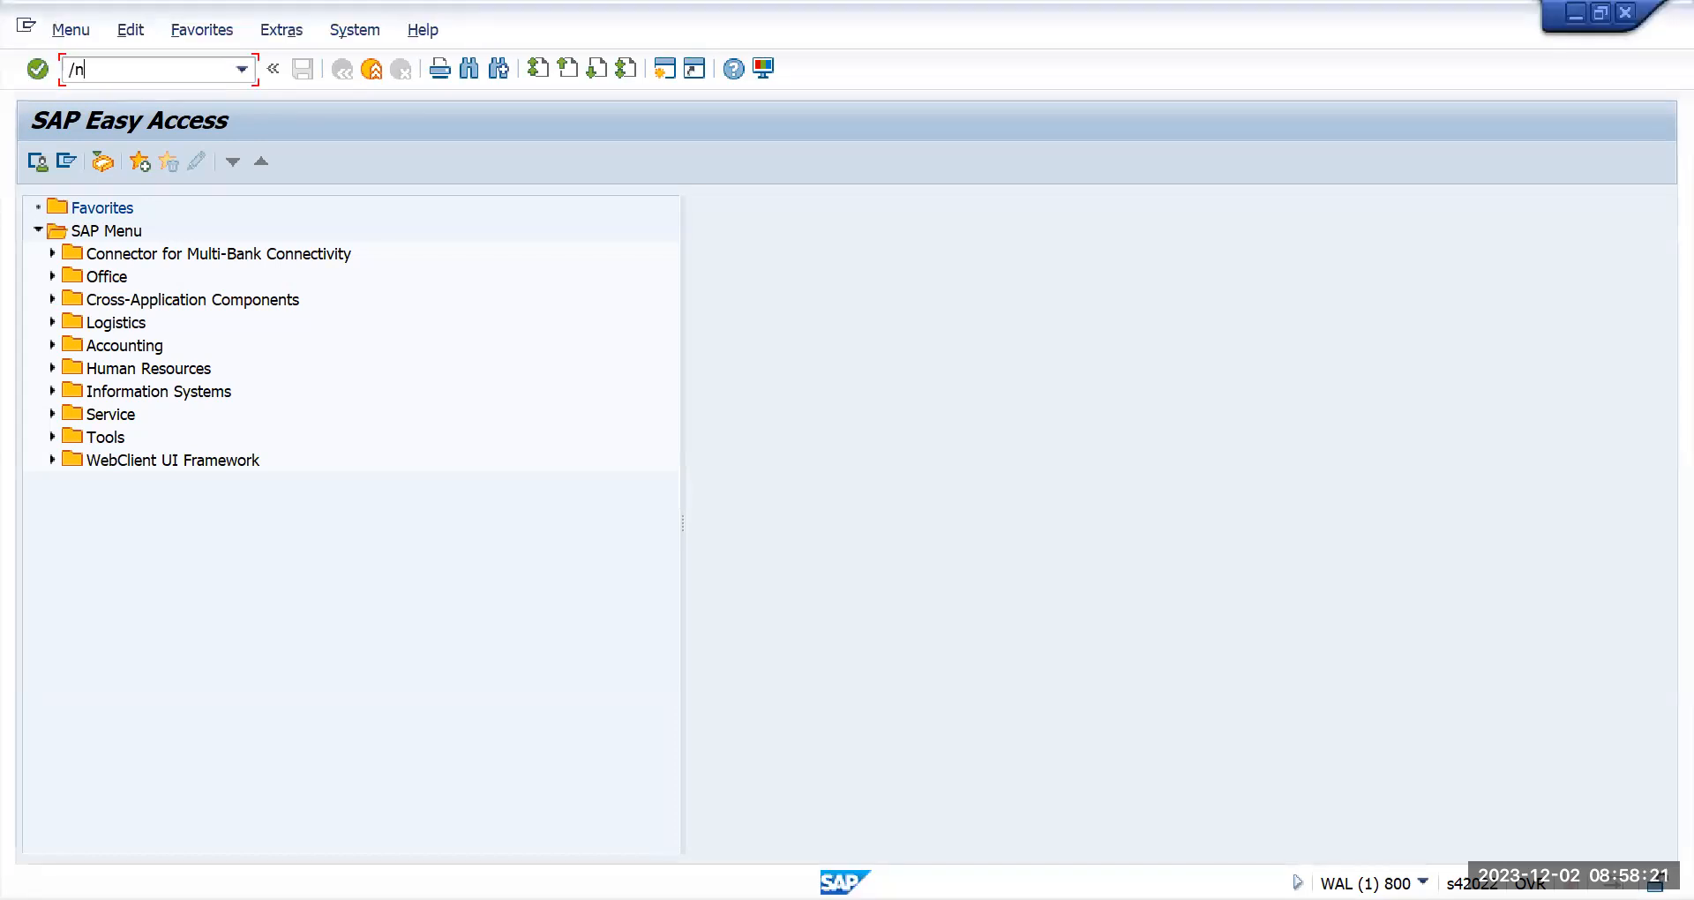
text(fb)
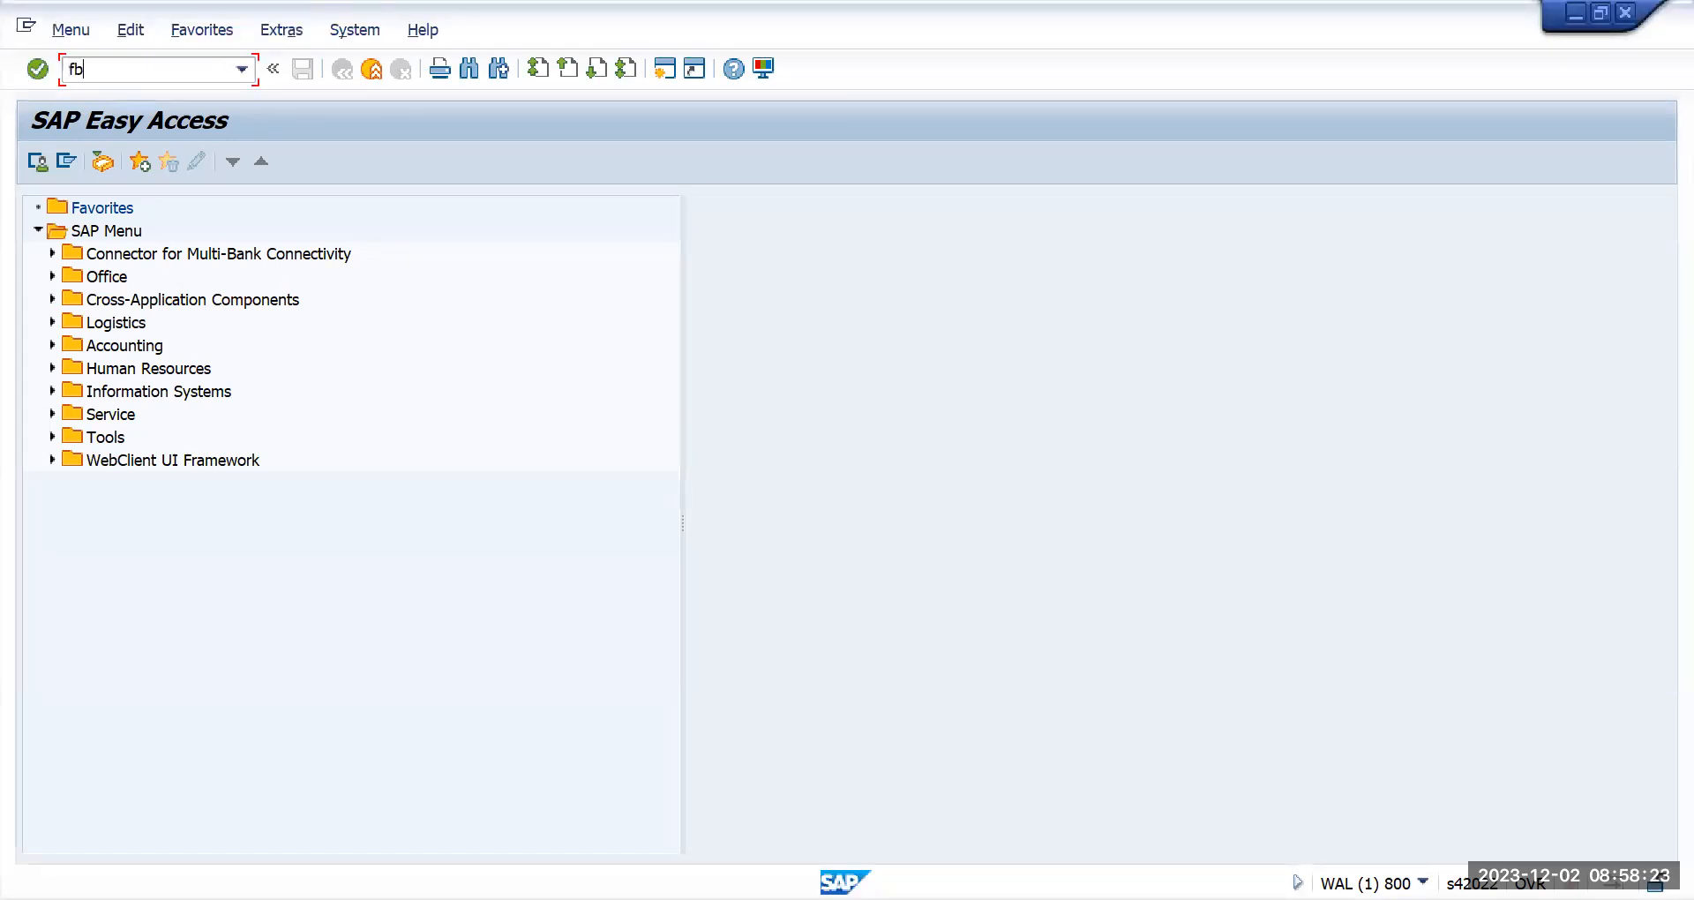
key(Enter)
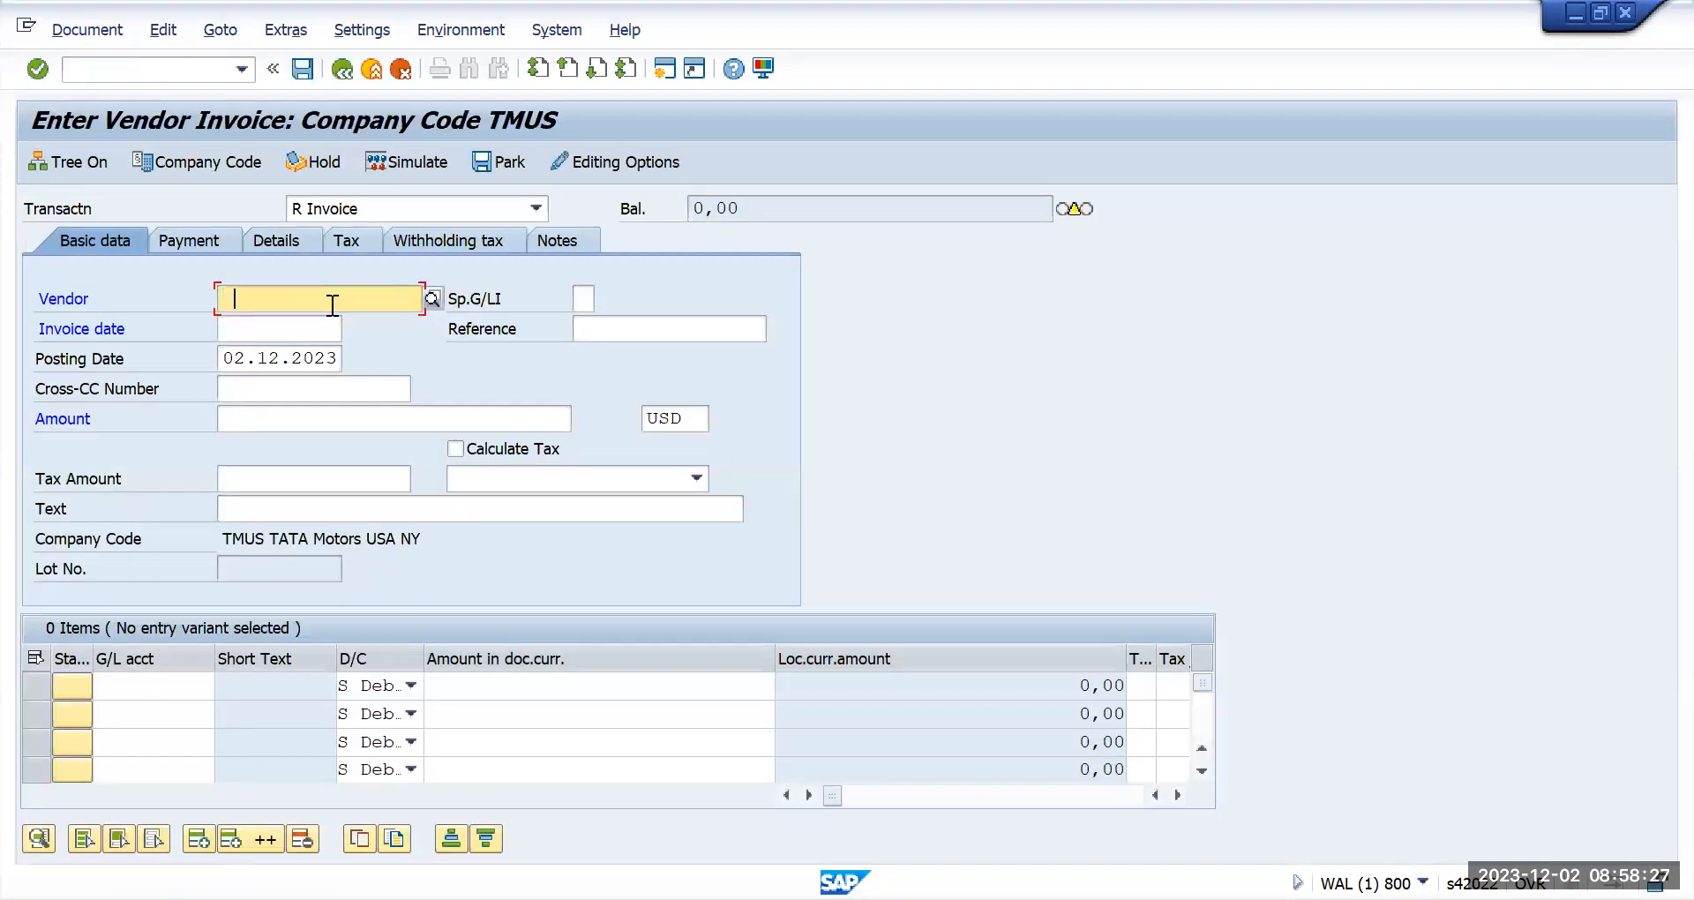
text(9388000200)
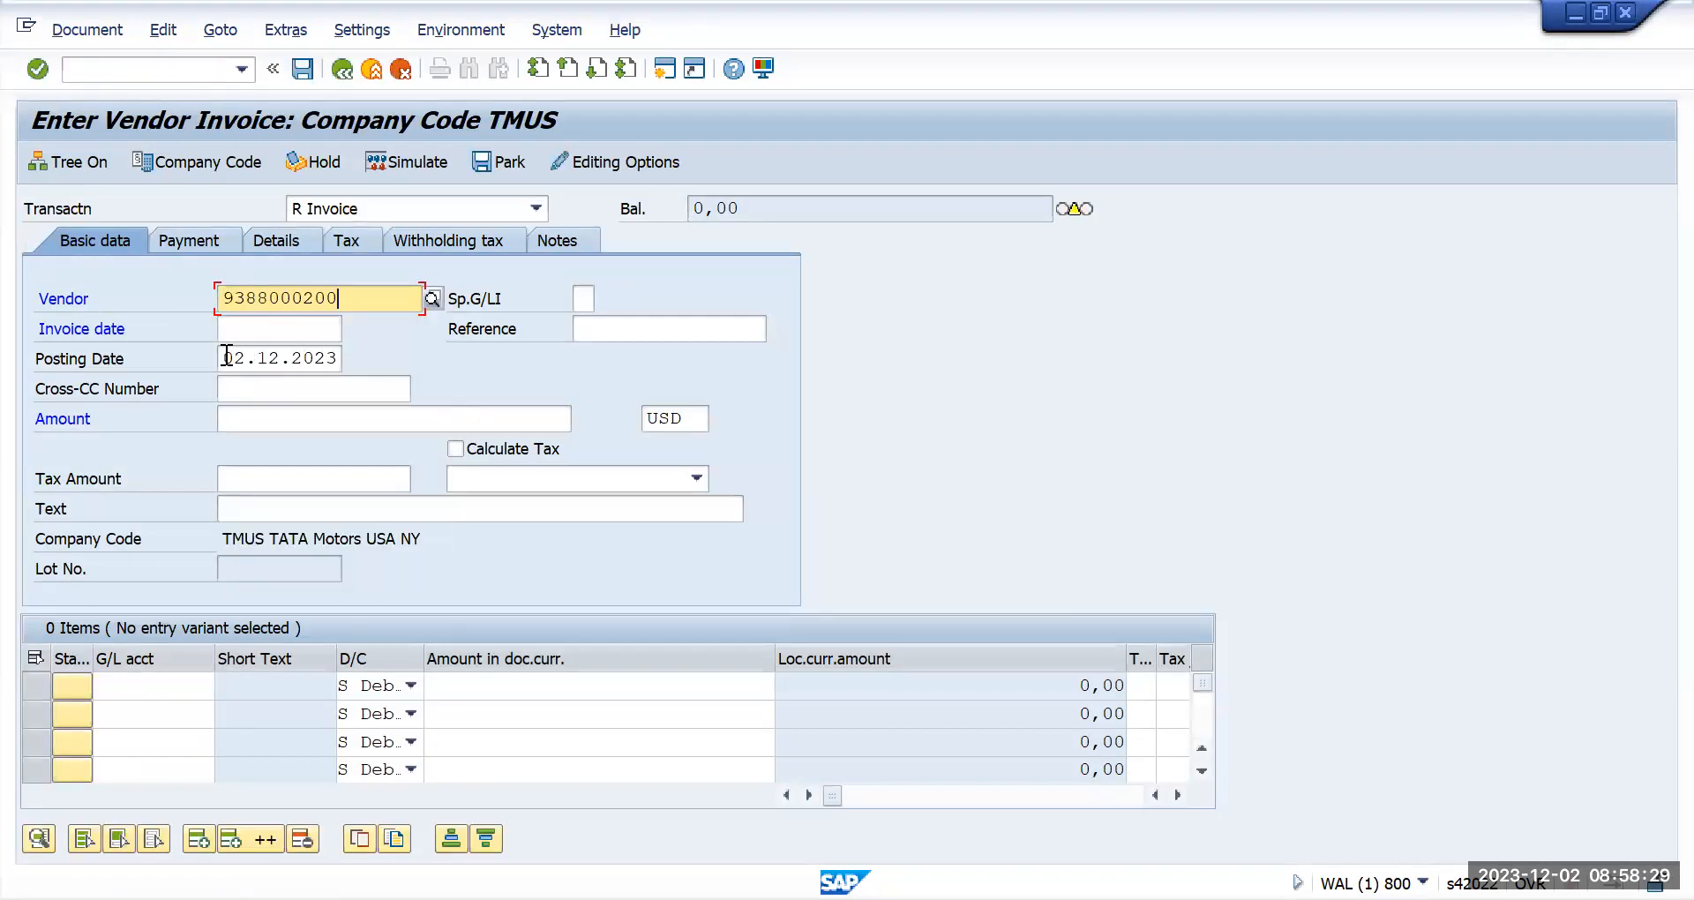
click(279, 328)
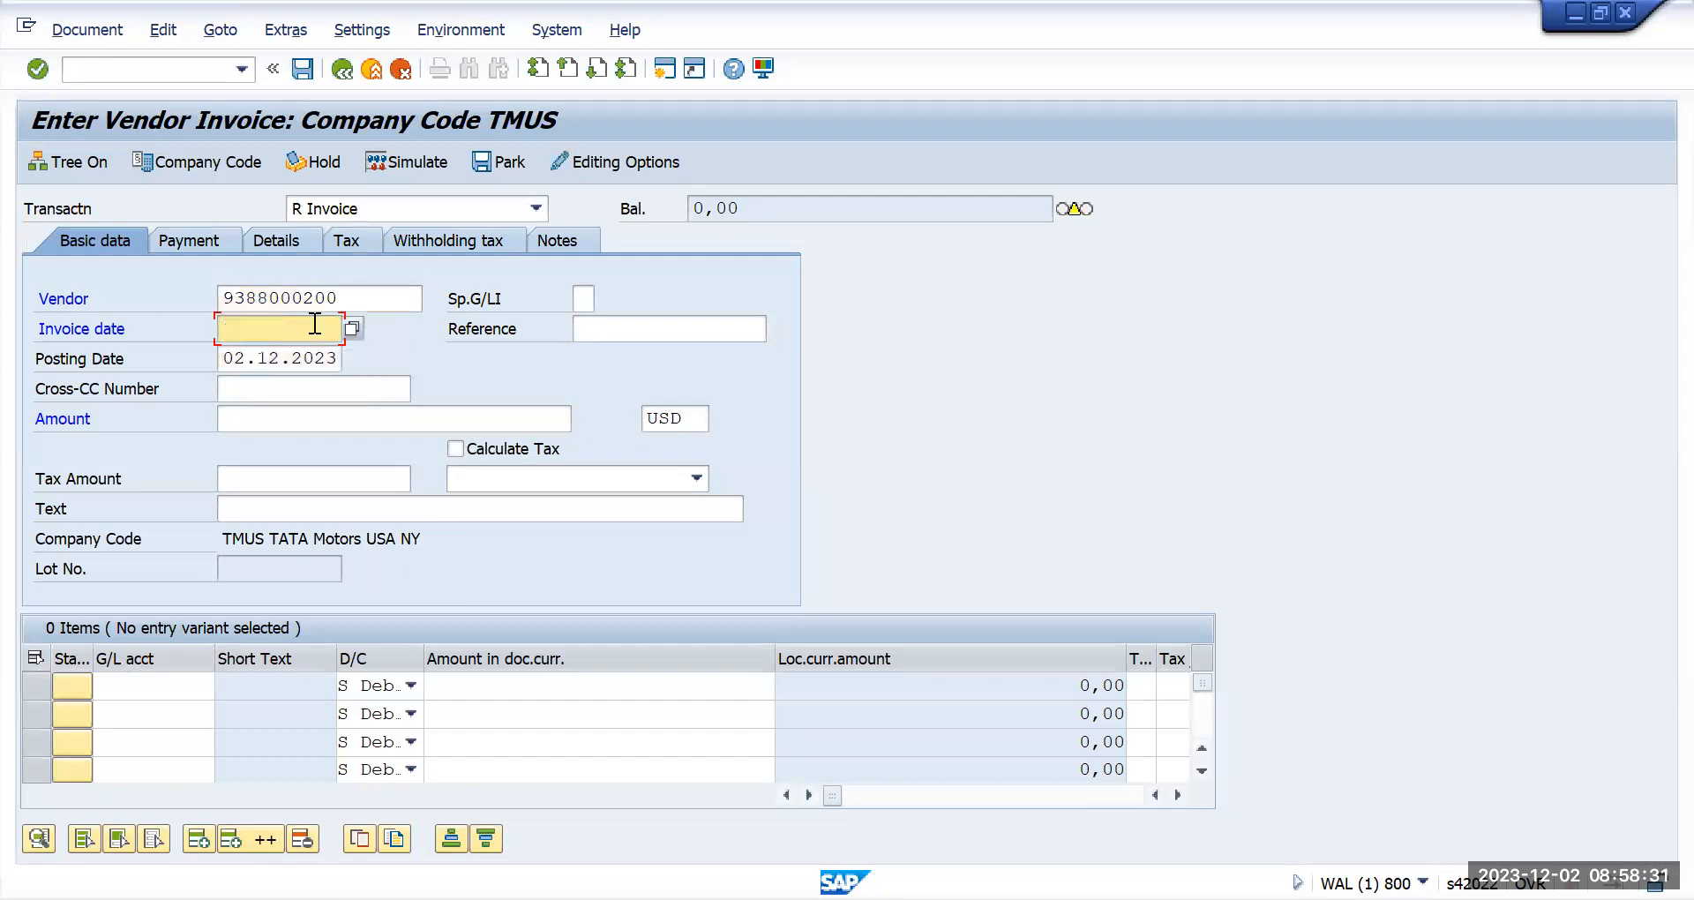
text(02.12.2023)
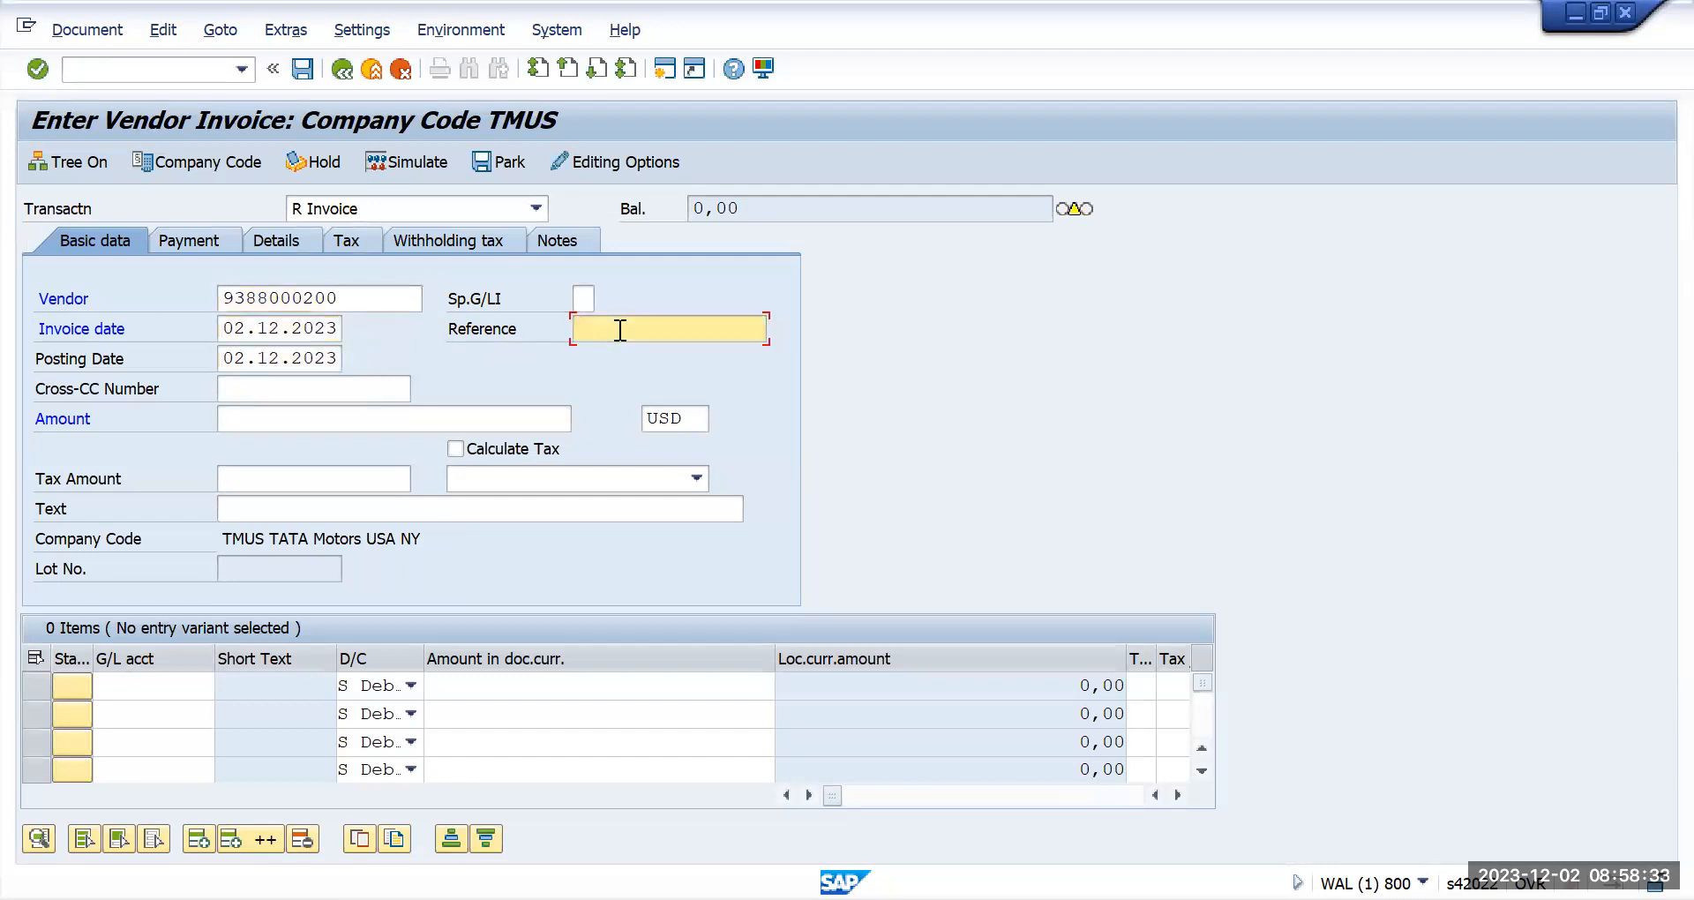
text(partial payment)
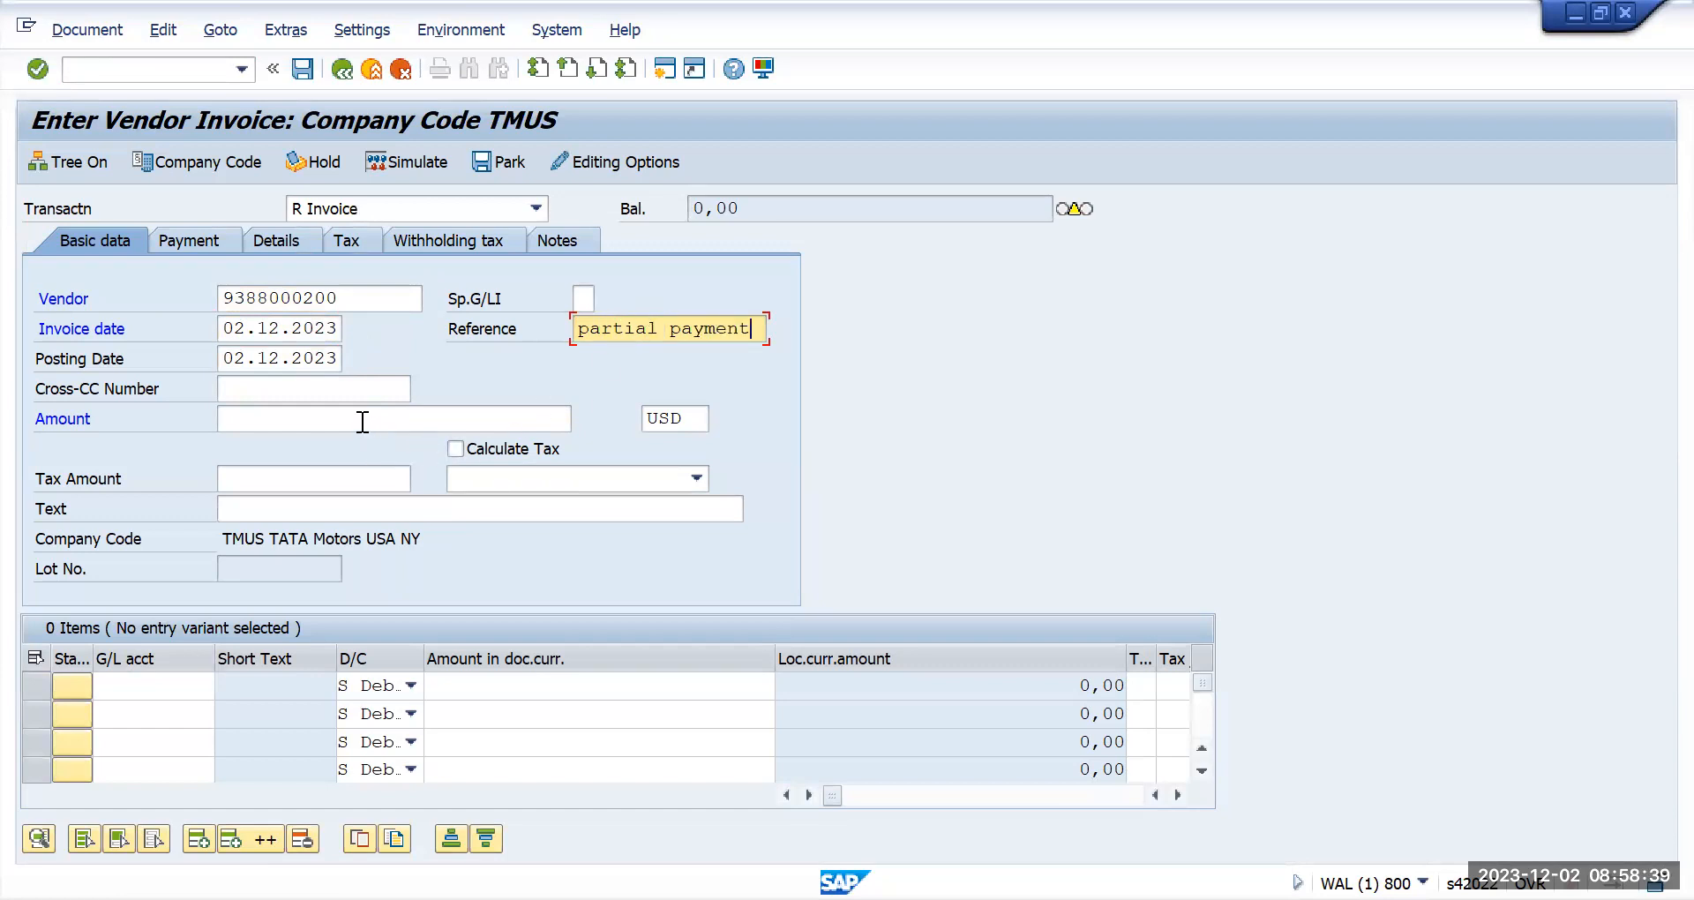
text(3)
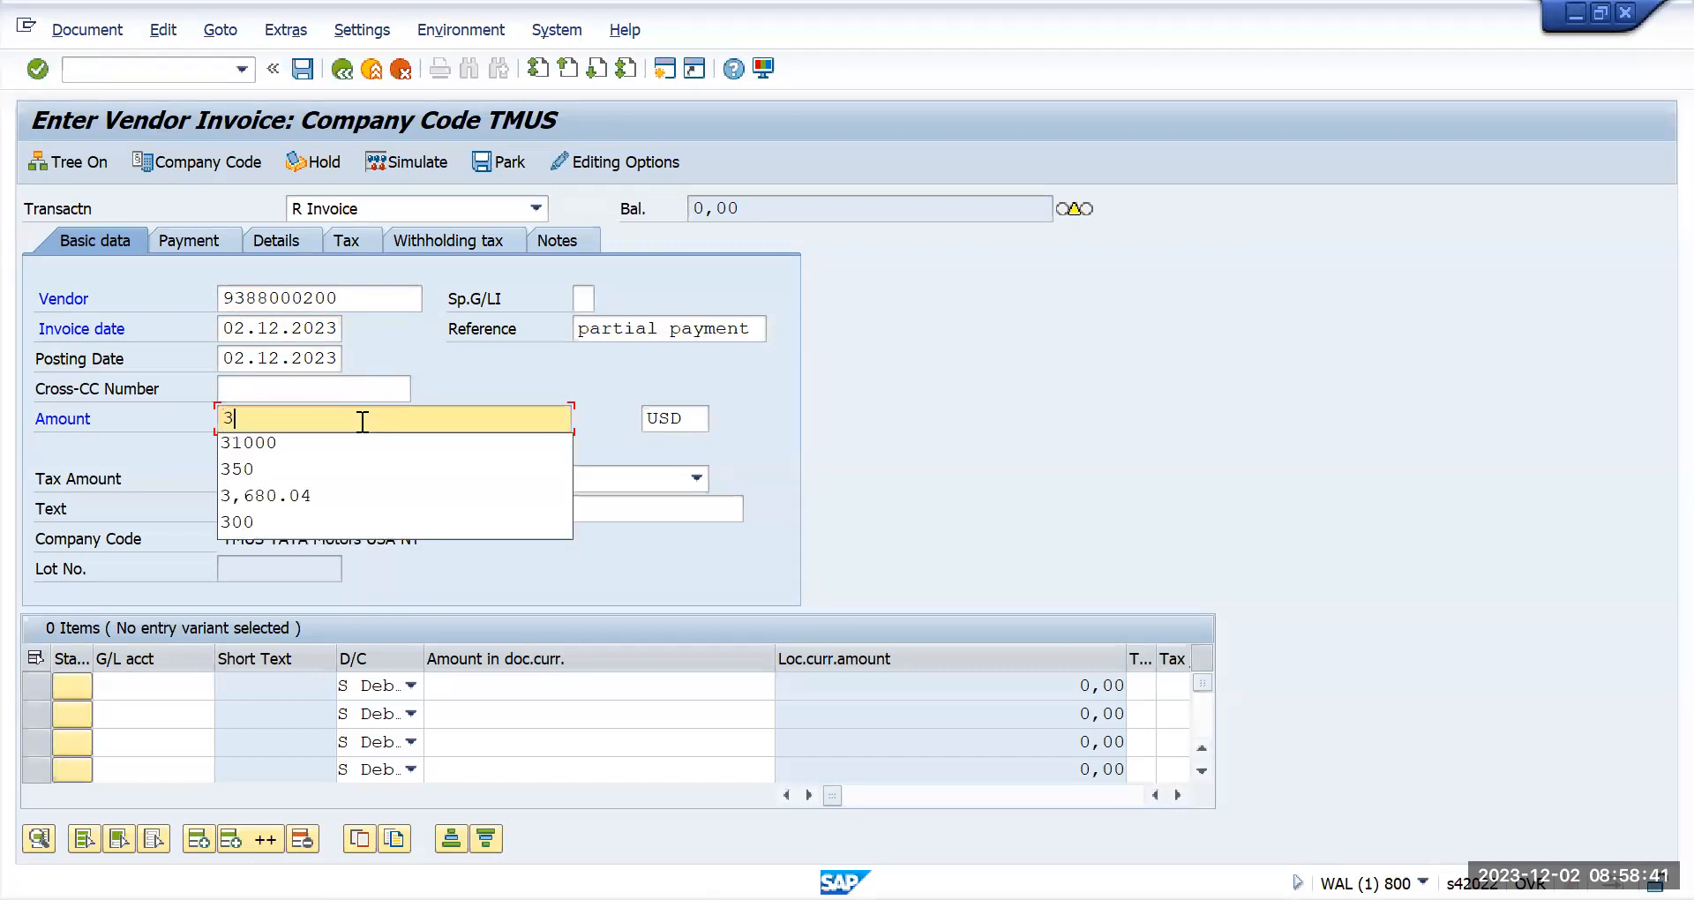
text(7000)
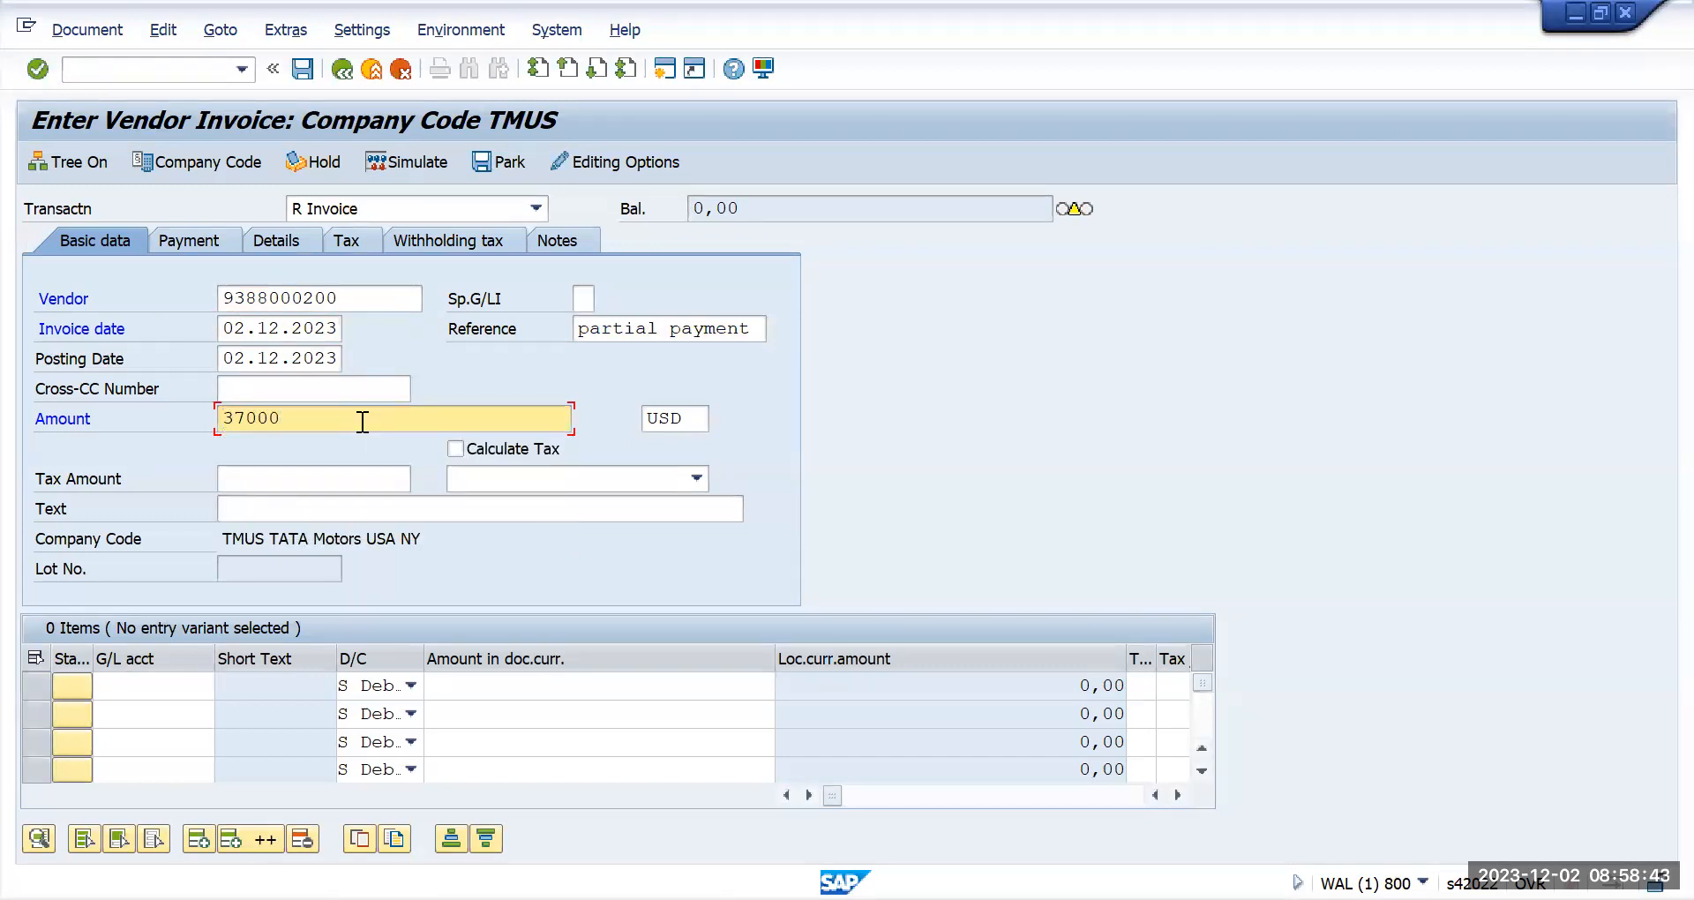
click(151, 684)
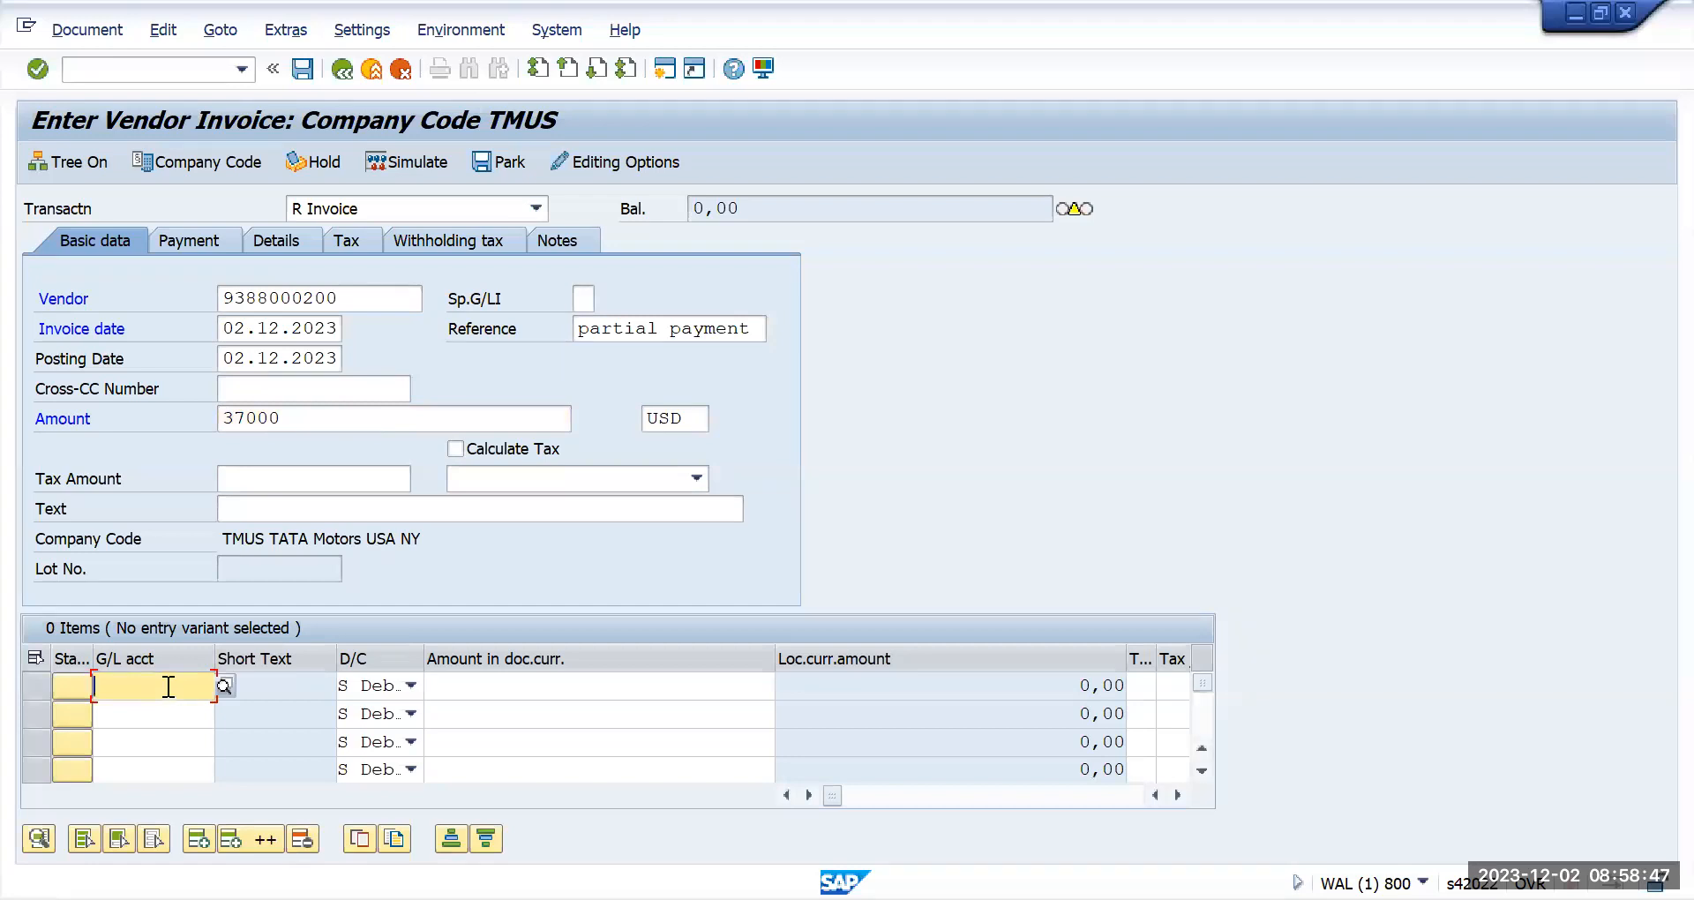
text(4000000001)
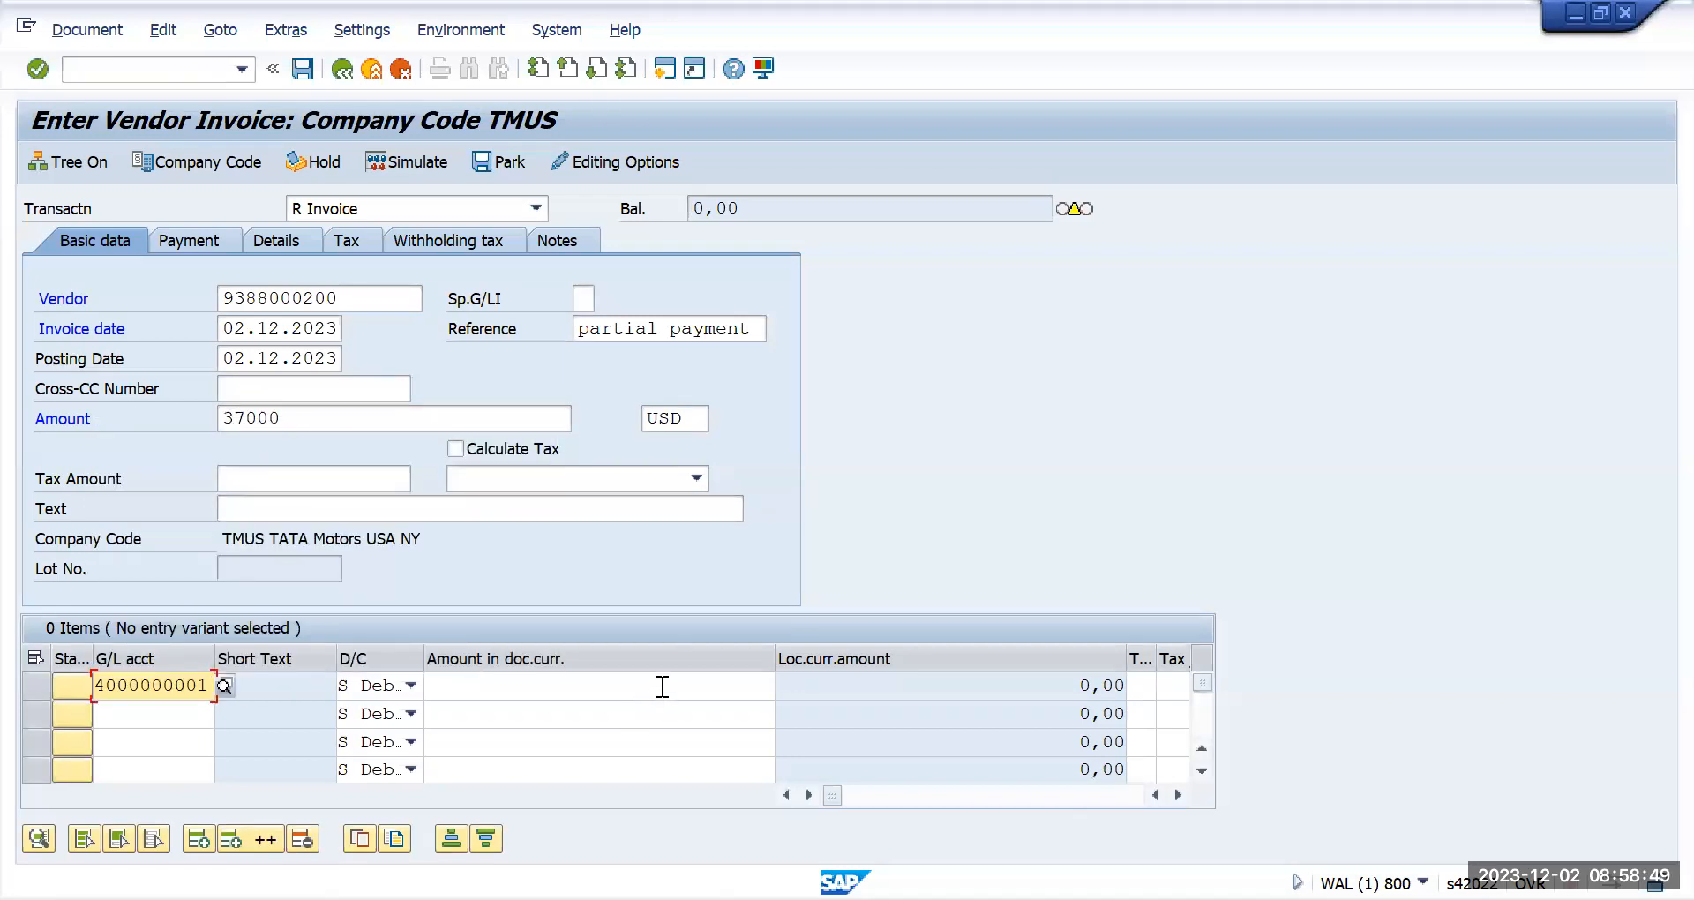
click(598, 685)
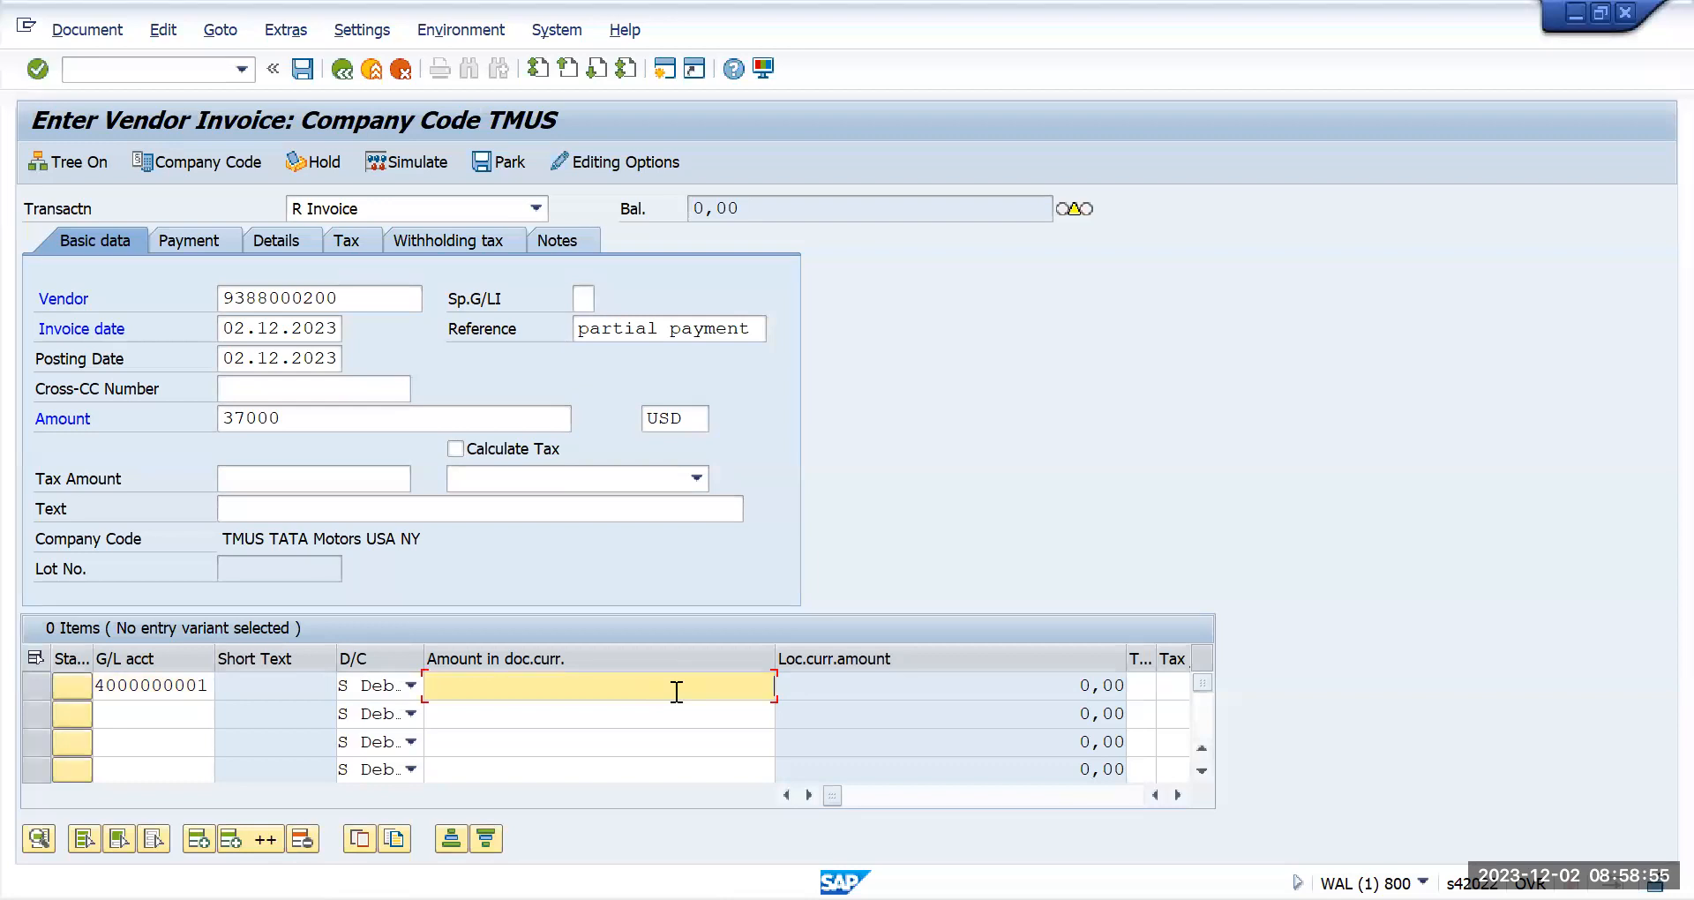
text(37000)
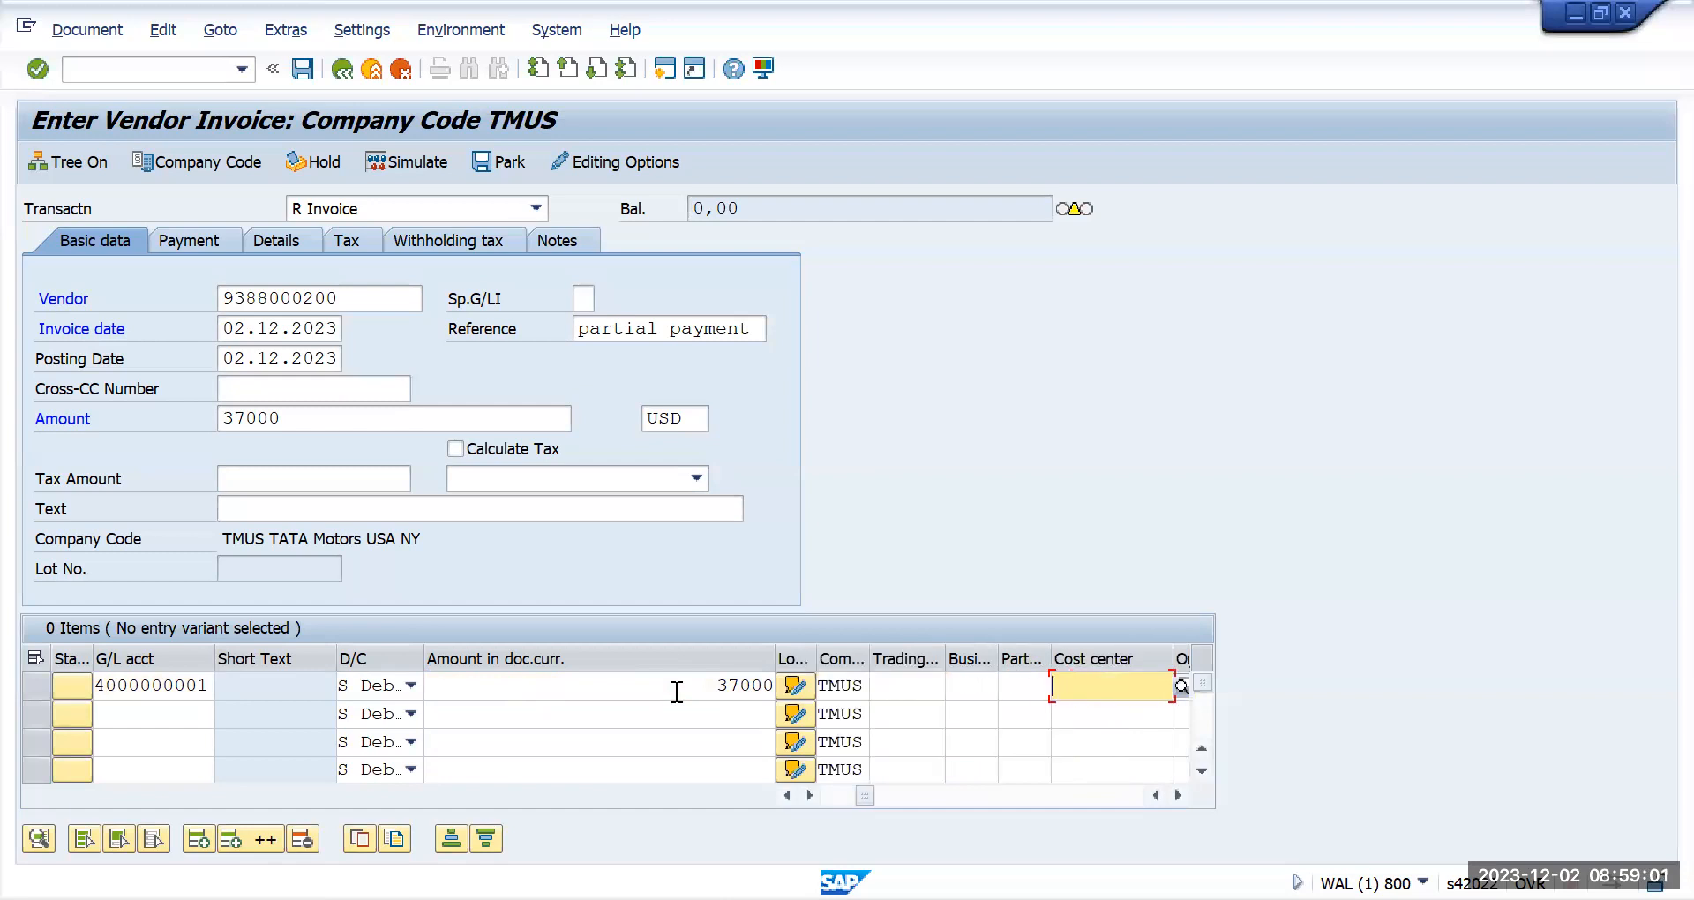
text(usr)
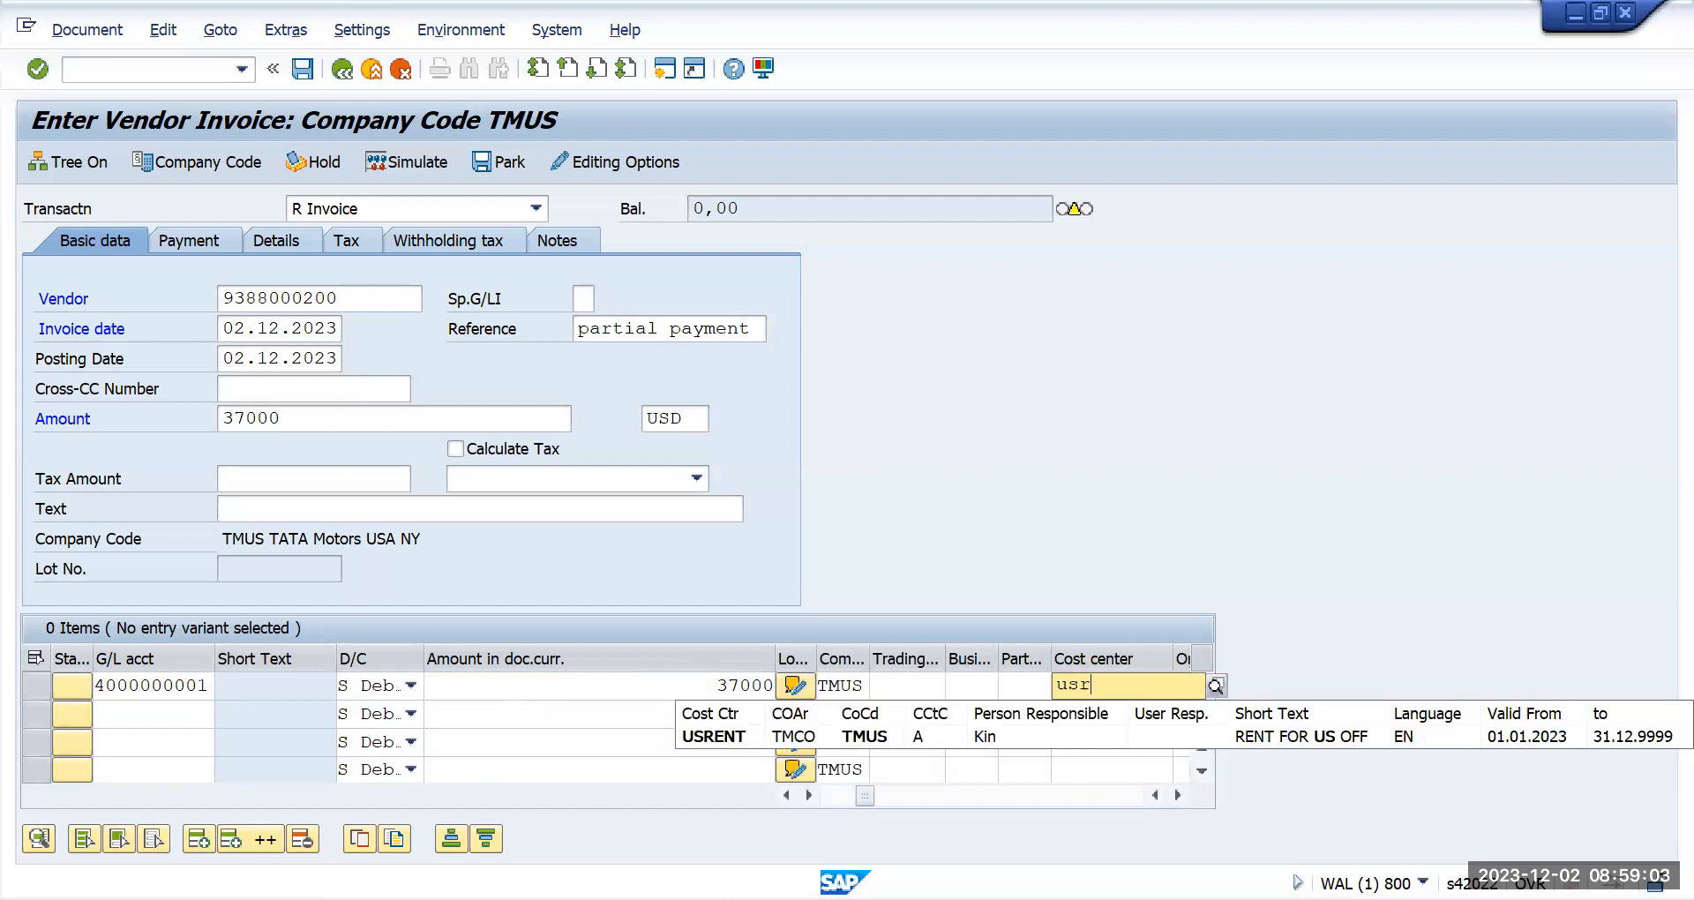
text(e)
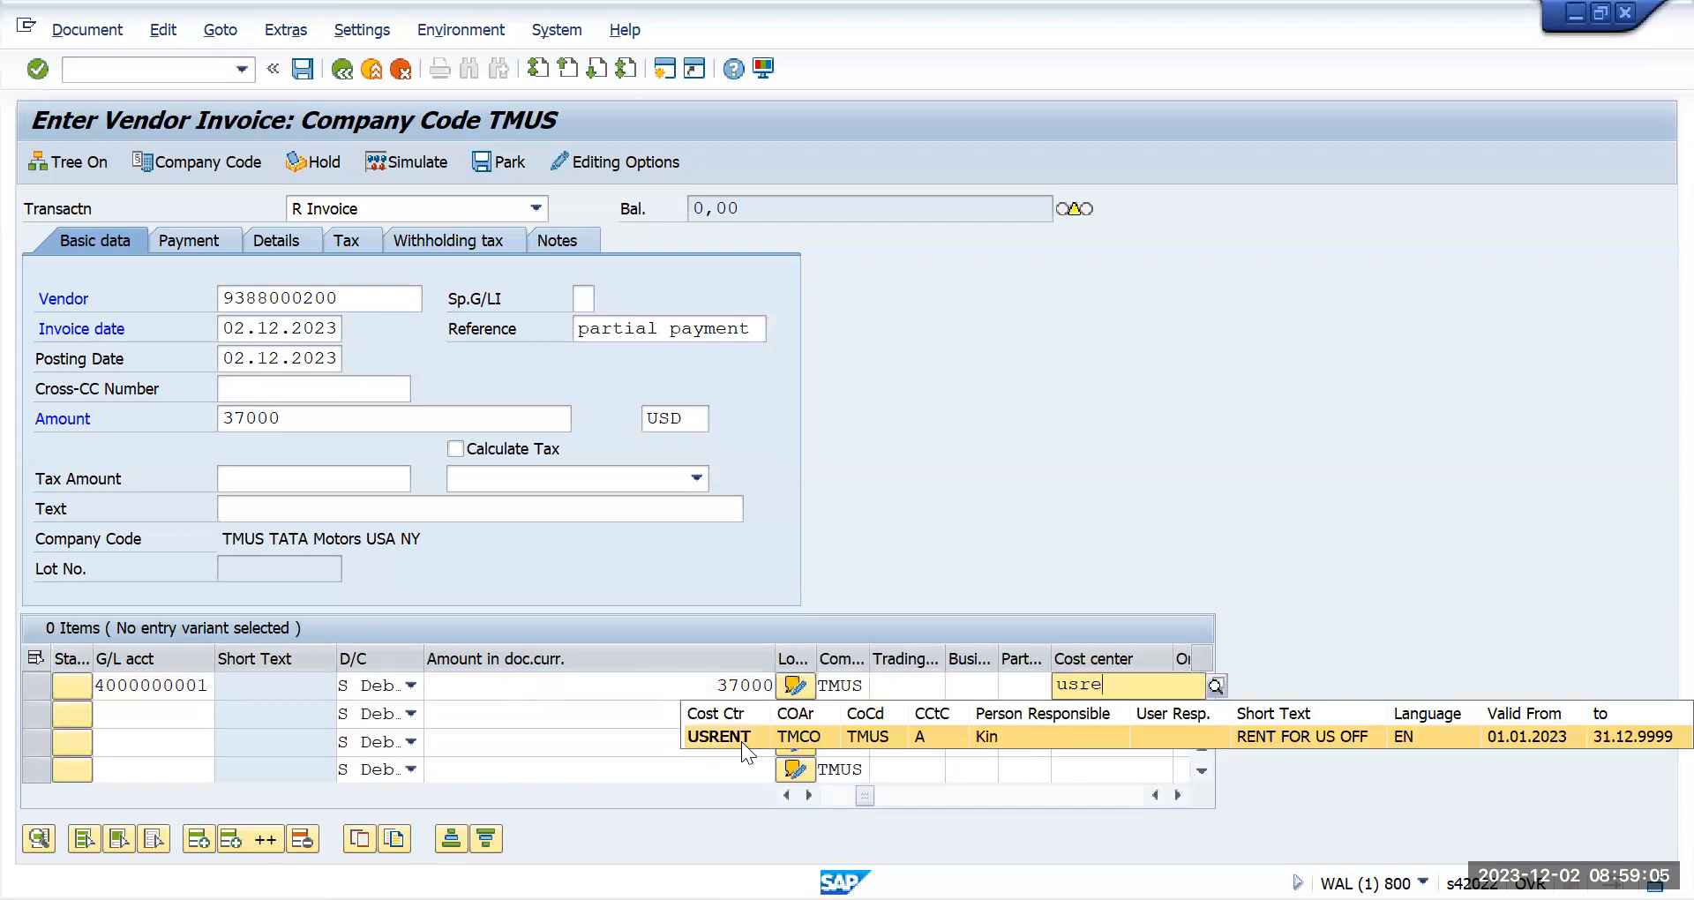
click(718, 736)
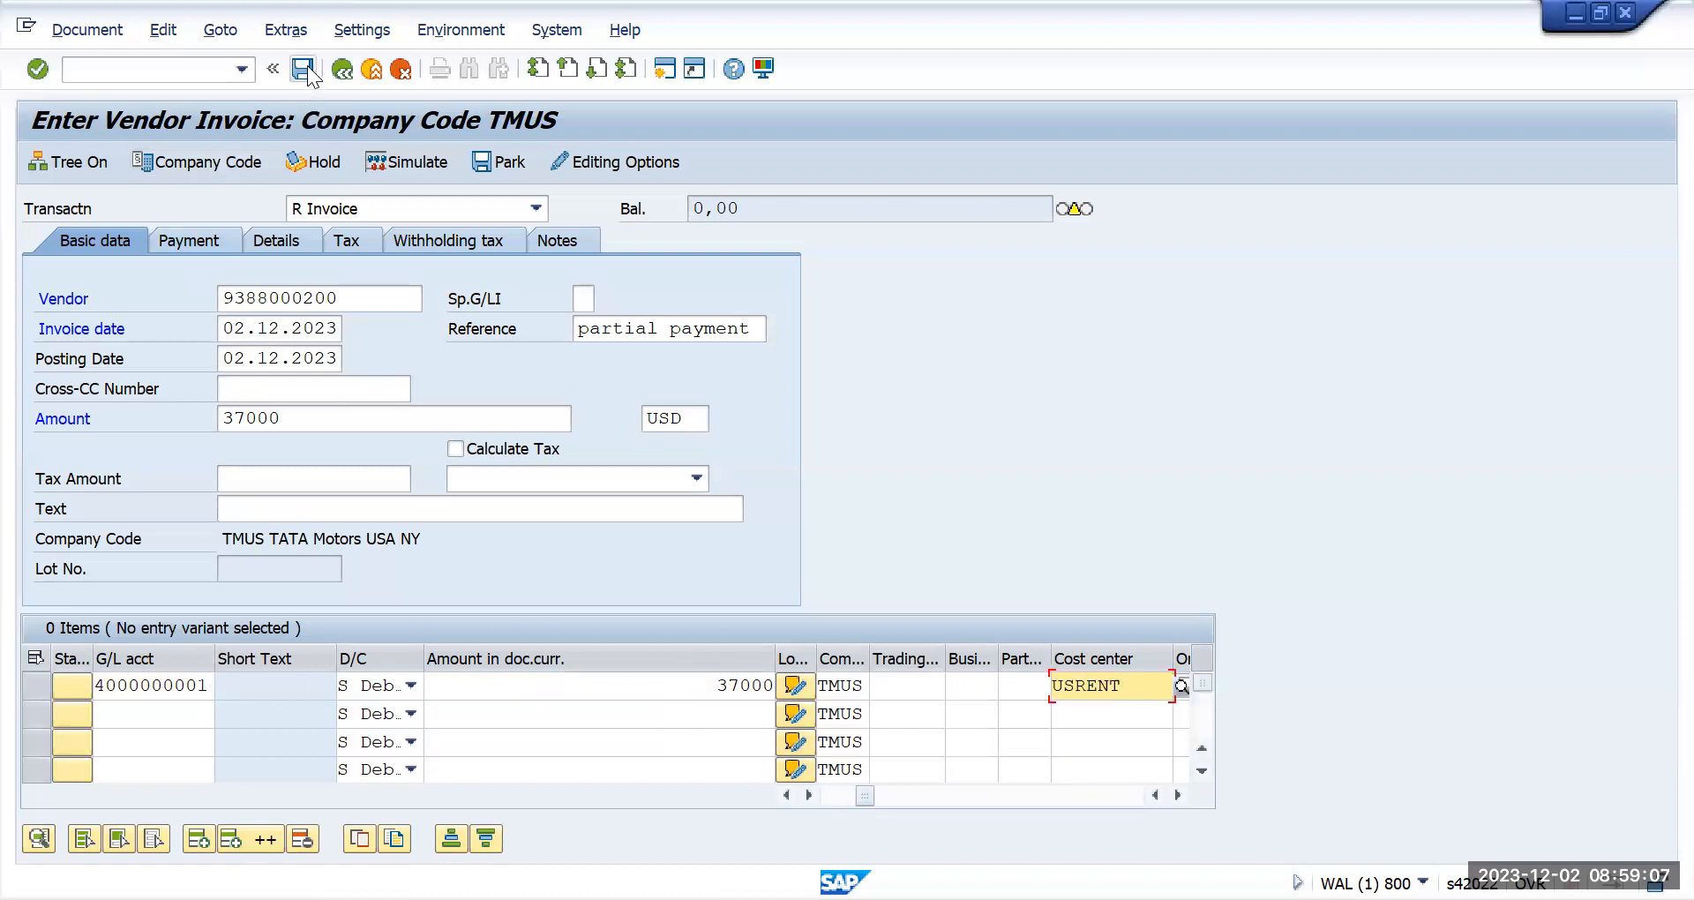
click(302, 69)
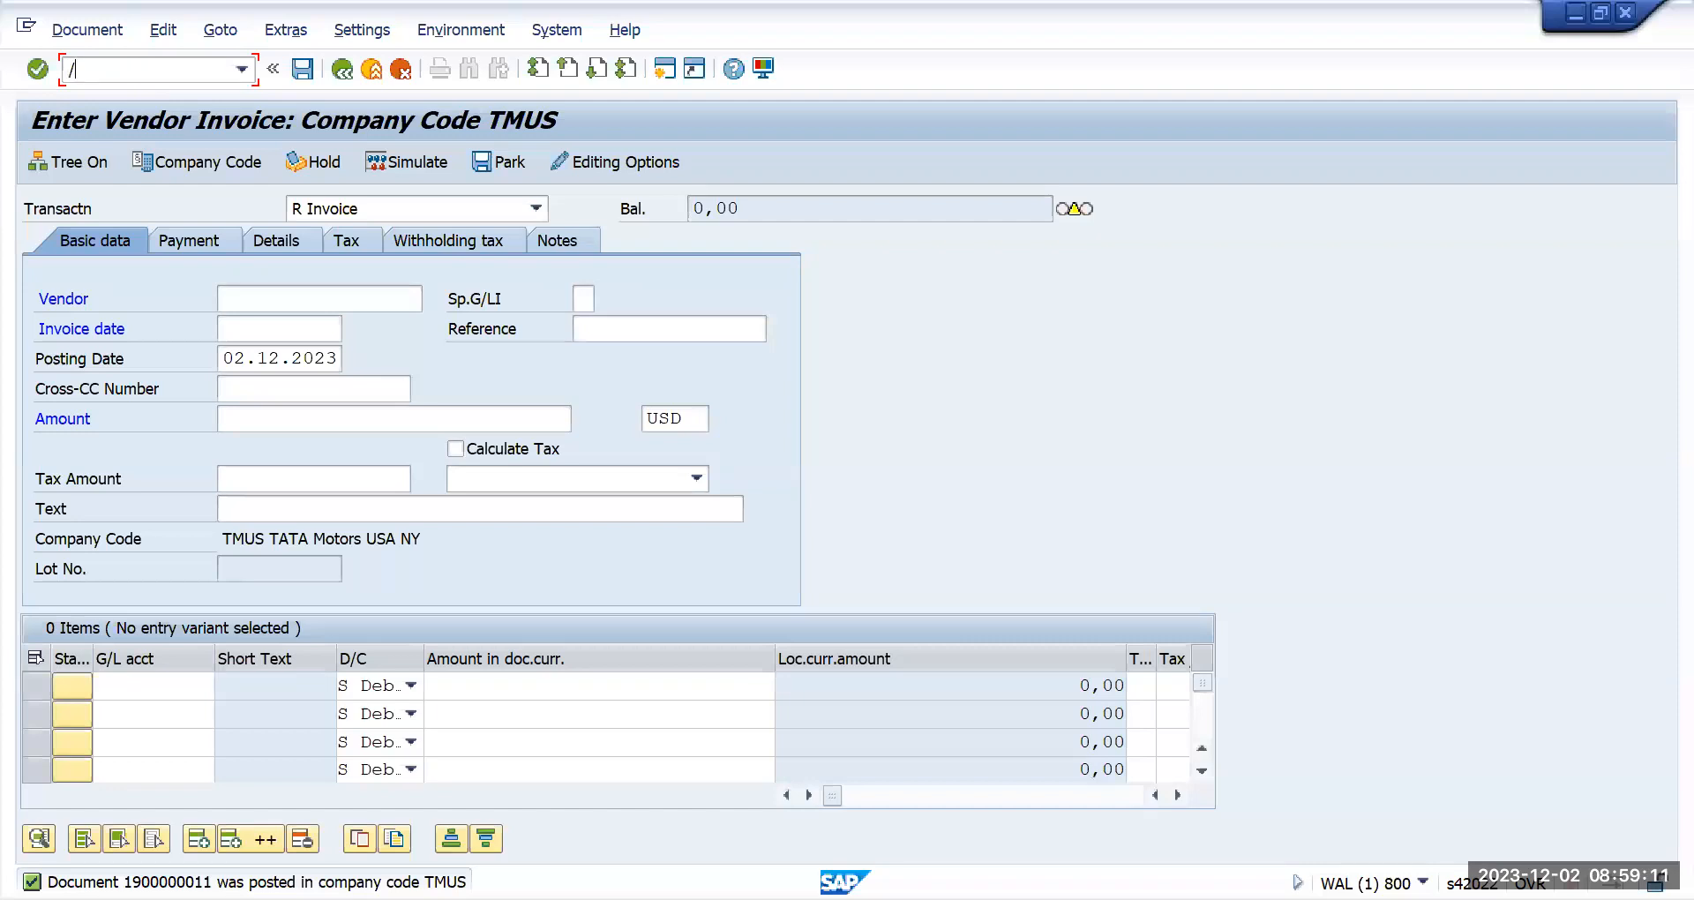
Run the FBL1N vendor line item report
text(nfbl1)
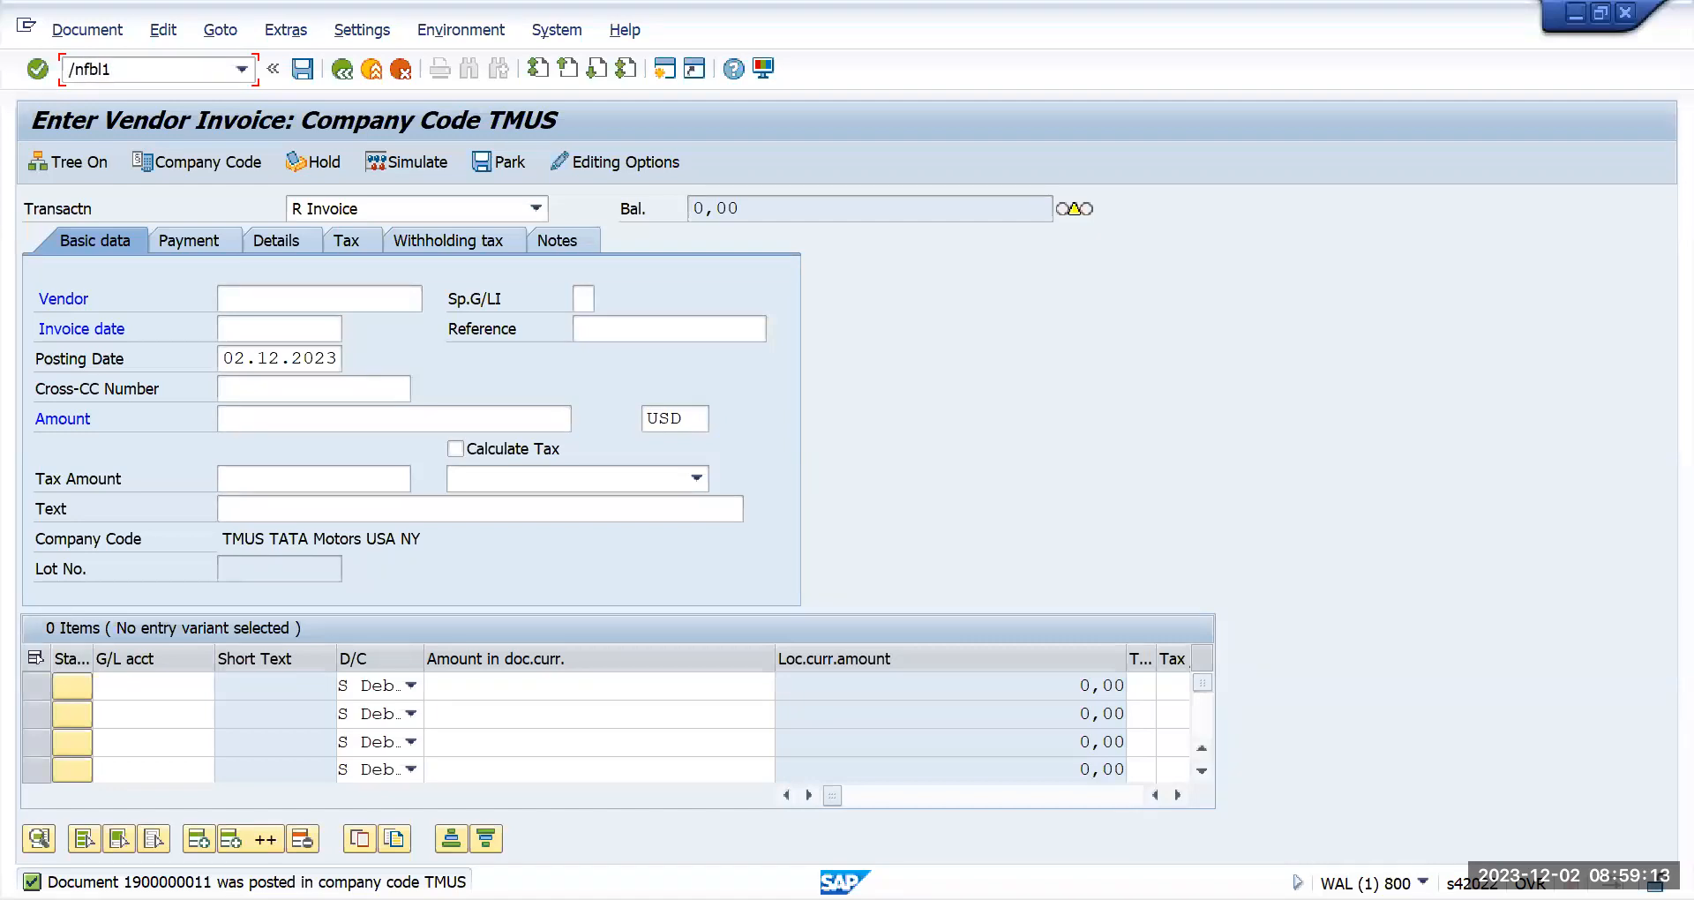
click(145, 68)
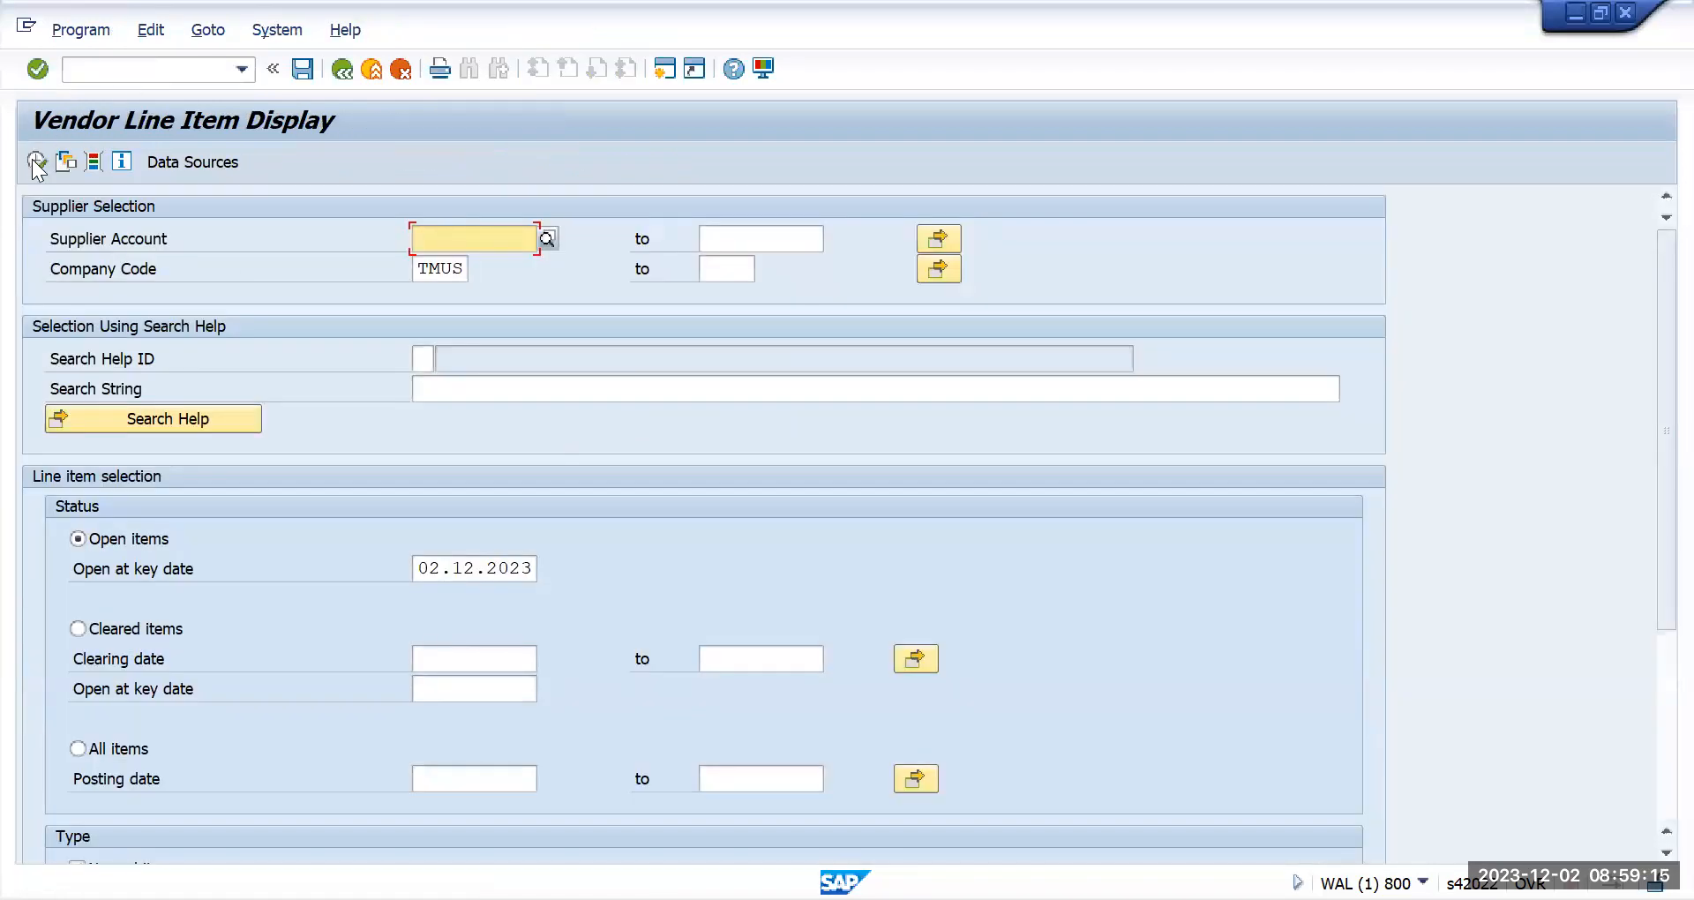
click(36, 163)
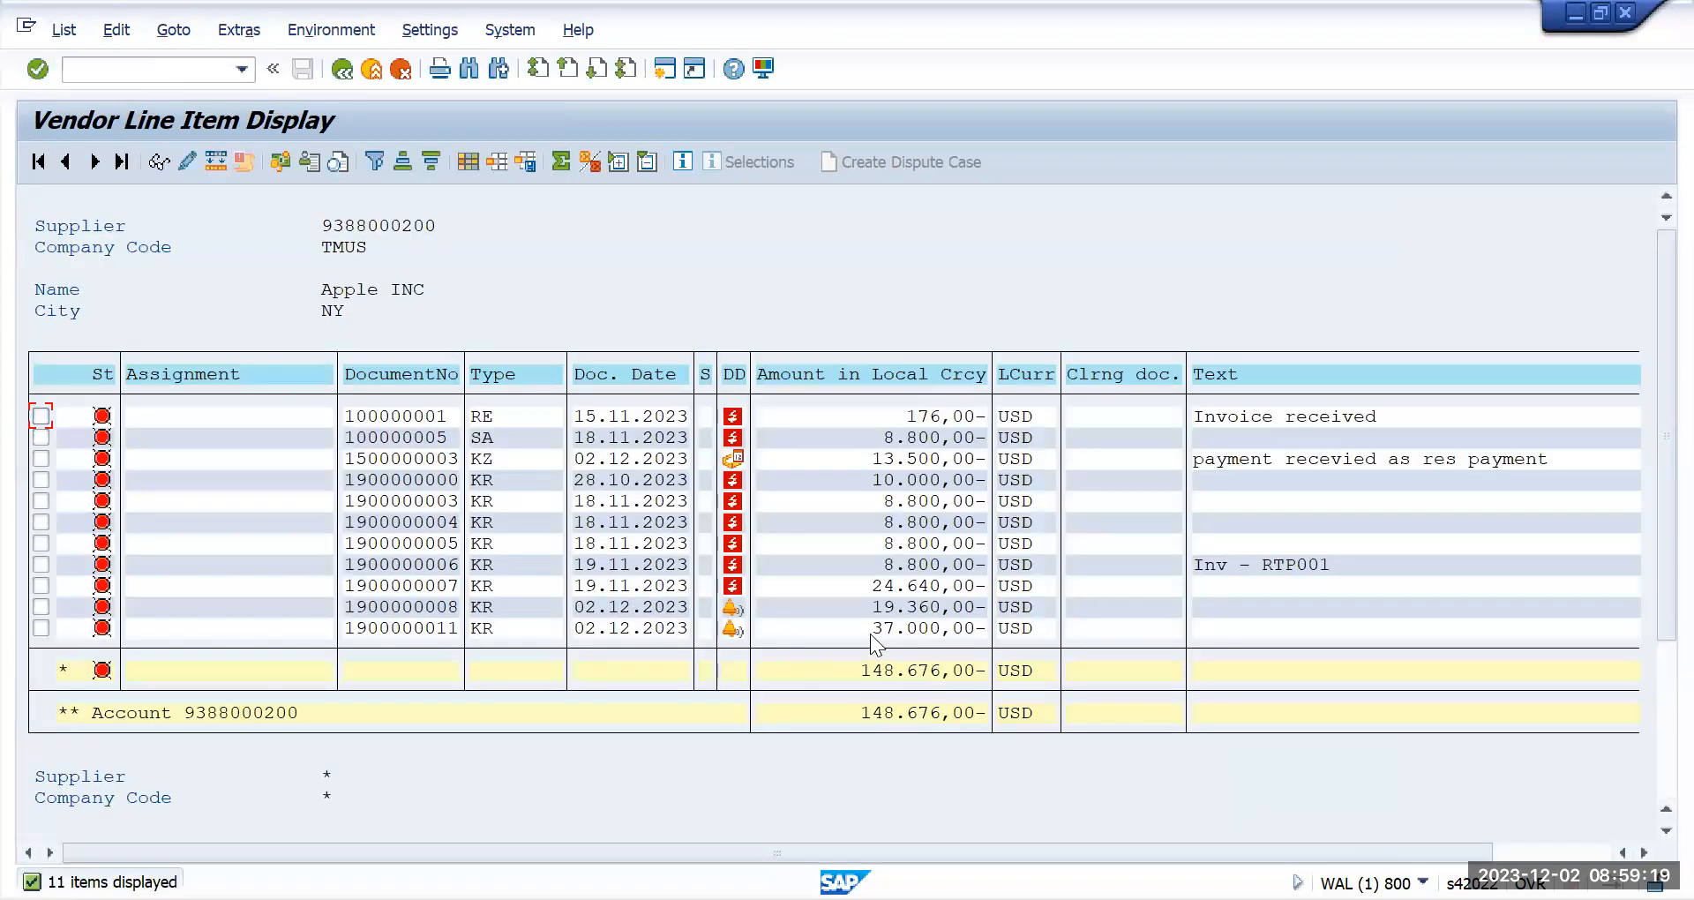
click(913, 629)
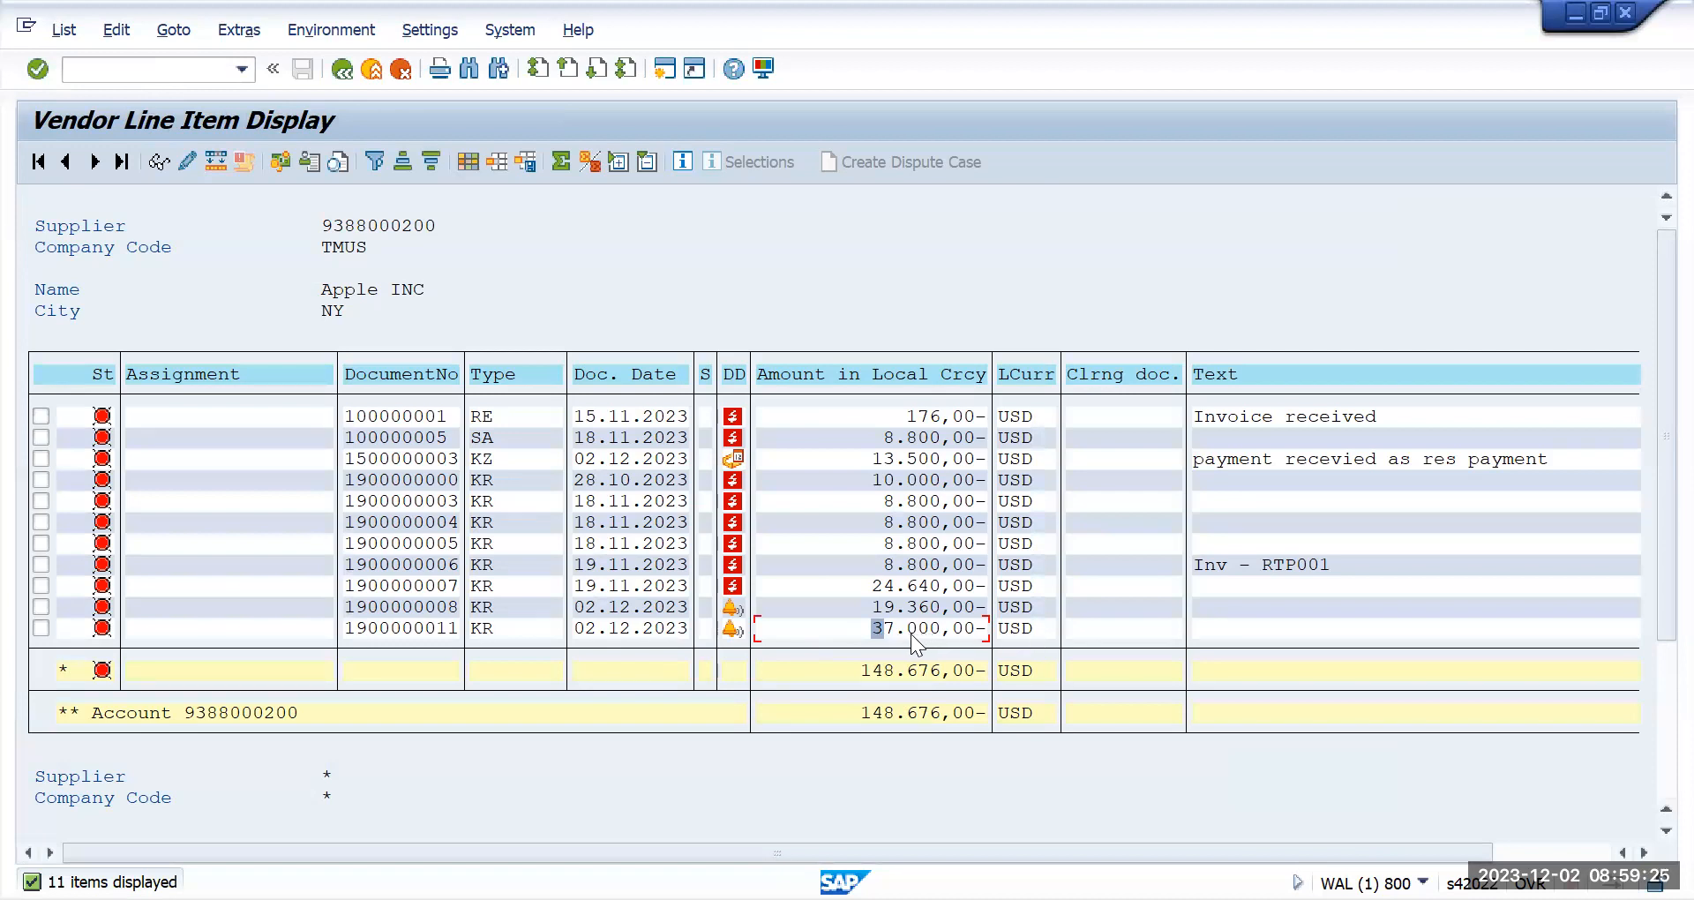
mouse_move(945, 646)
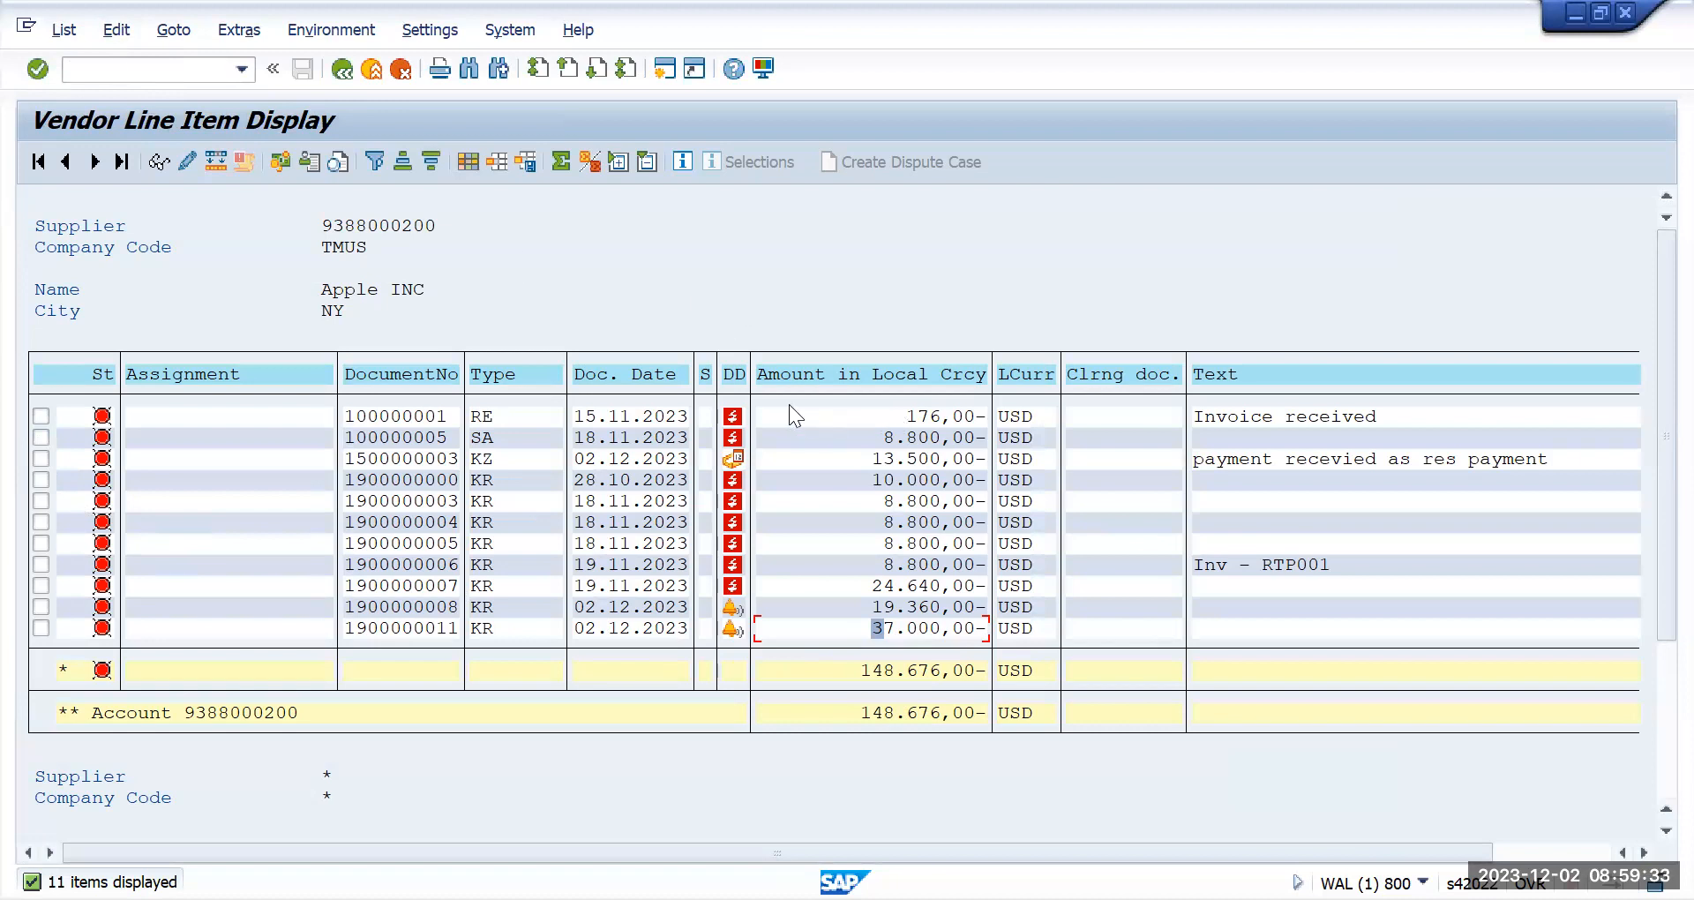
mouse_move(108, 107)
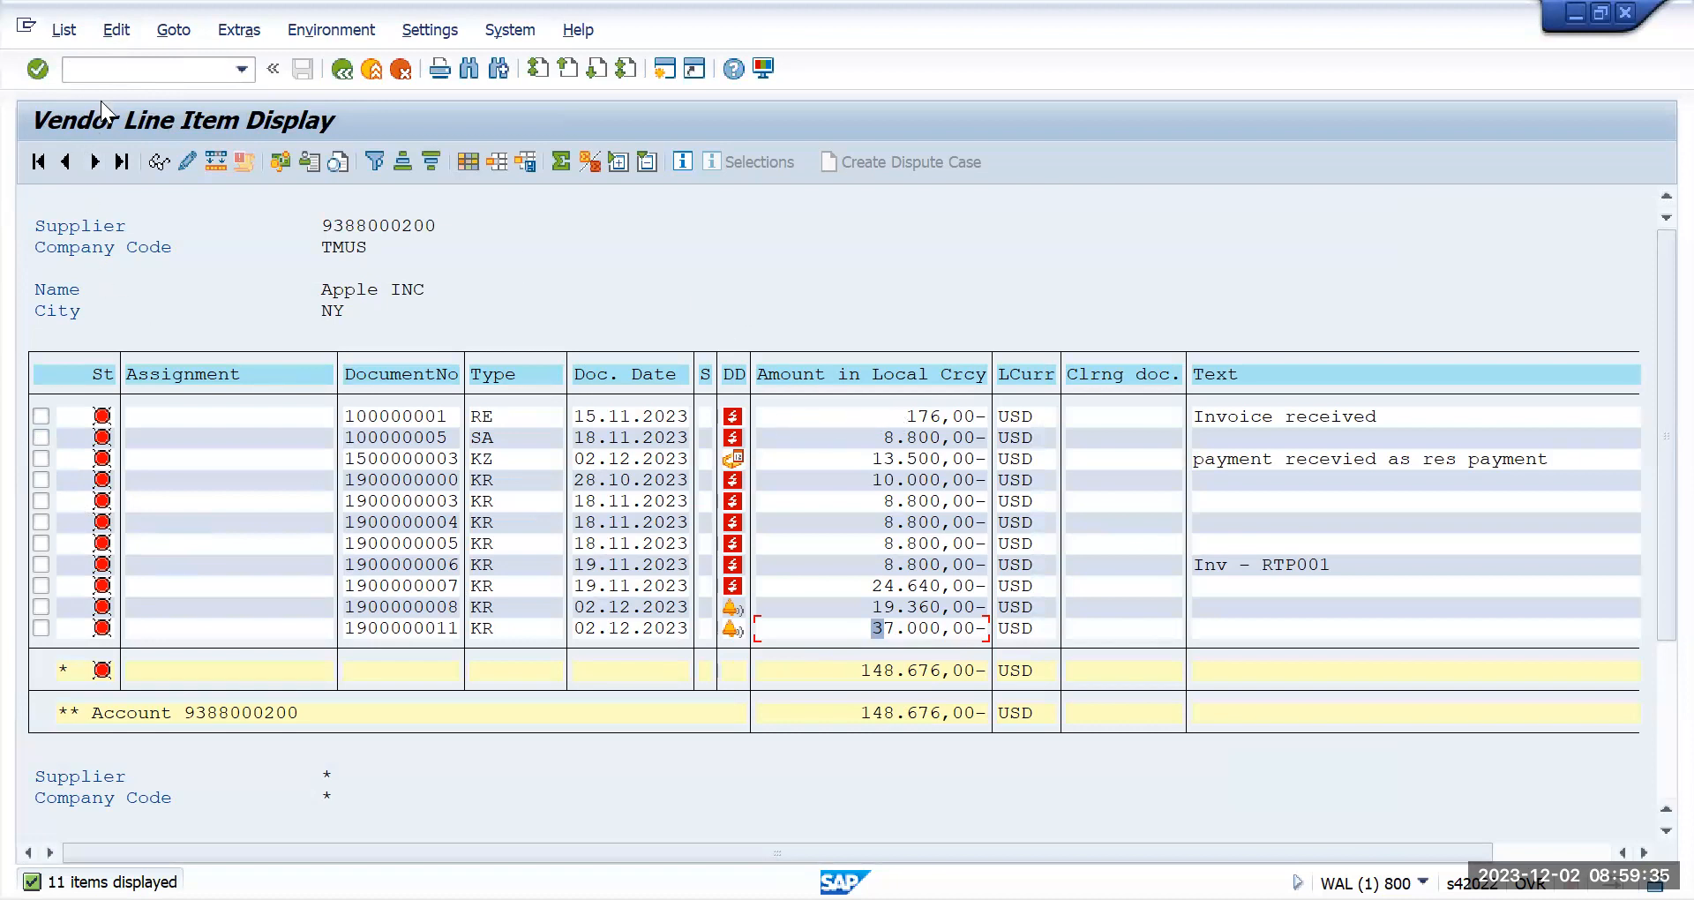
mouse_move(898, 660)
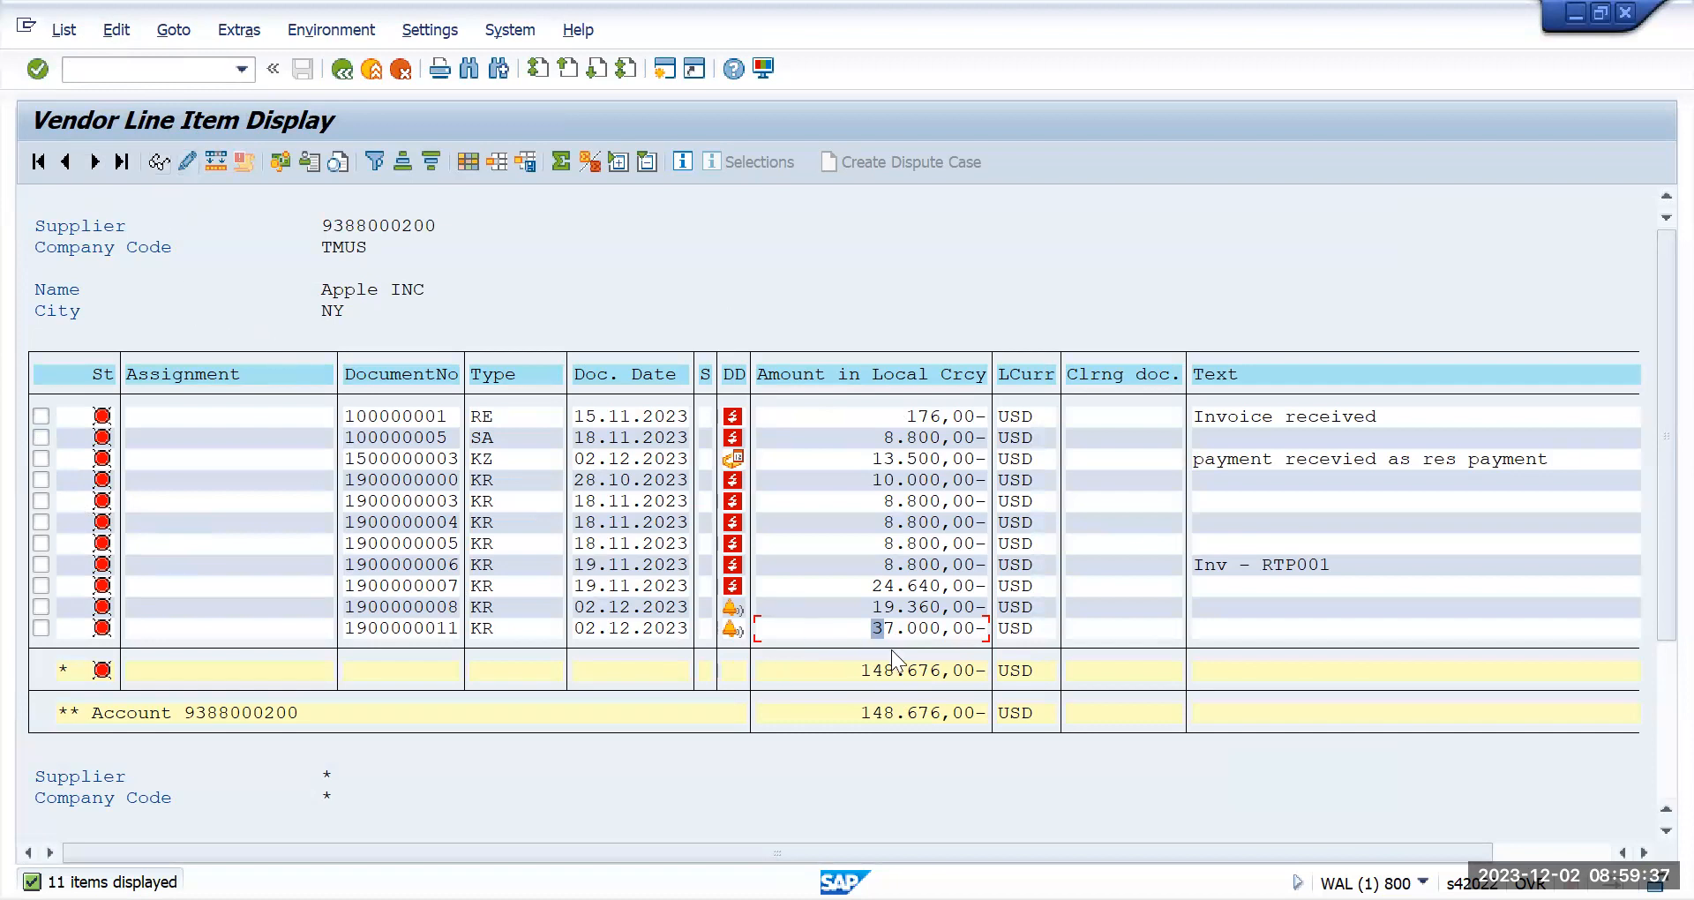
mouse_move(892, 662)
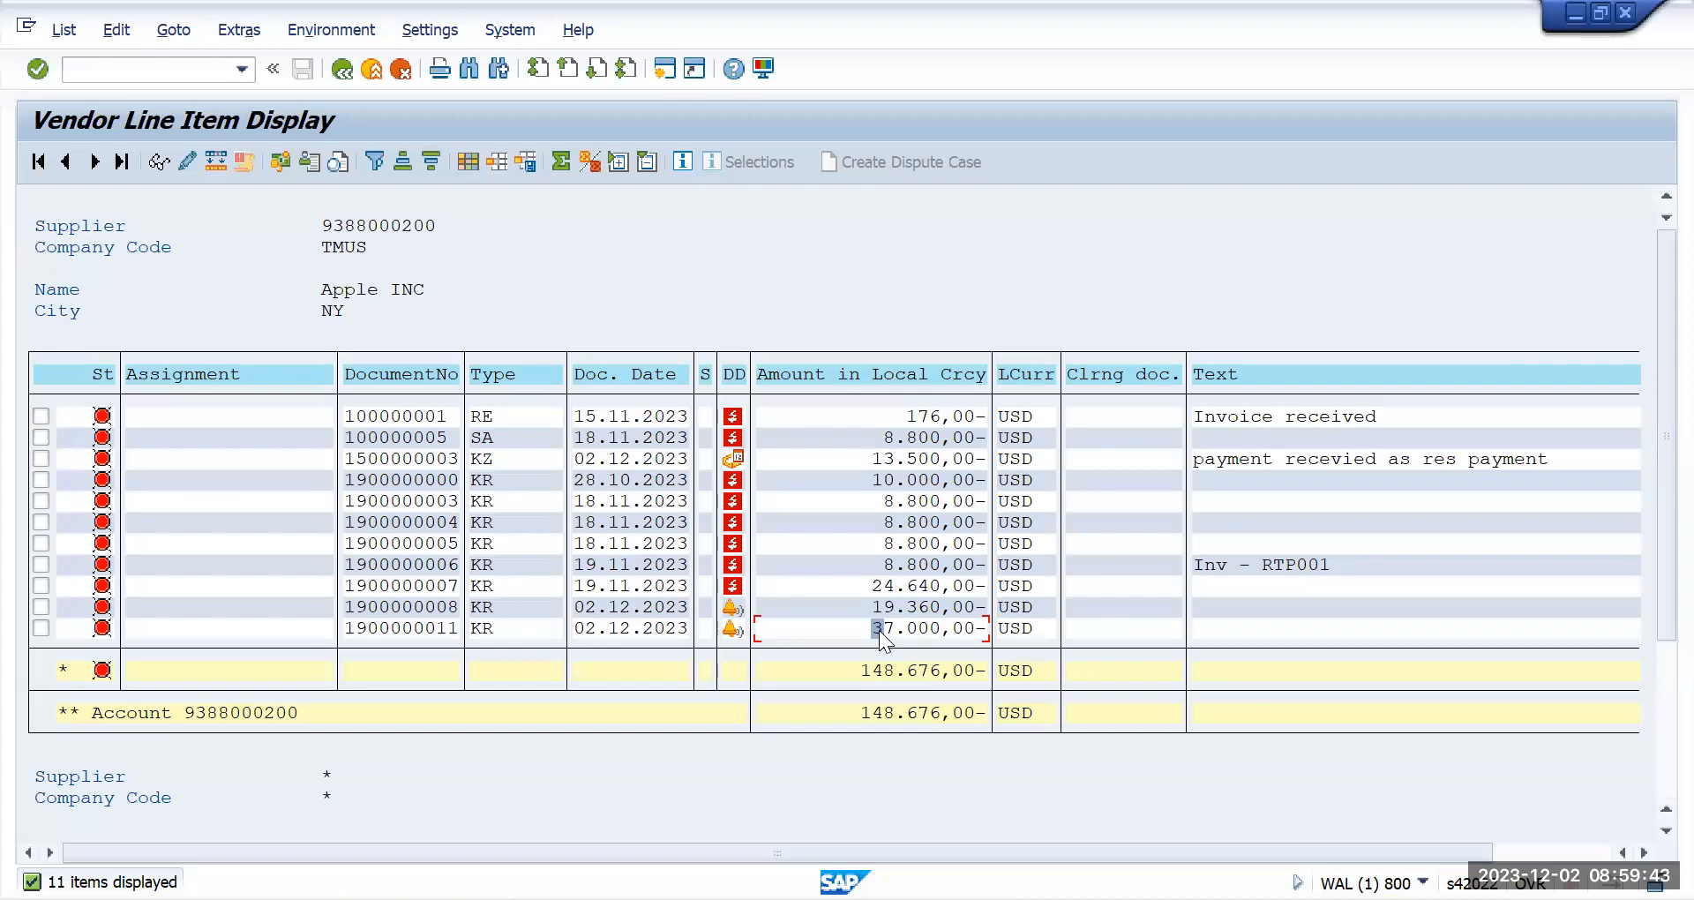
click(145, 68)
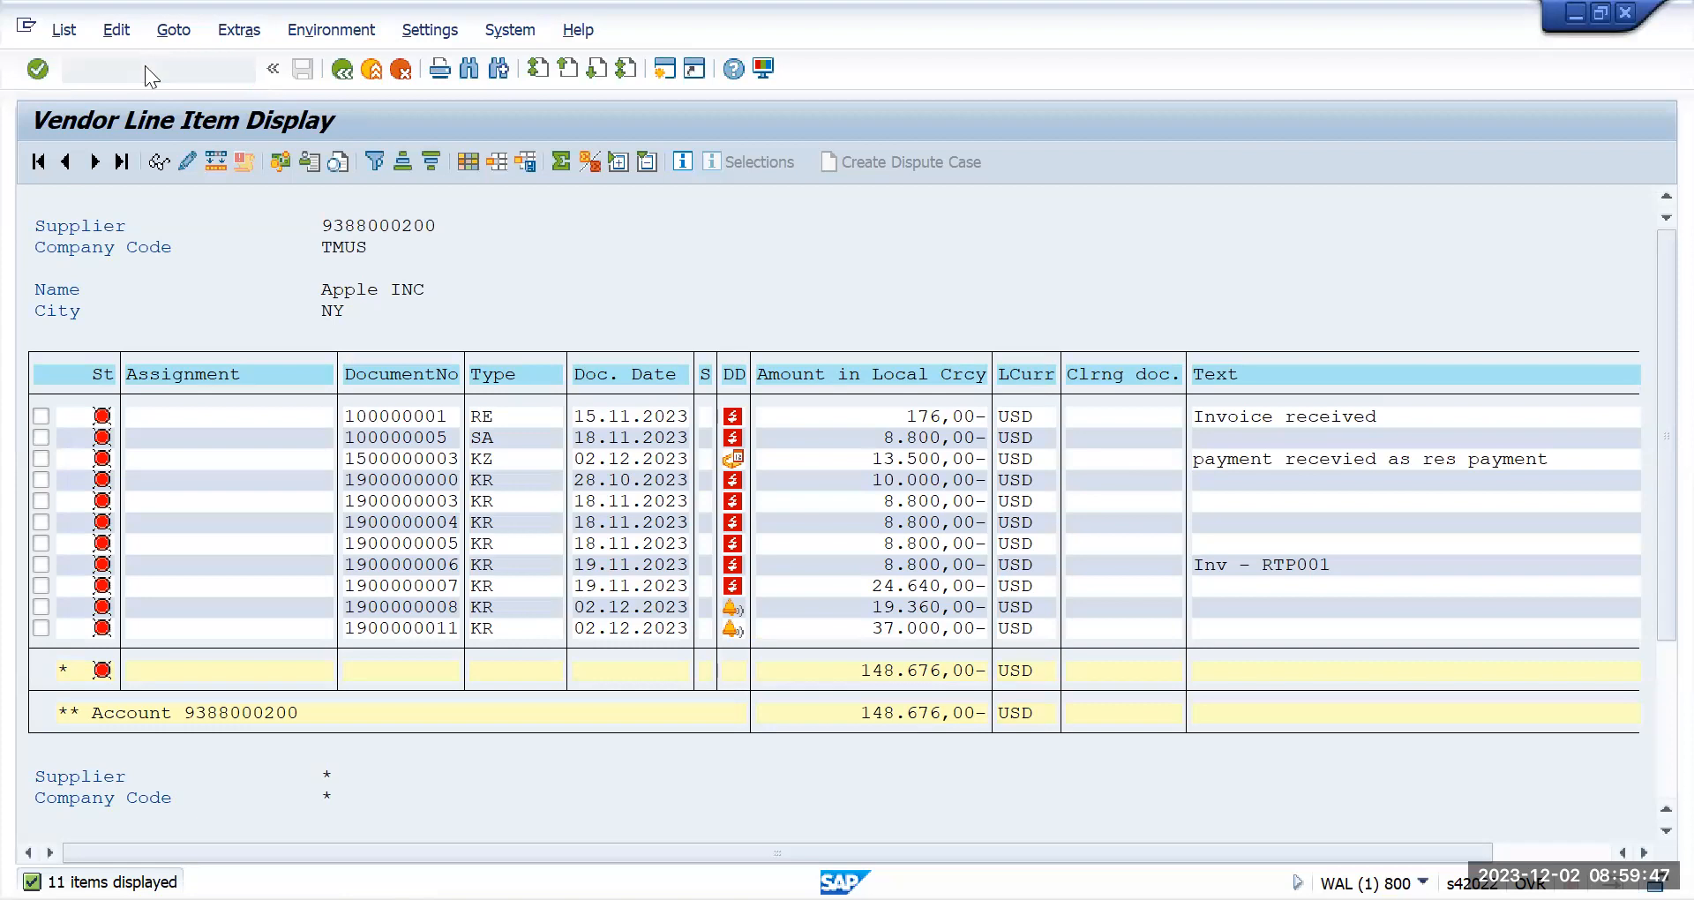
Start an F-53 outgoing payment with document date 02.12.2023
text(f-)
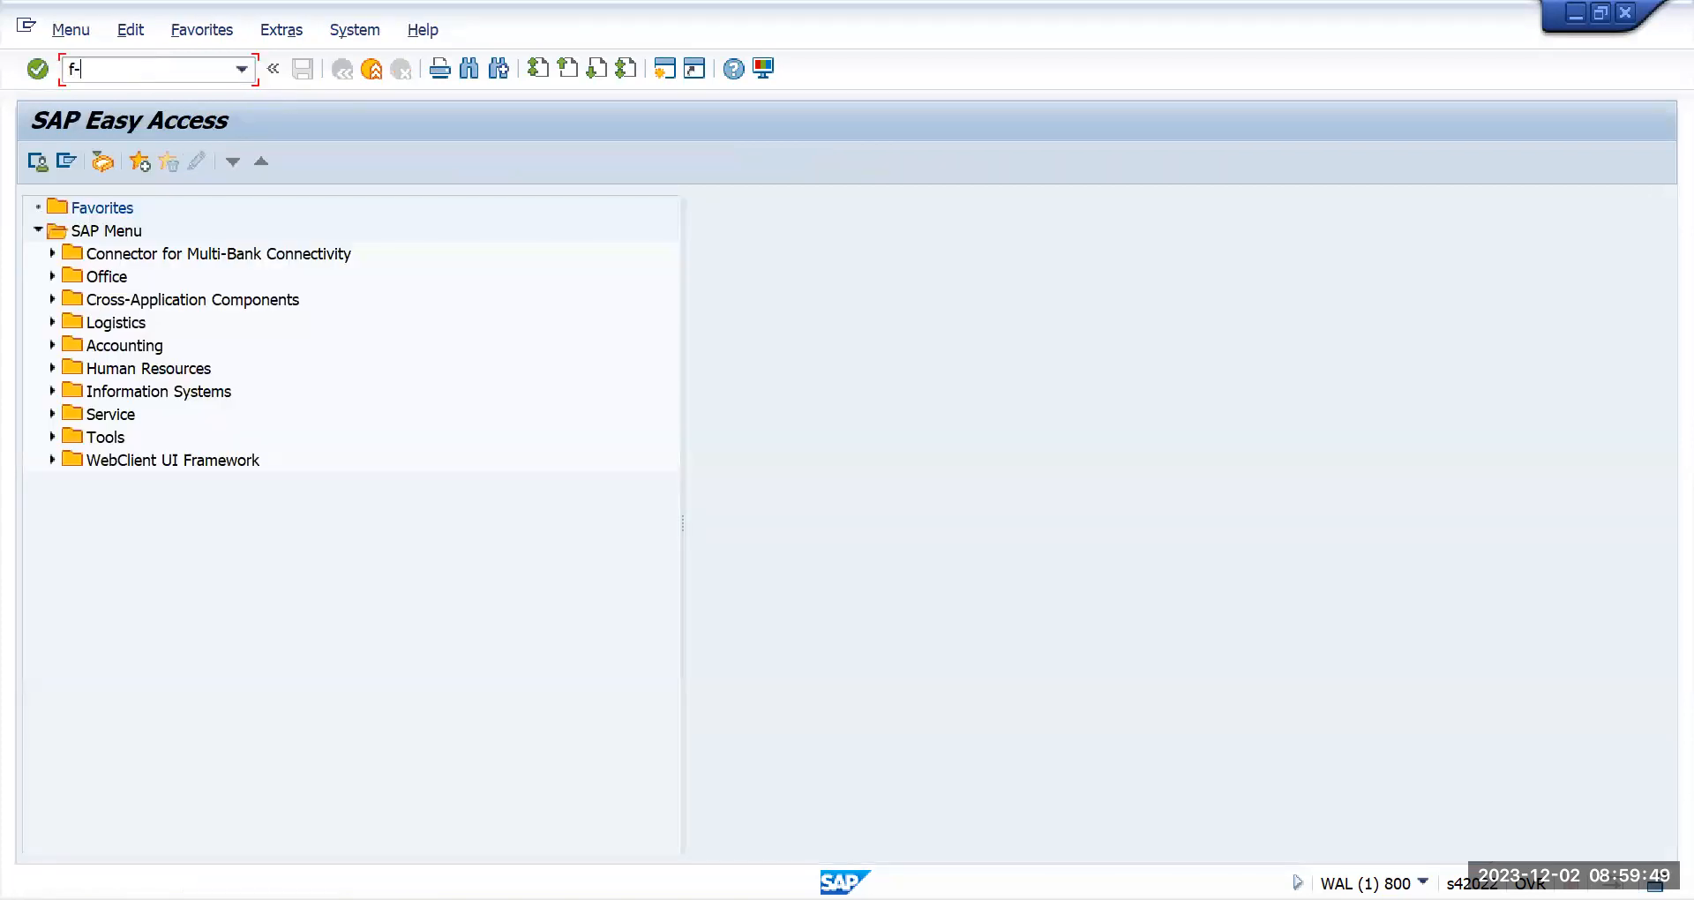
key(Enter)
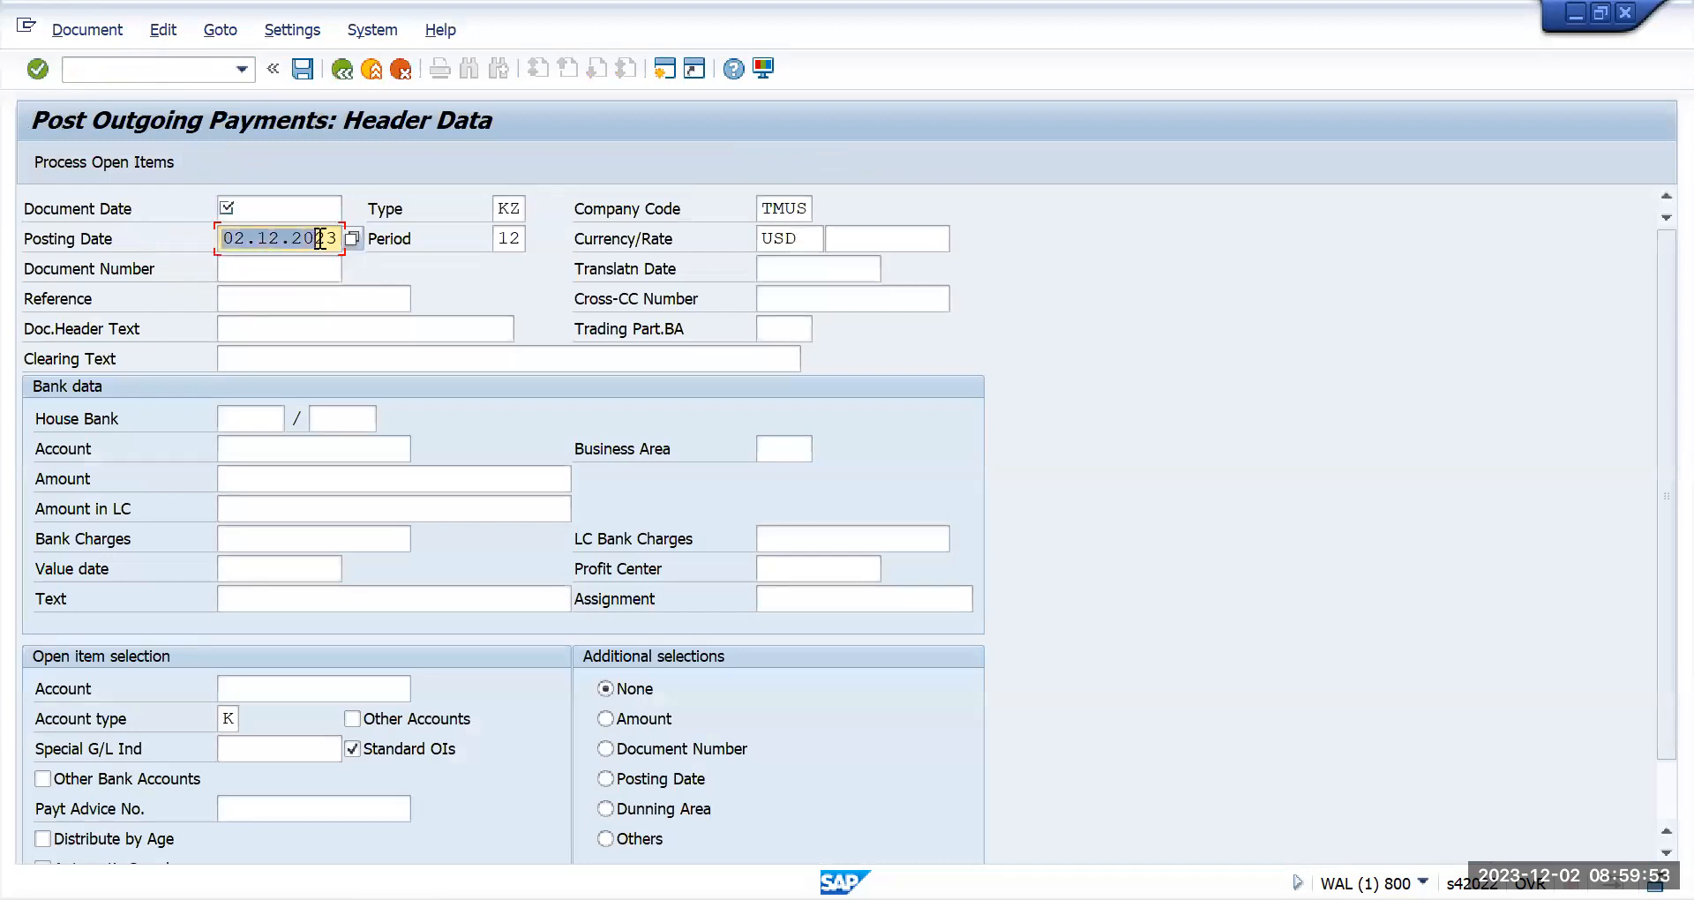
click(279, 207)
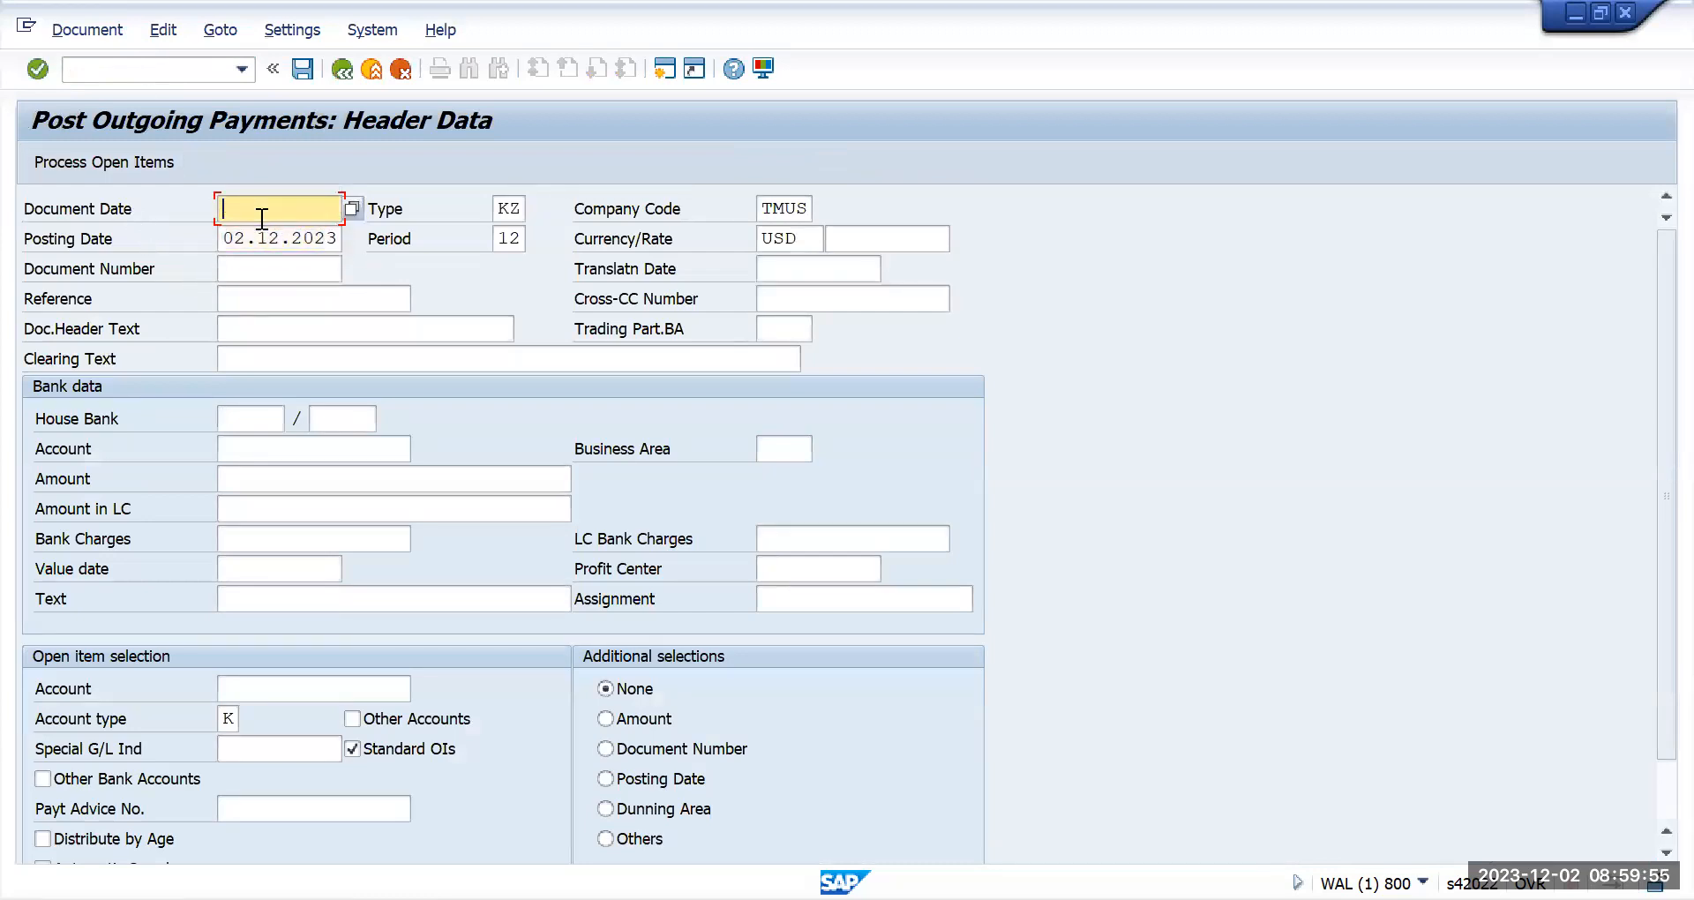
text(02.12.2023)
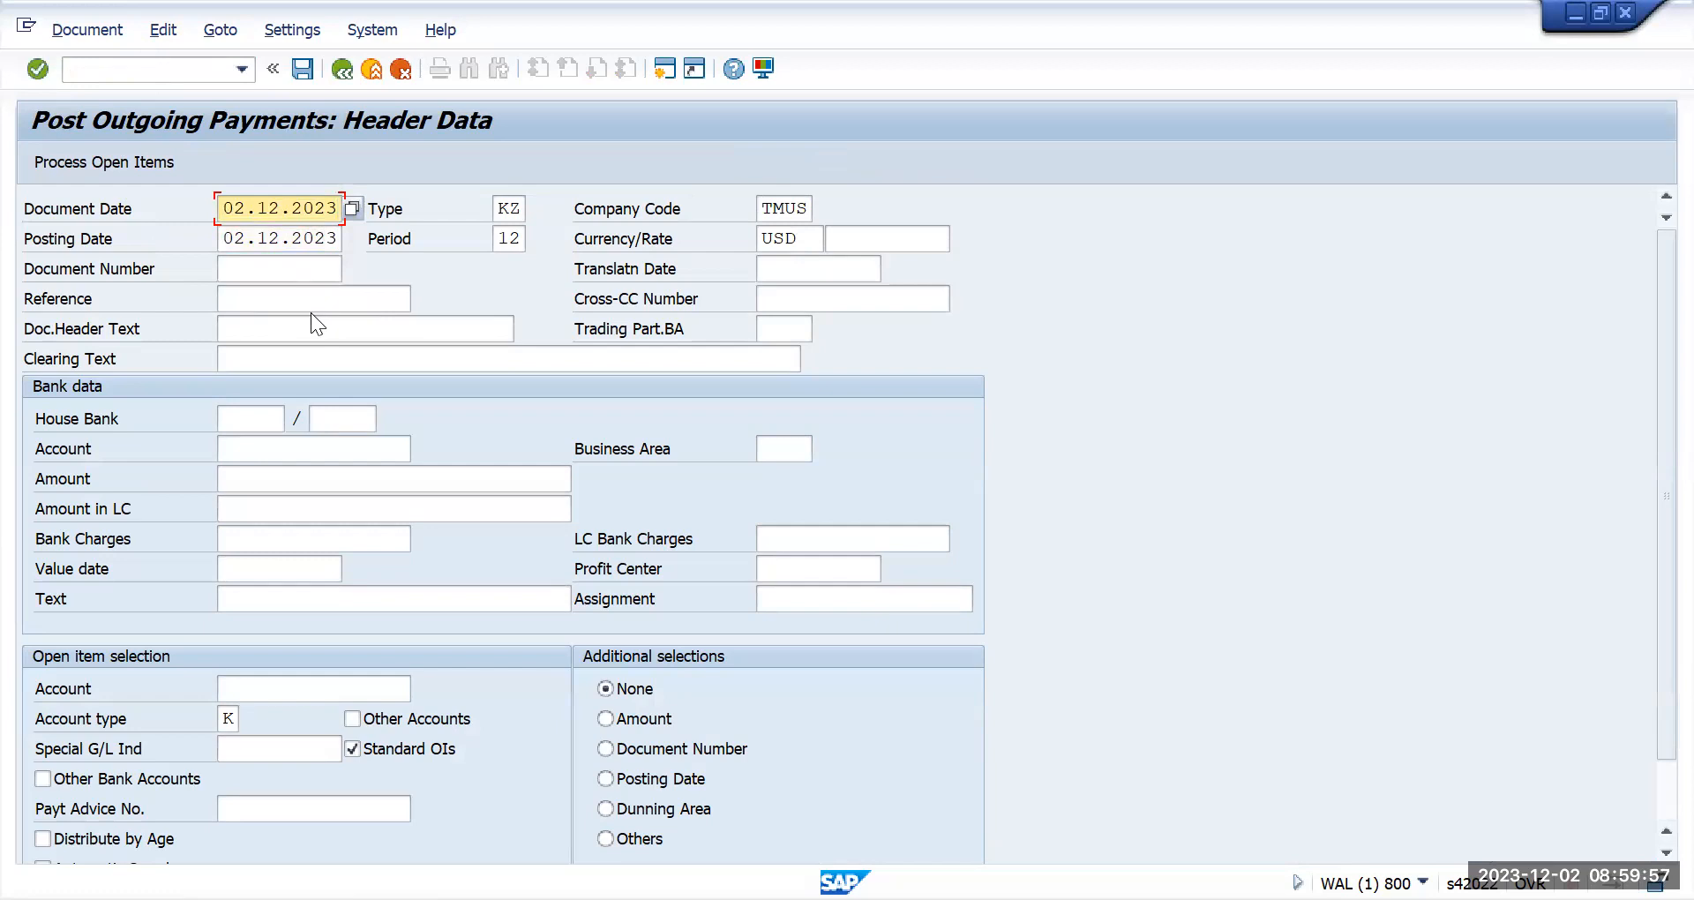
mouse_move(306, 386)
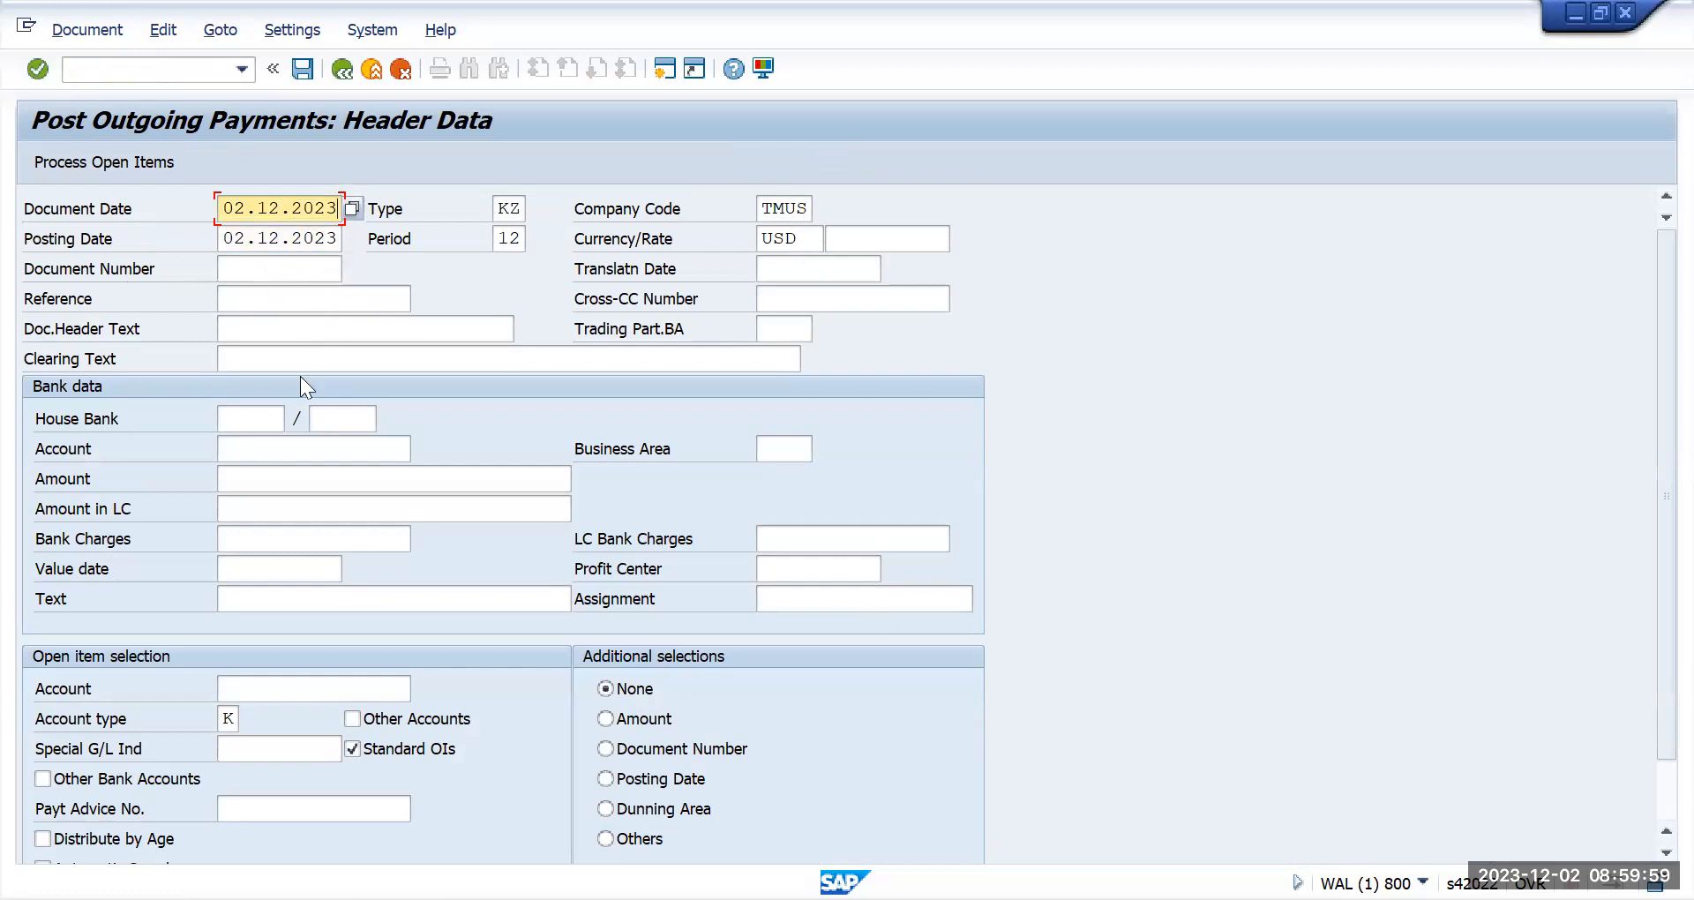
click(314, 447)
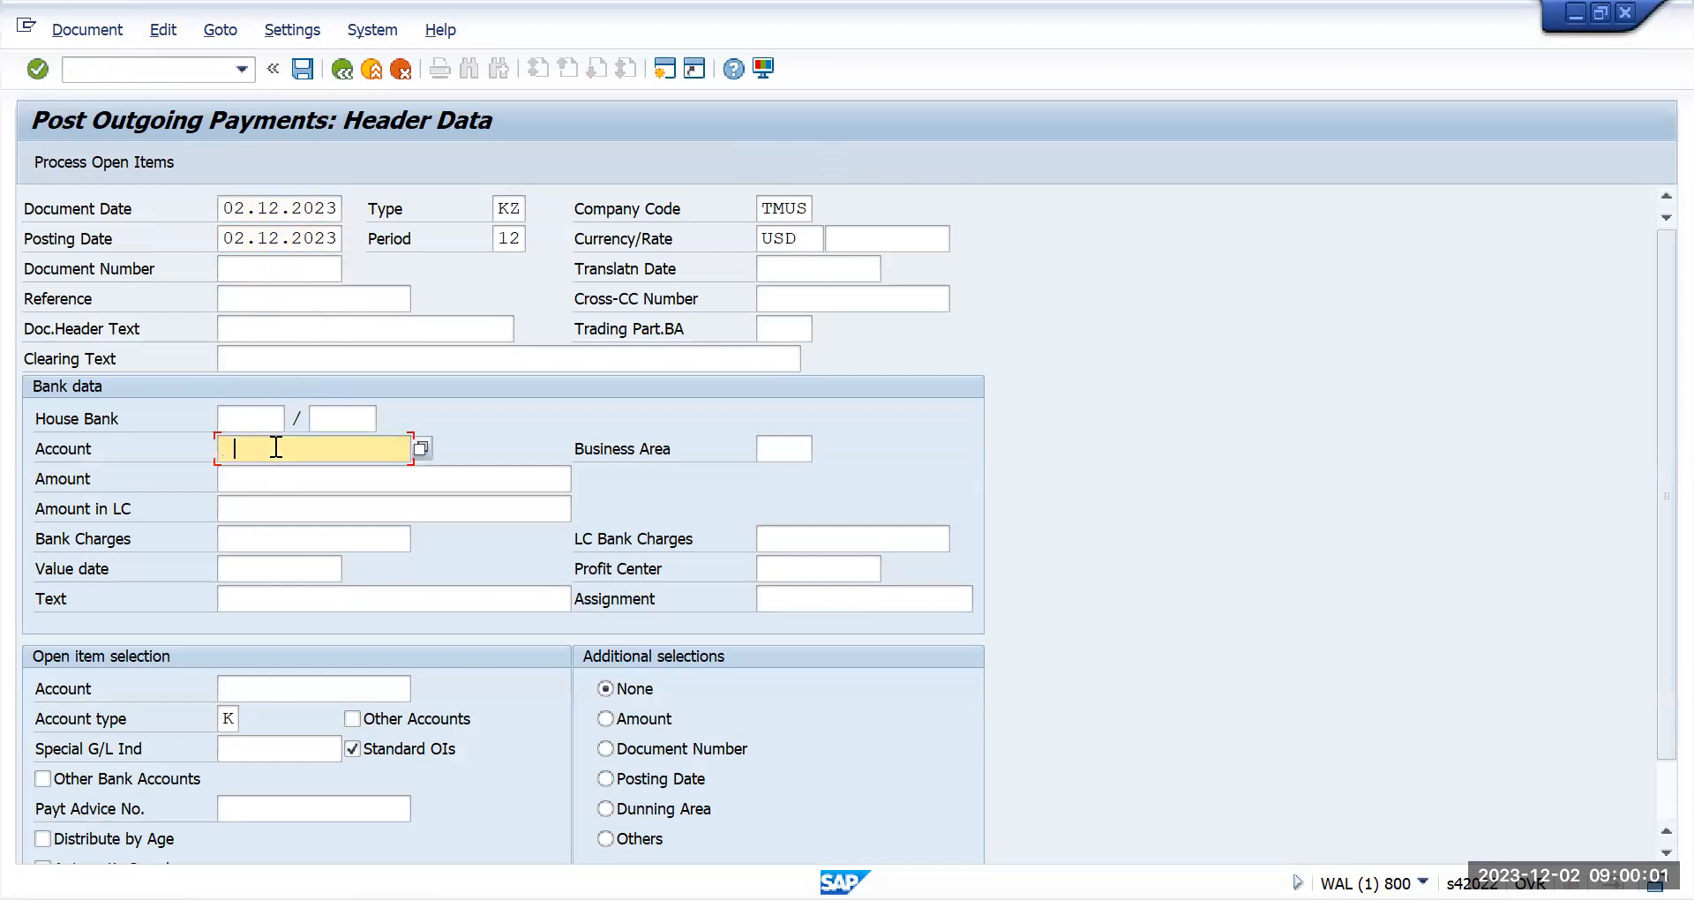
text(1000000000)
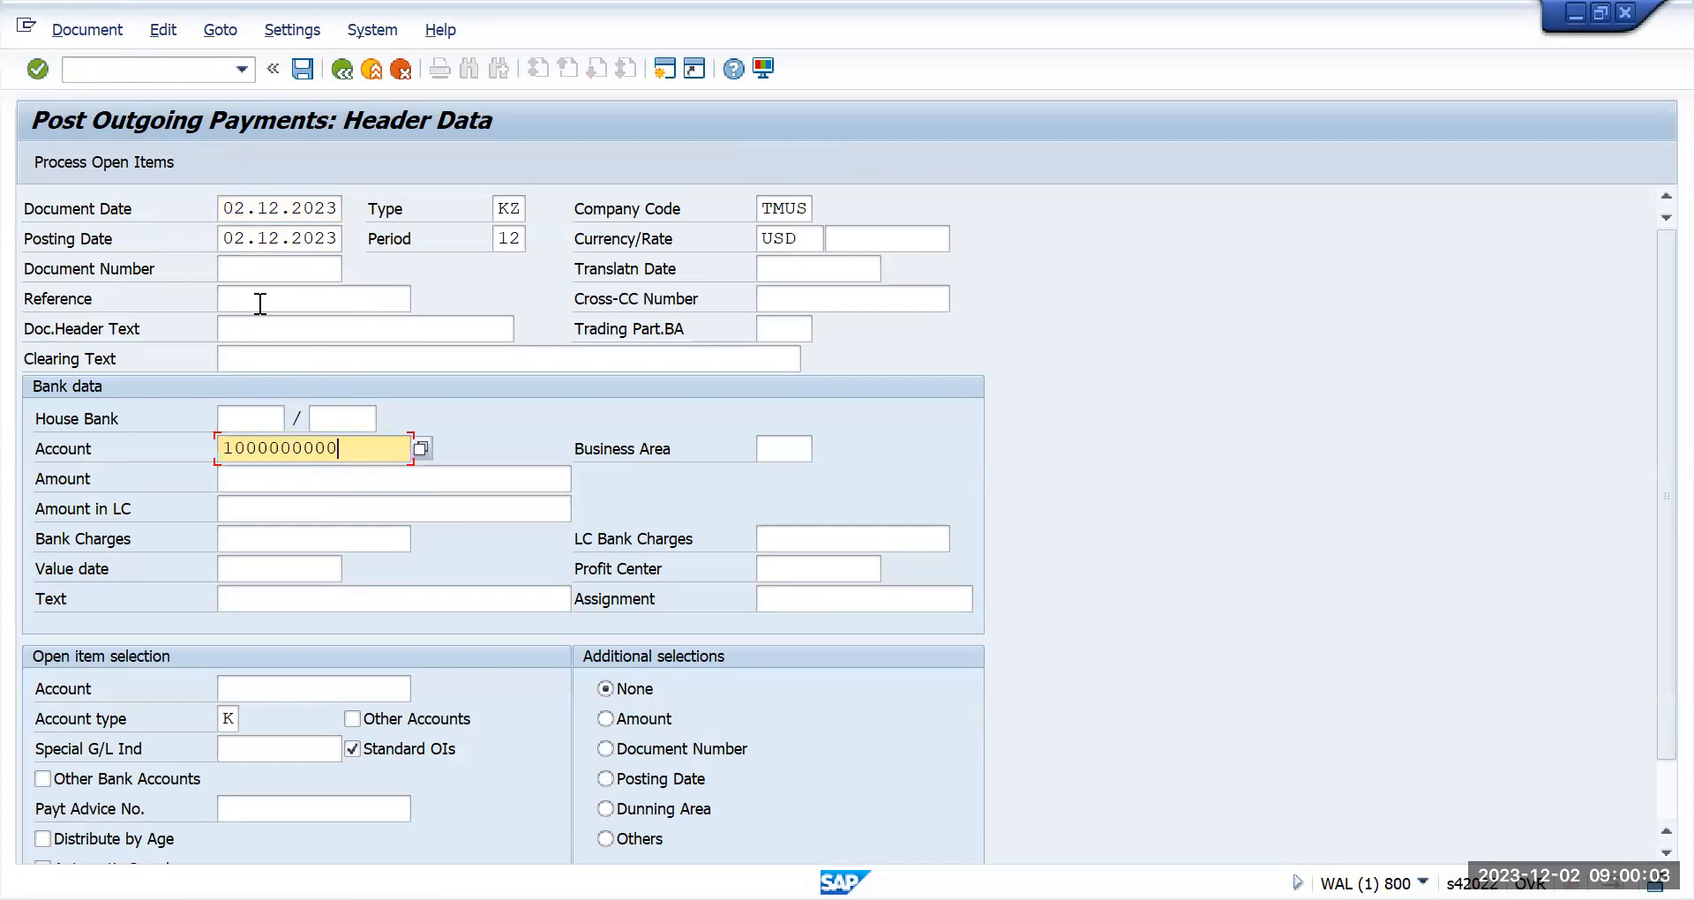
text(parti)
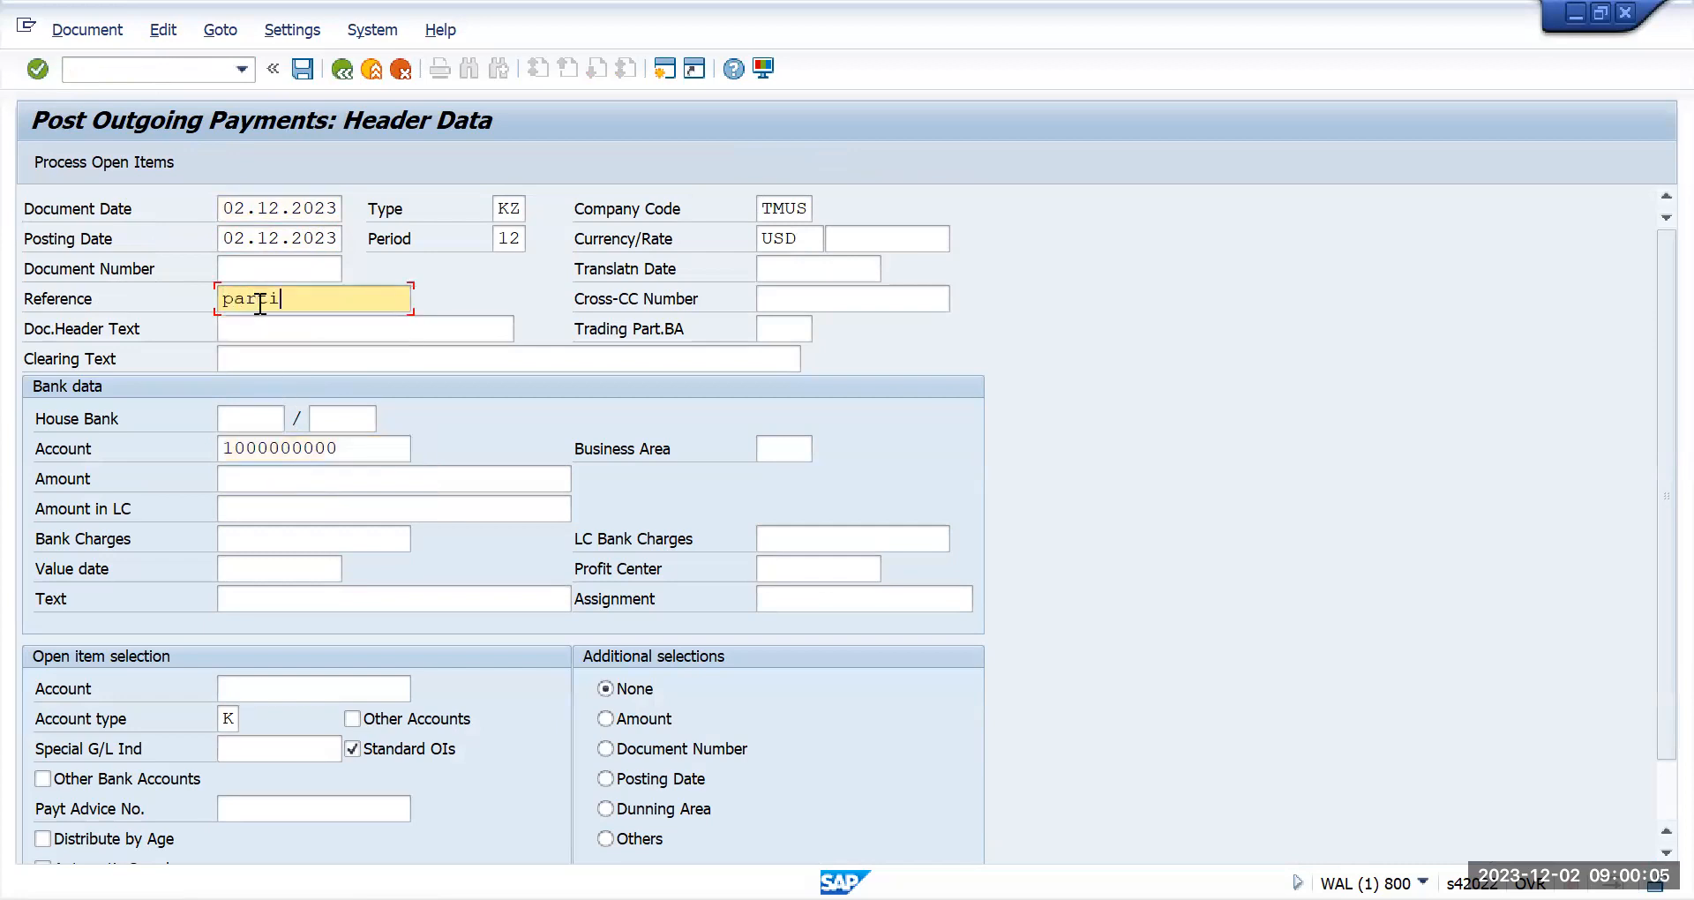
text(al payment)
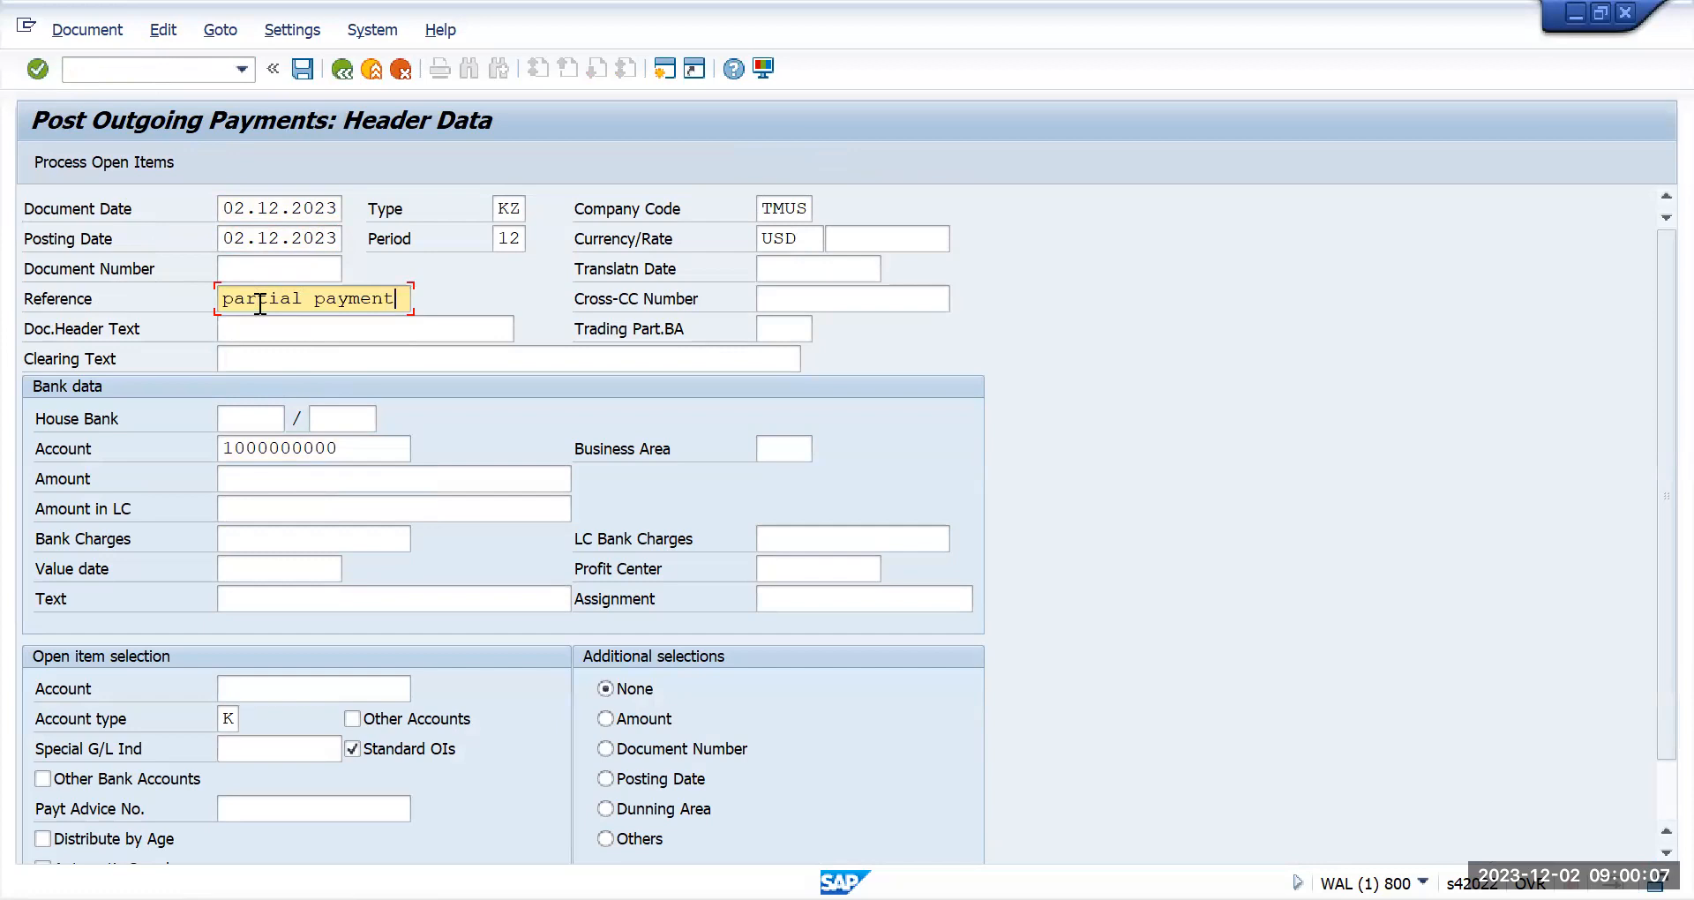
click(392, 478)
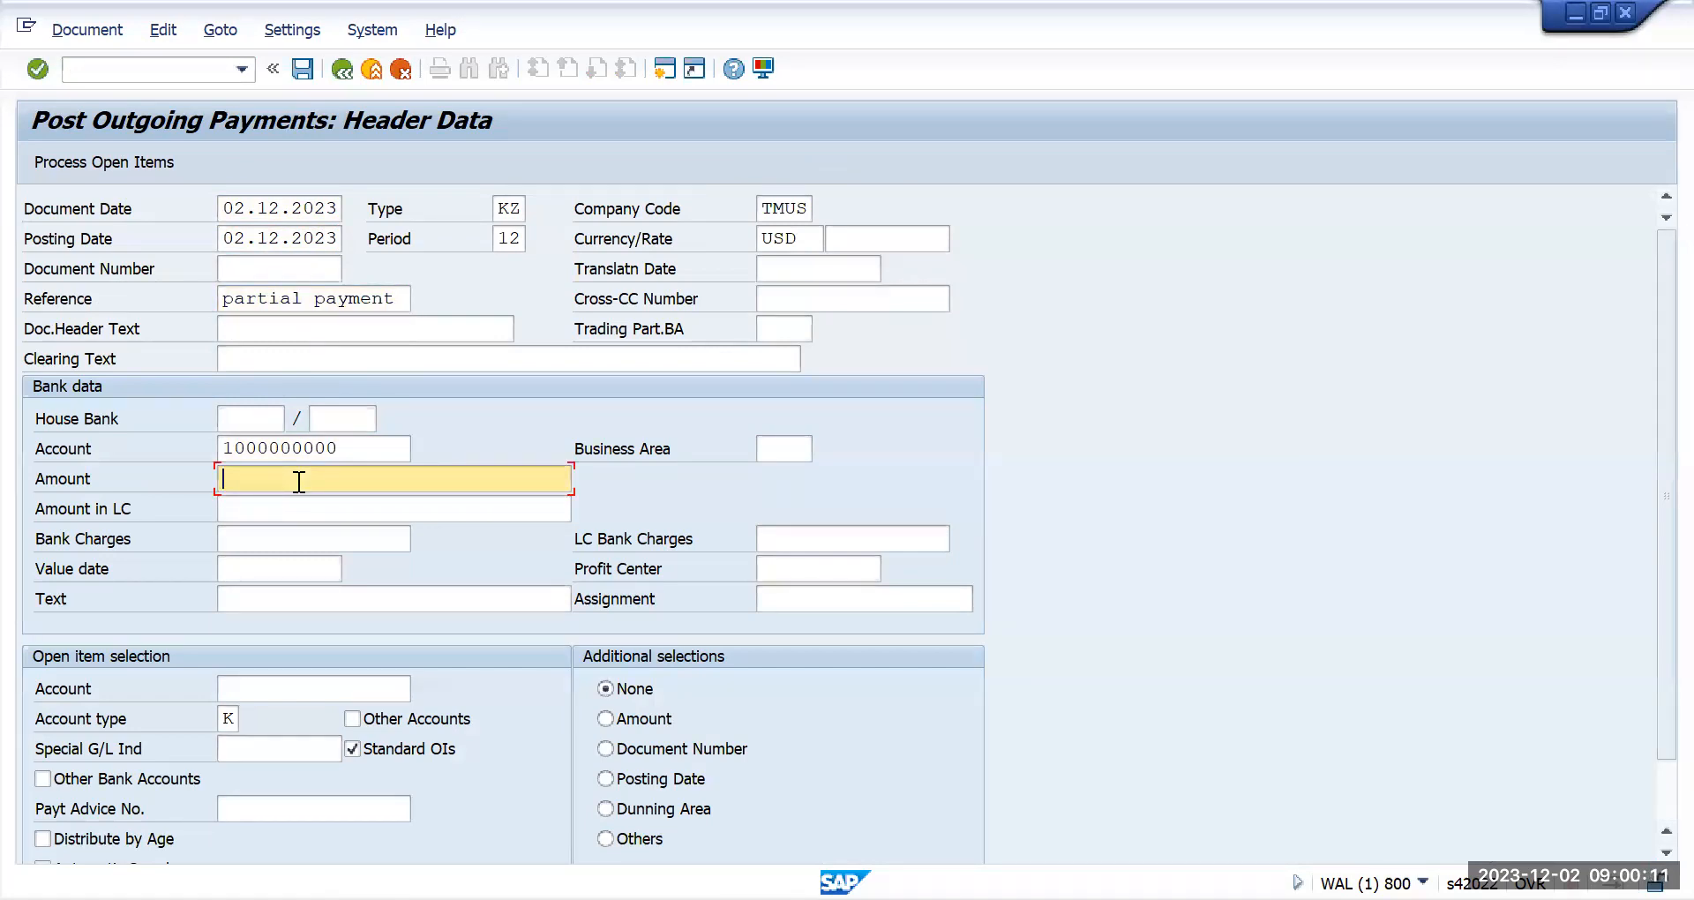
text(11000)
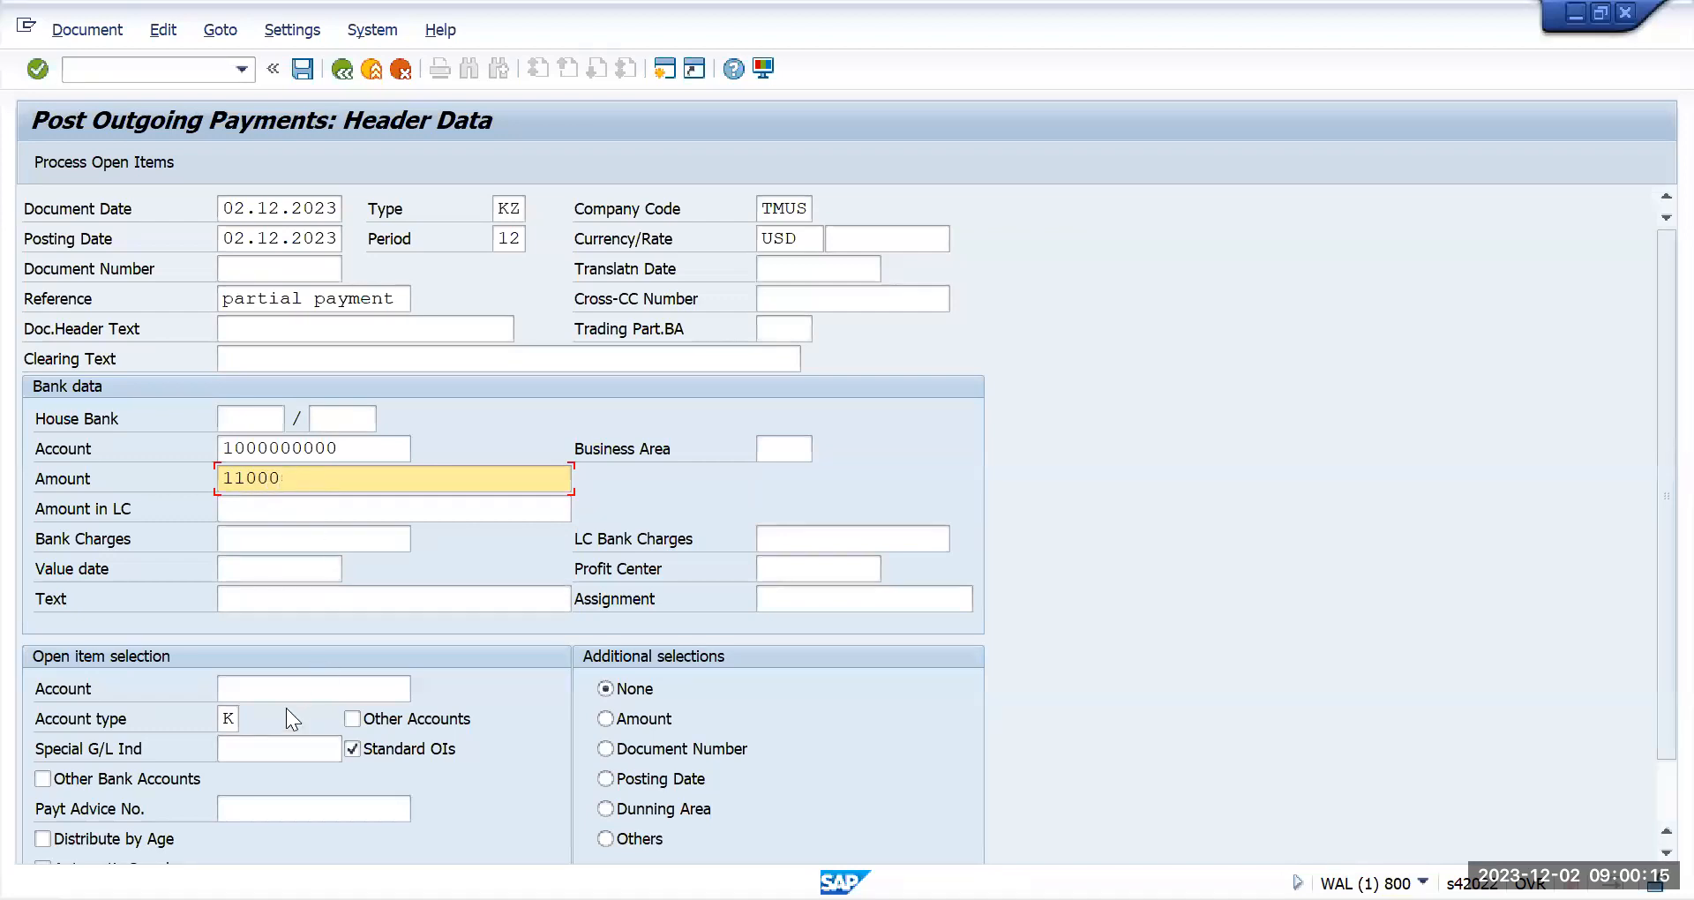
click(313, 688)
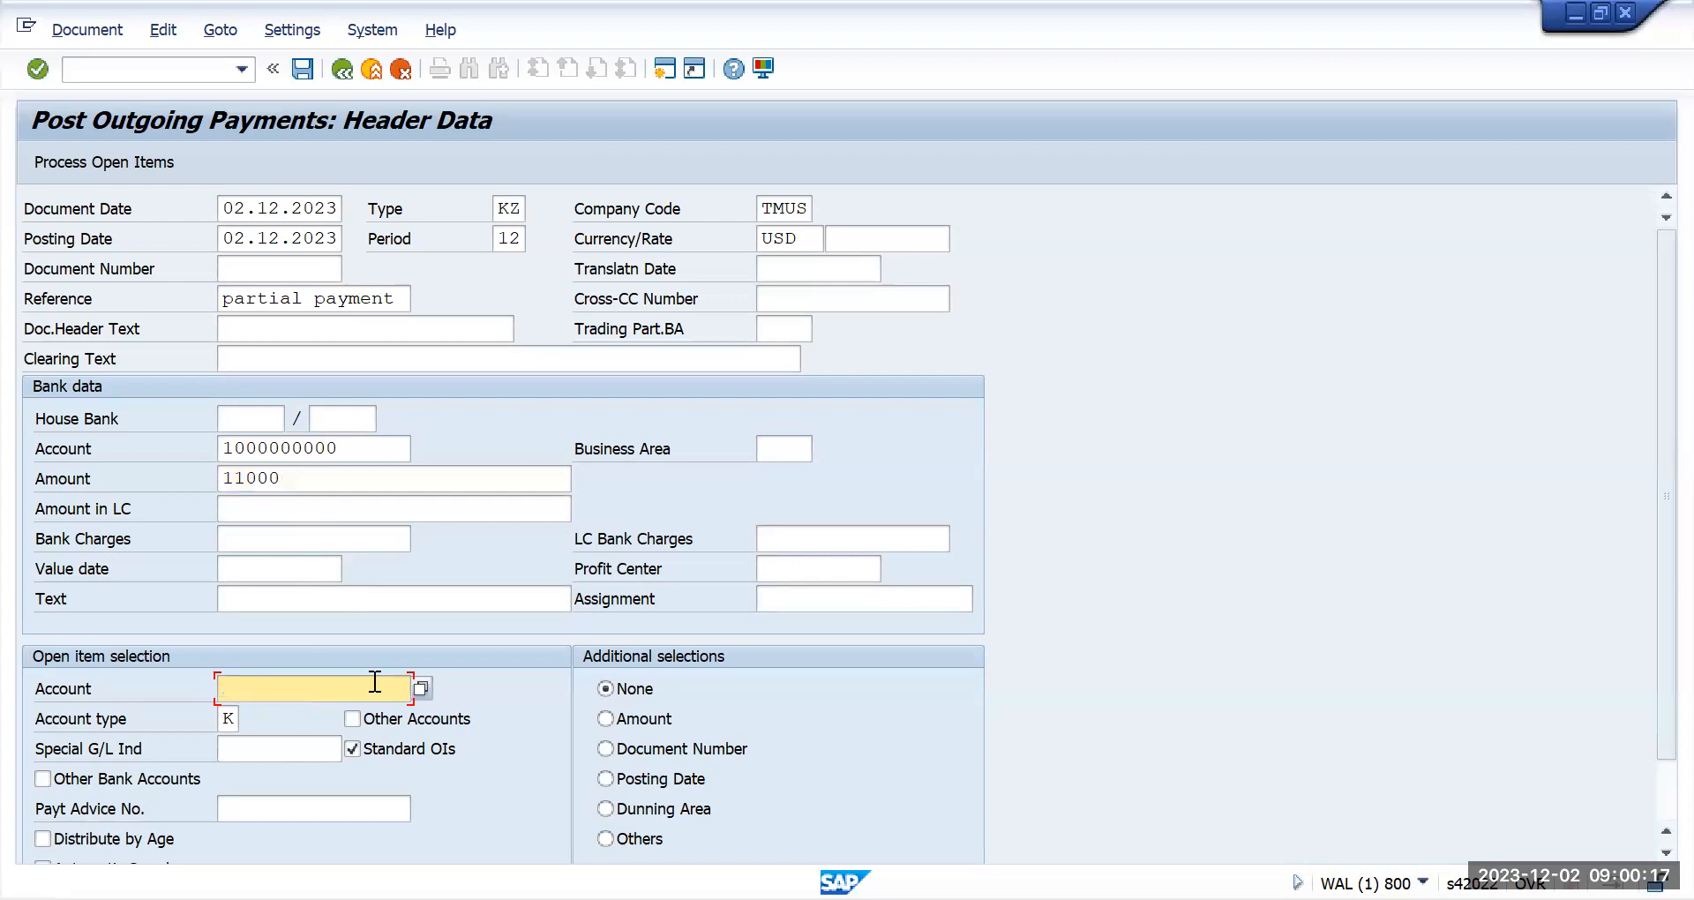
text(9388000200)
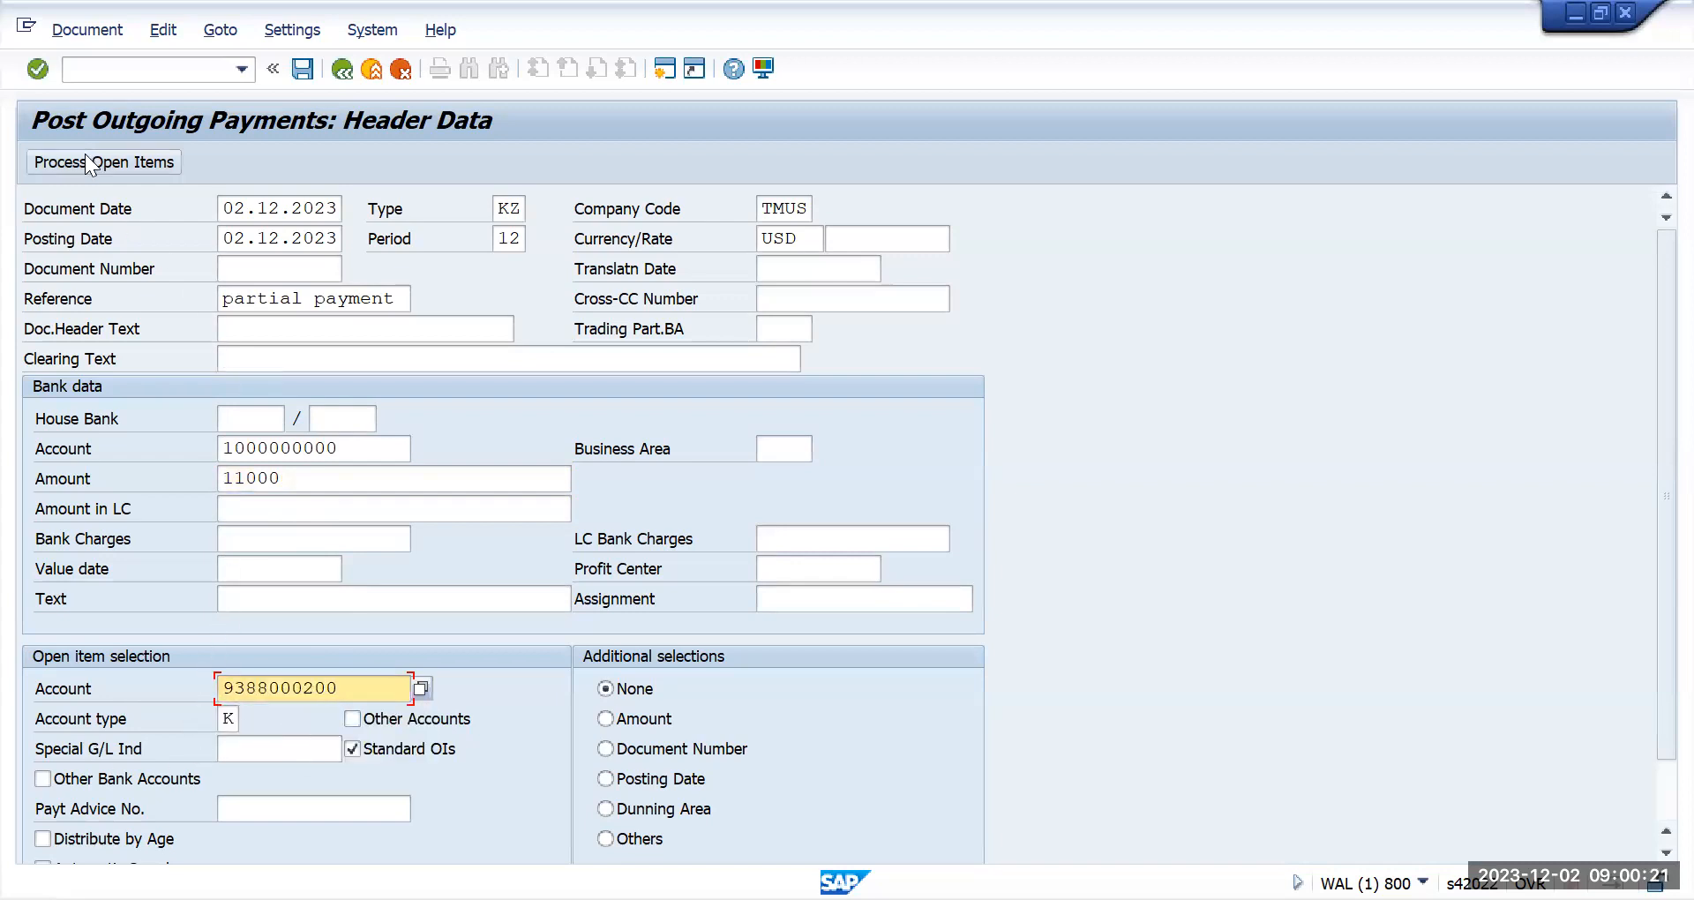
mouse_move(103, 160)
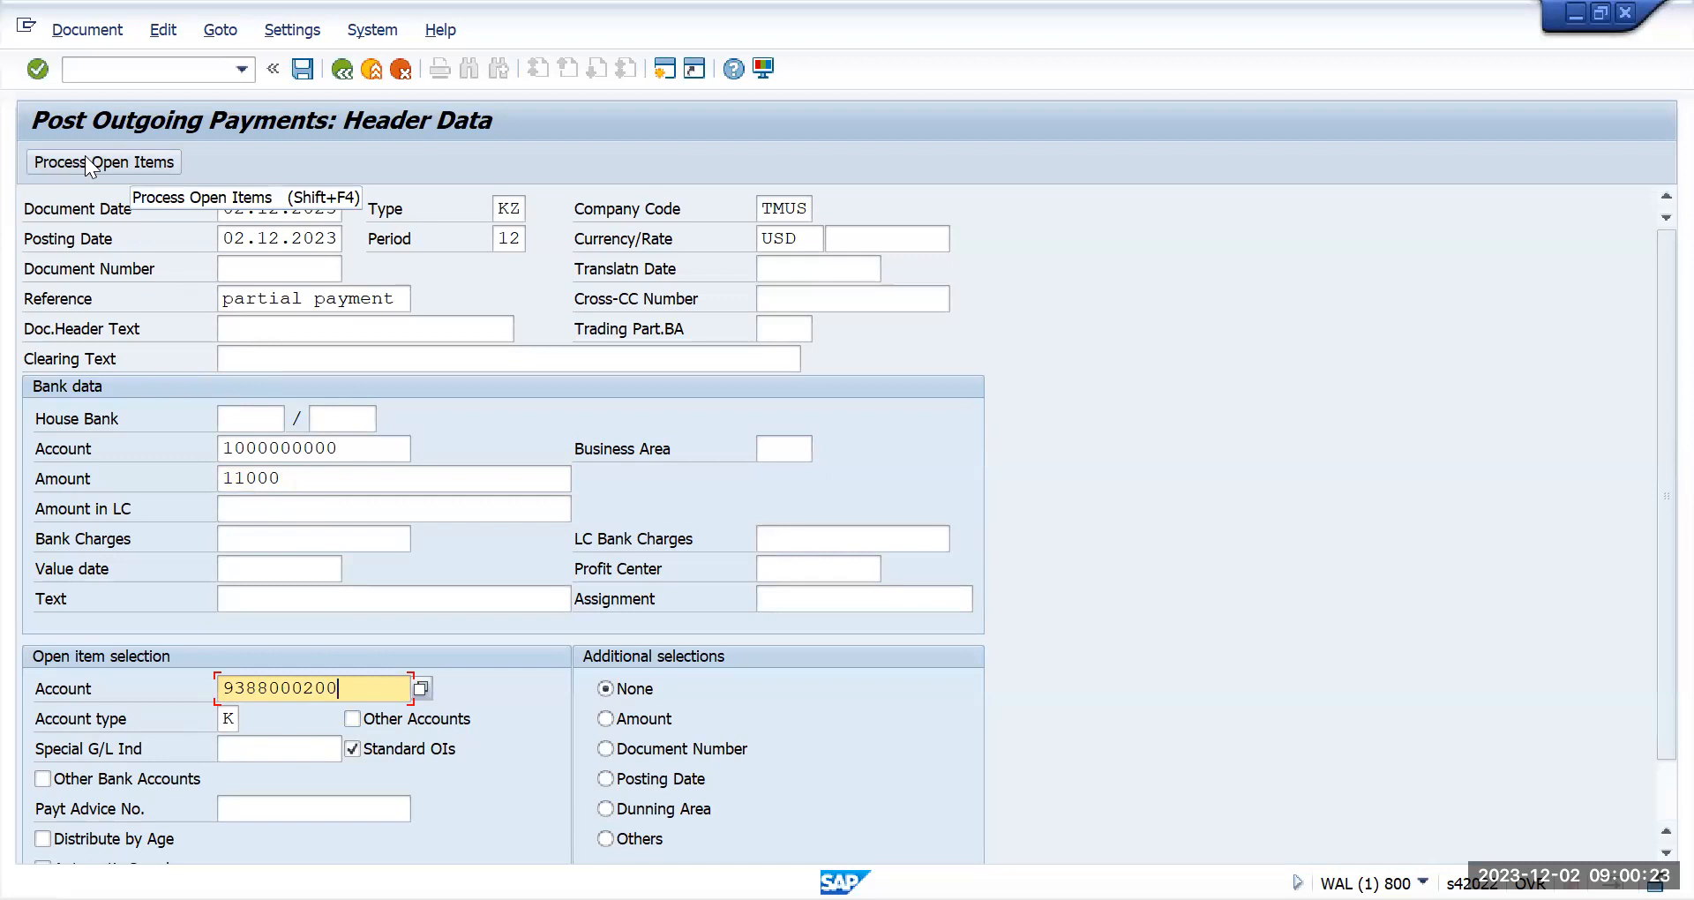
click(105, 162)
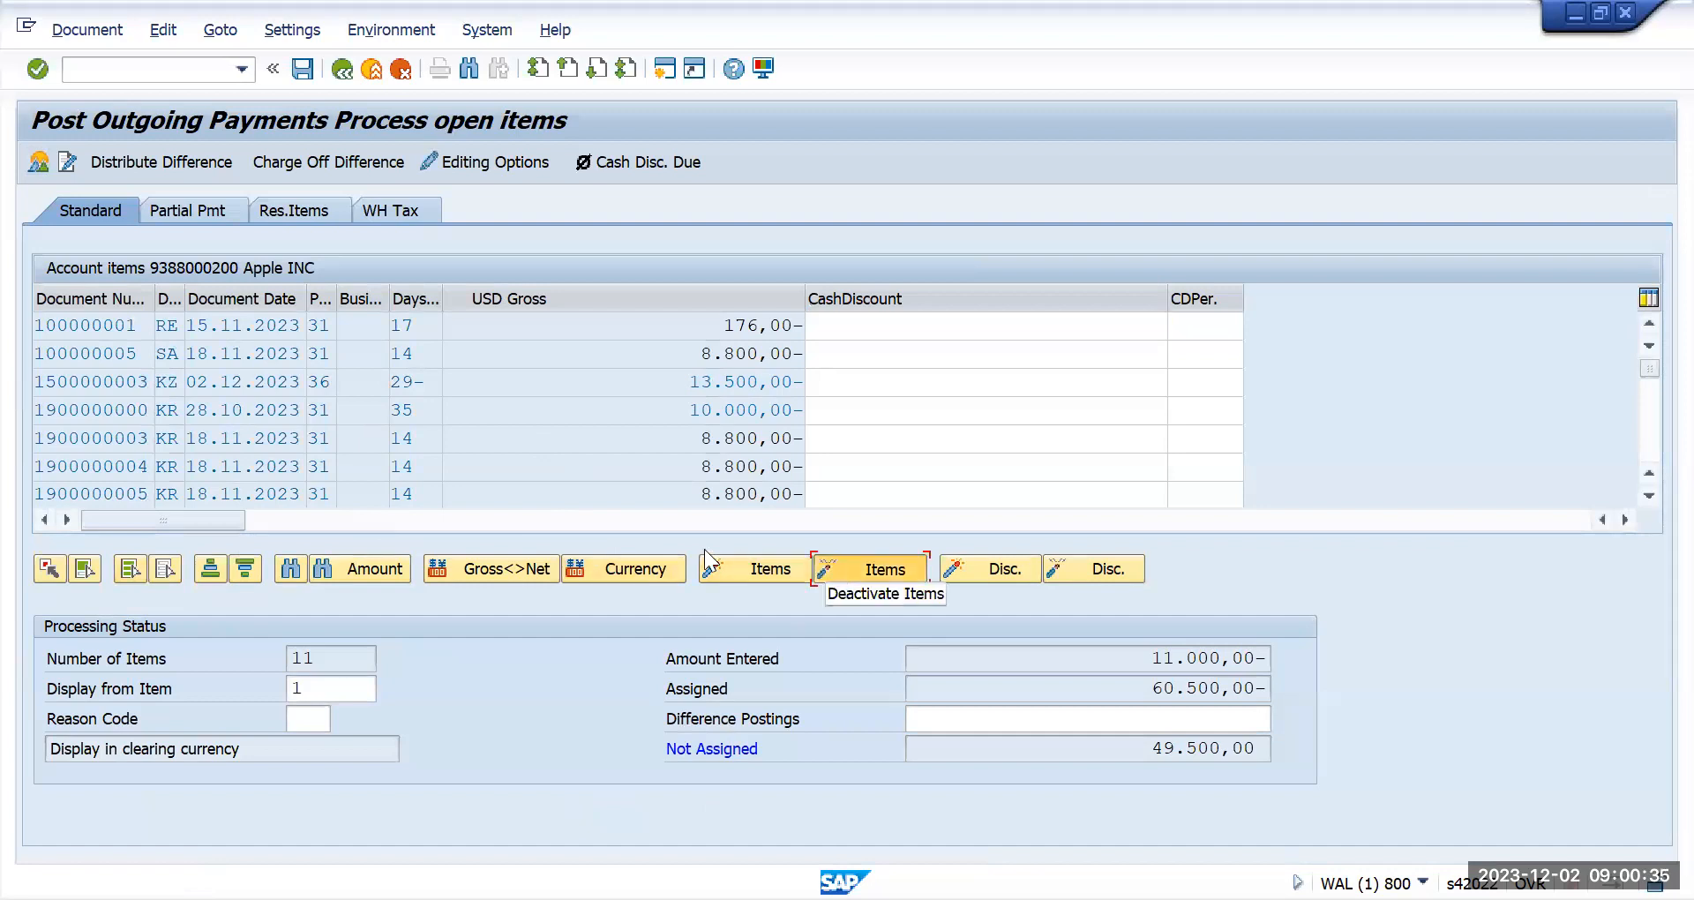
click(870, 569)
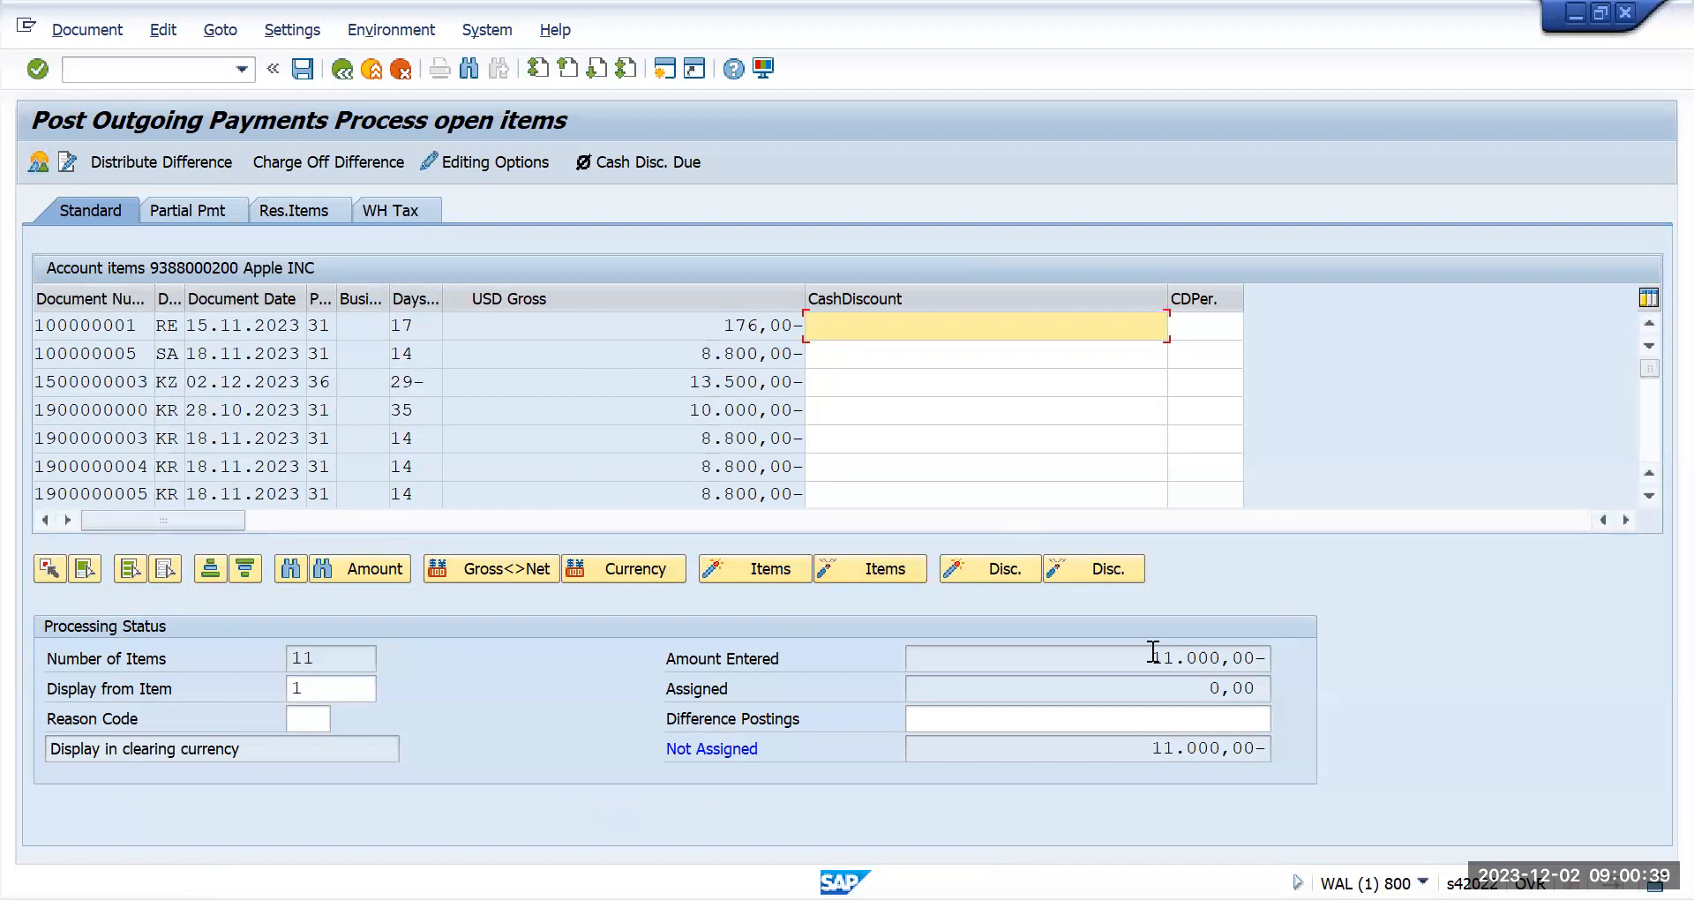
click(1086, 658)
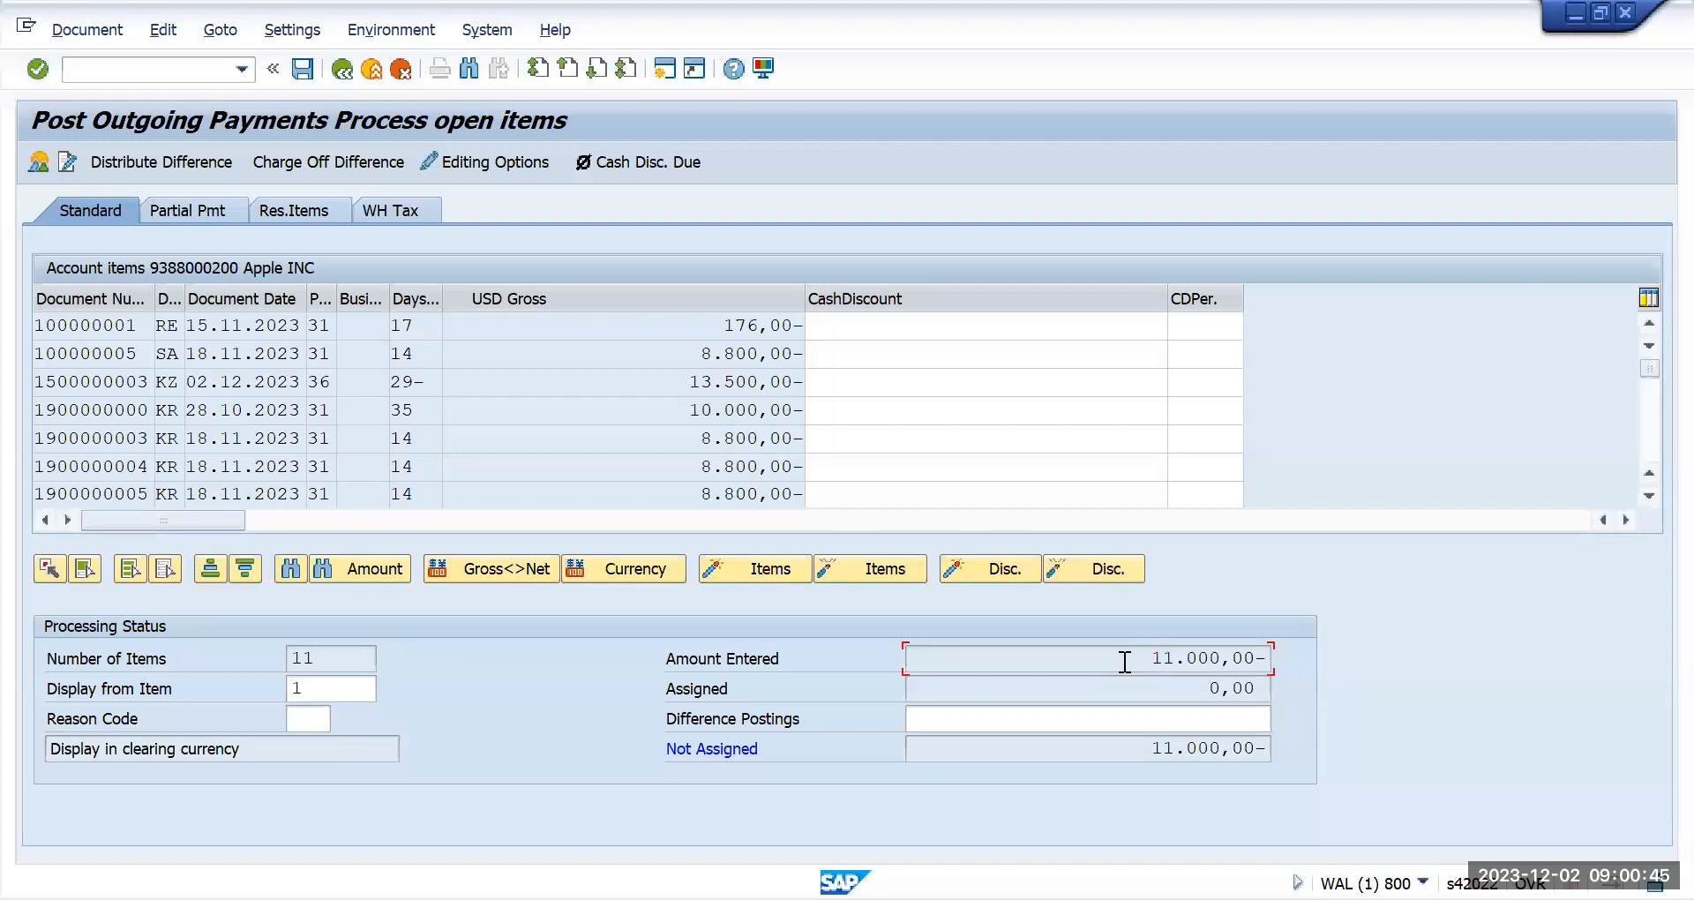
mouse_move(1574, 413)
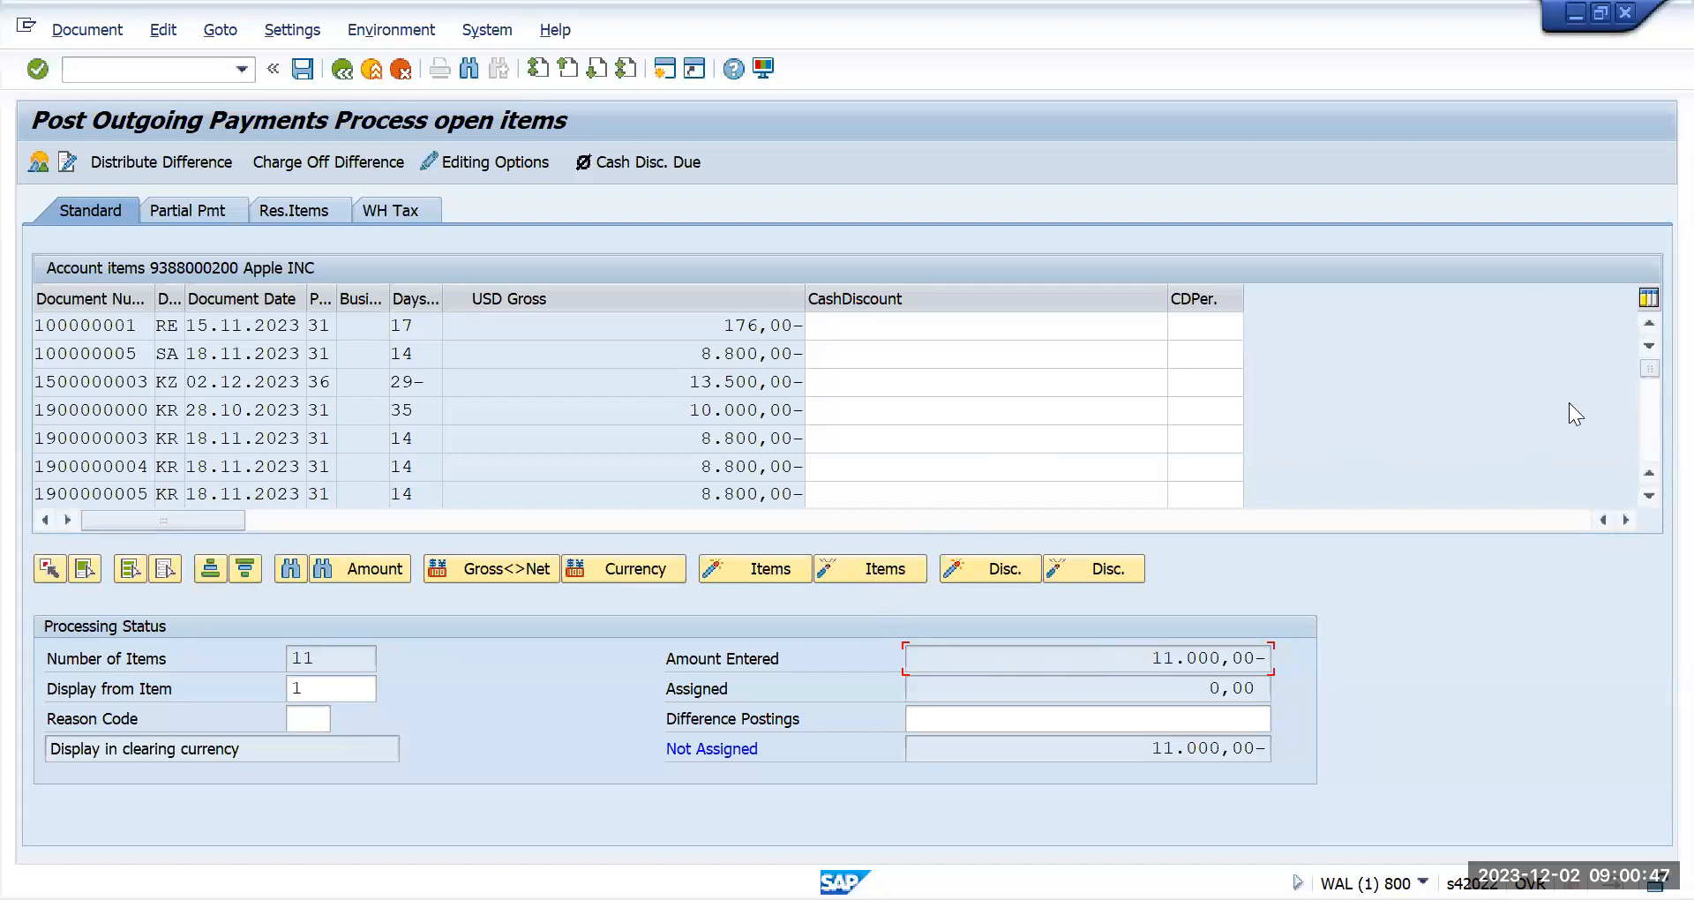
mouse_move(1226, 472)
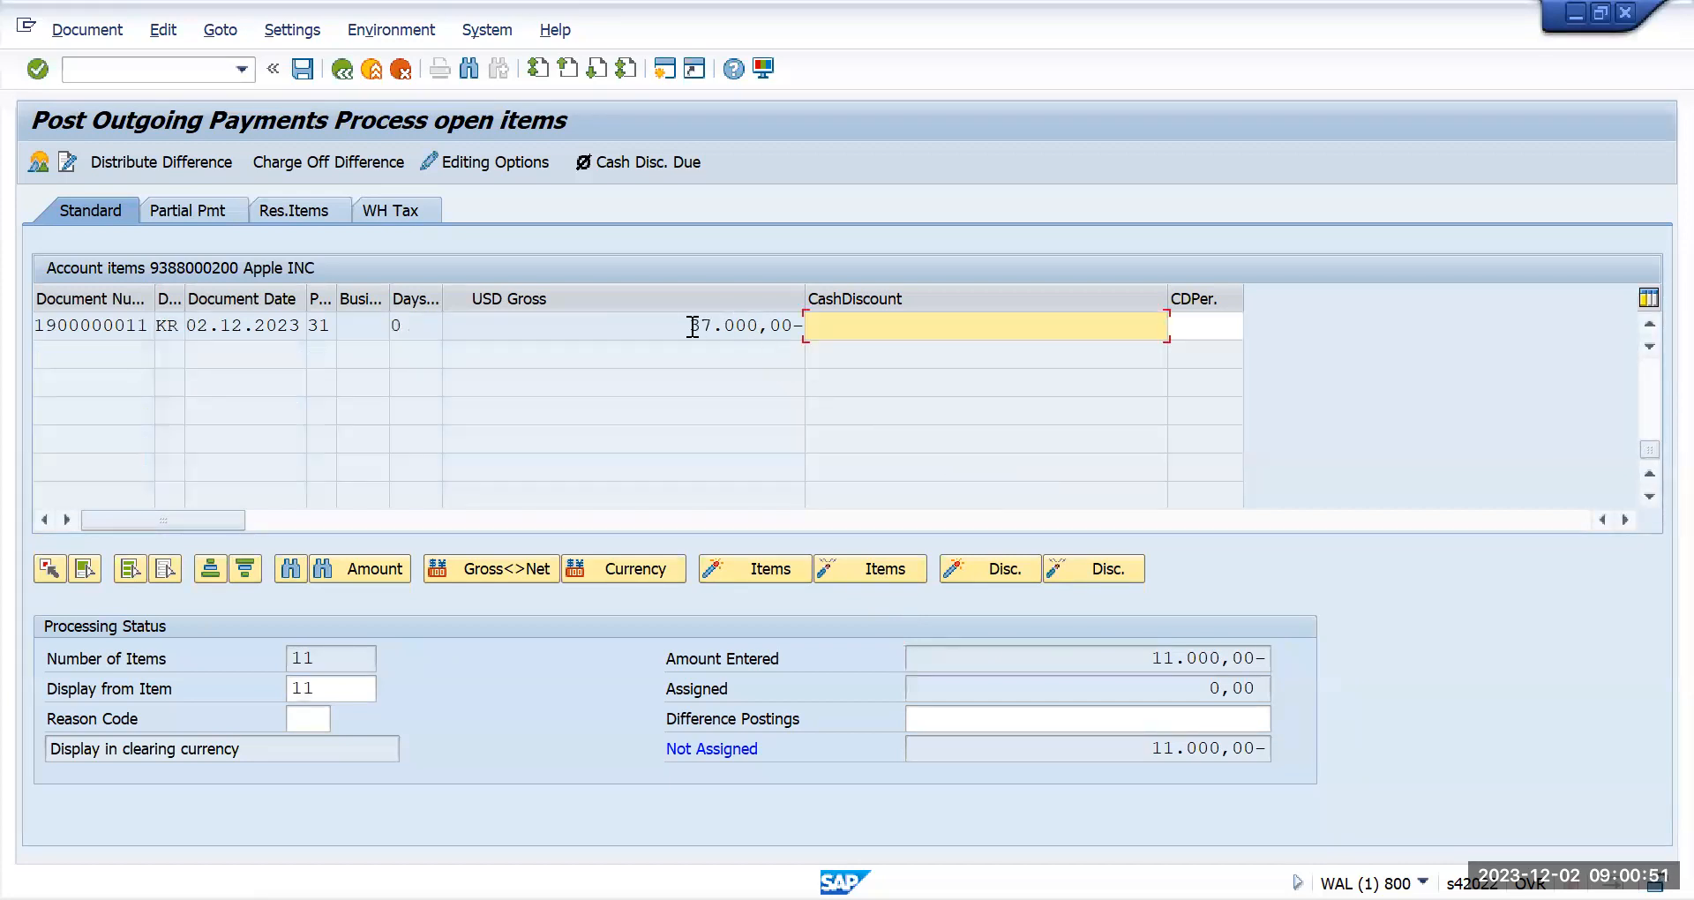
click(745, 326)
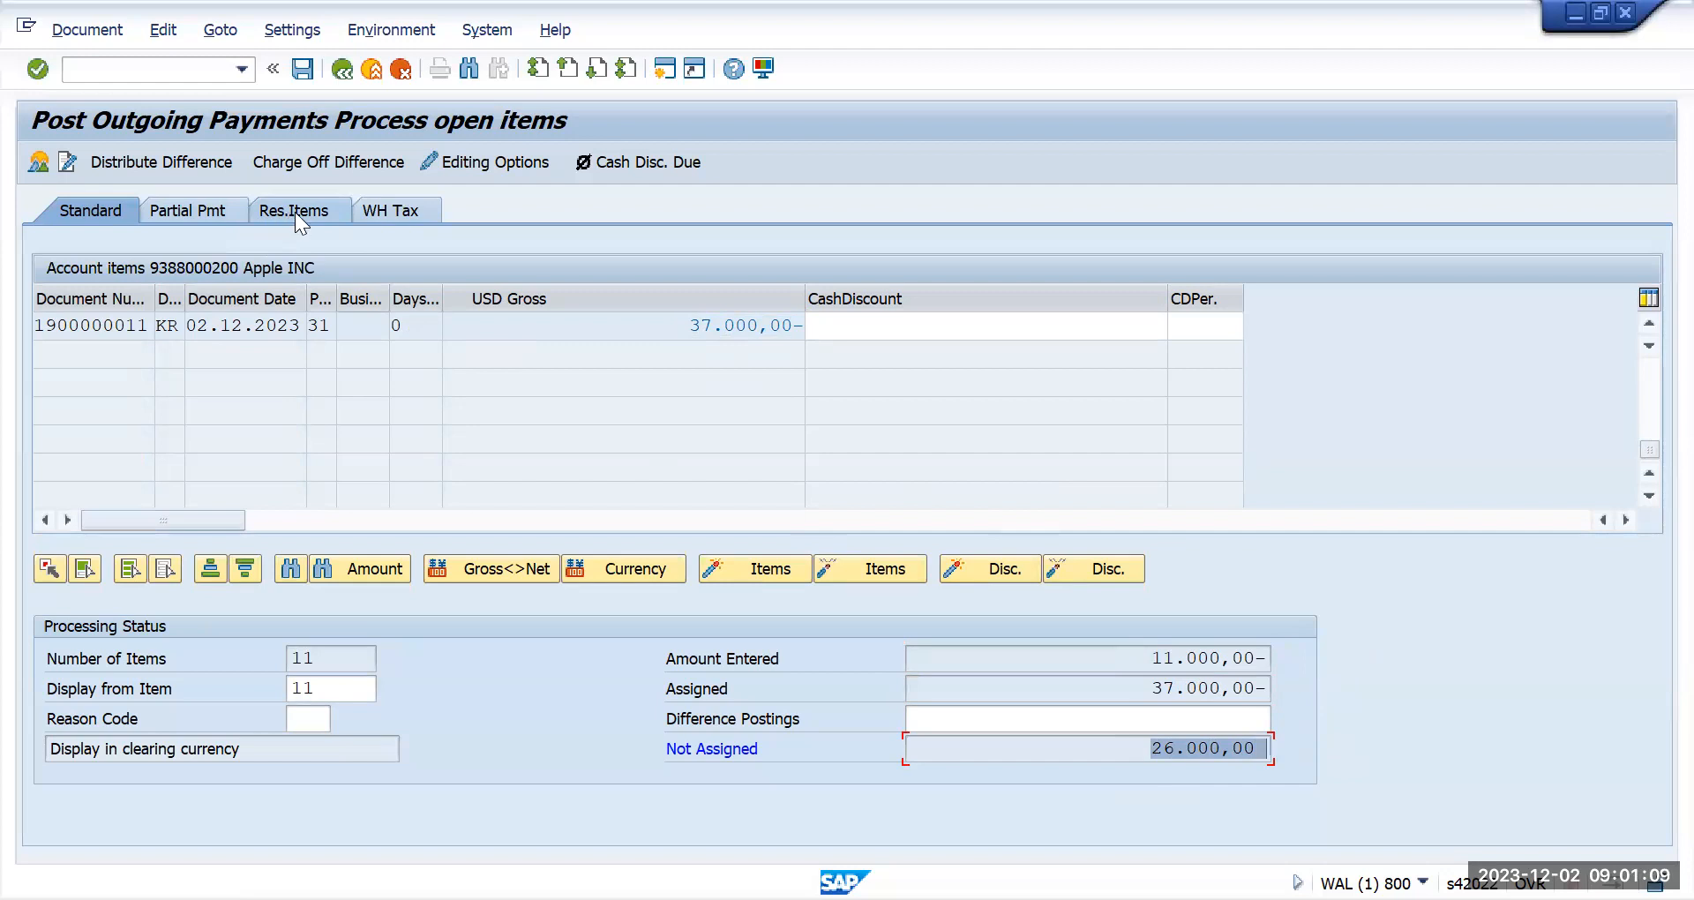
mouse_move(303, 227)
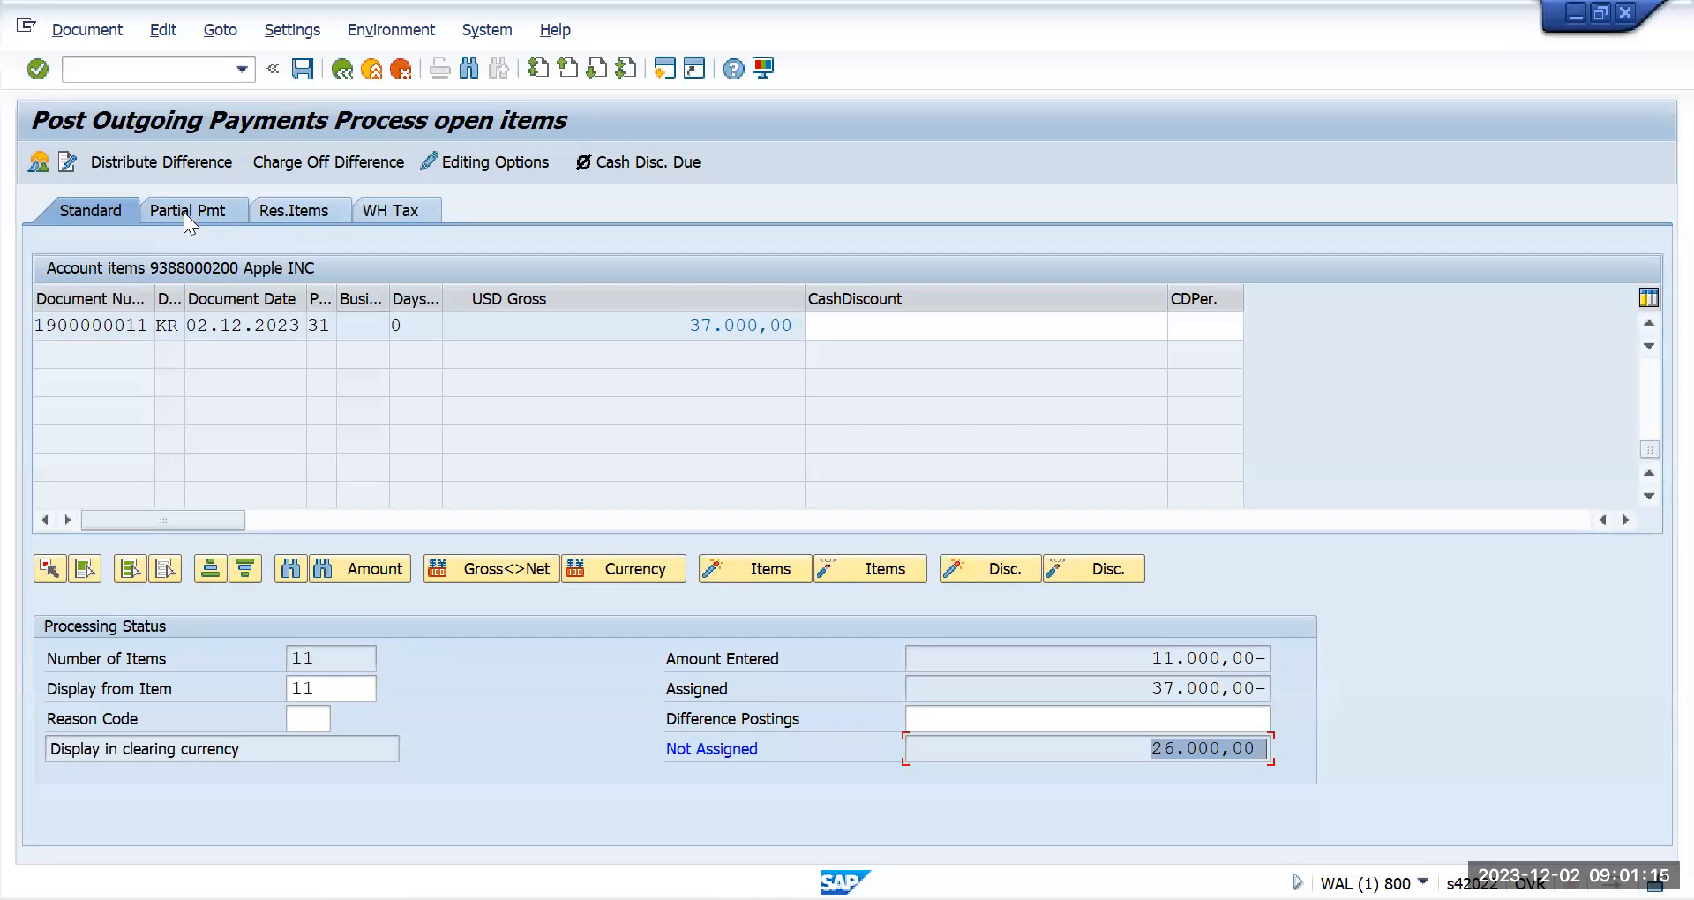
mouse_move(192, 221)
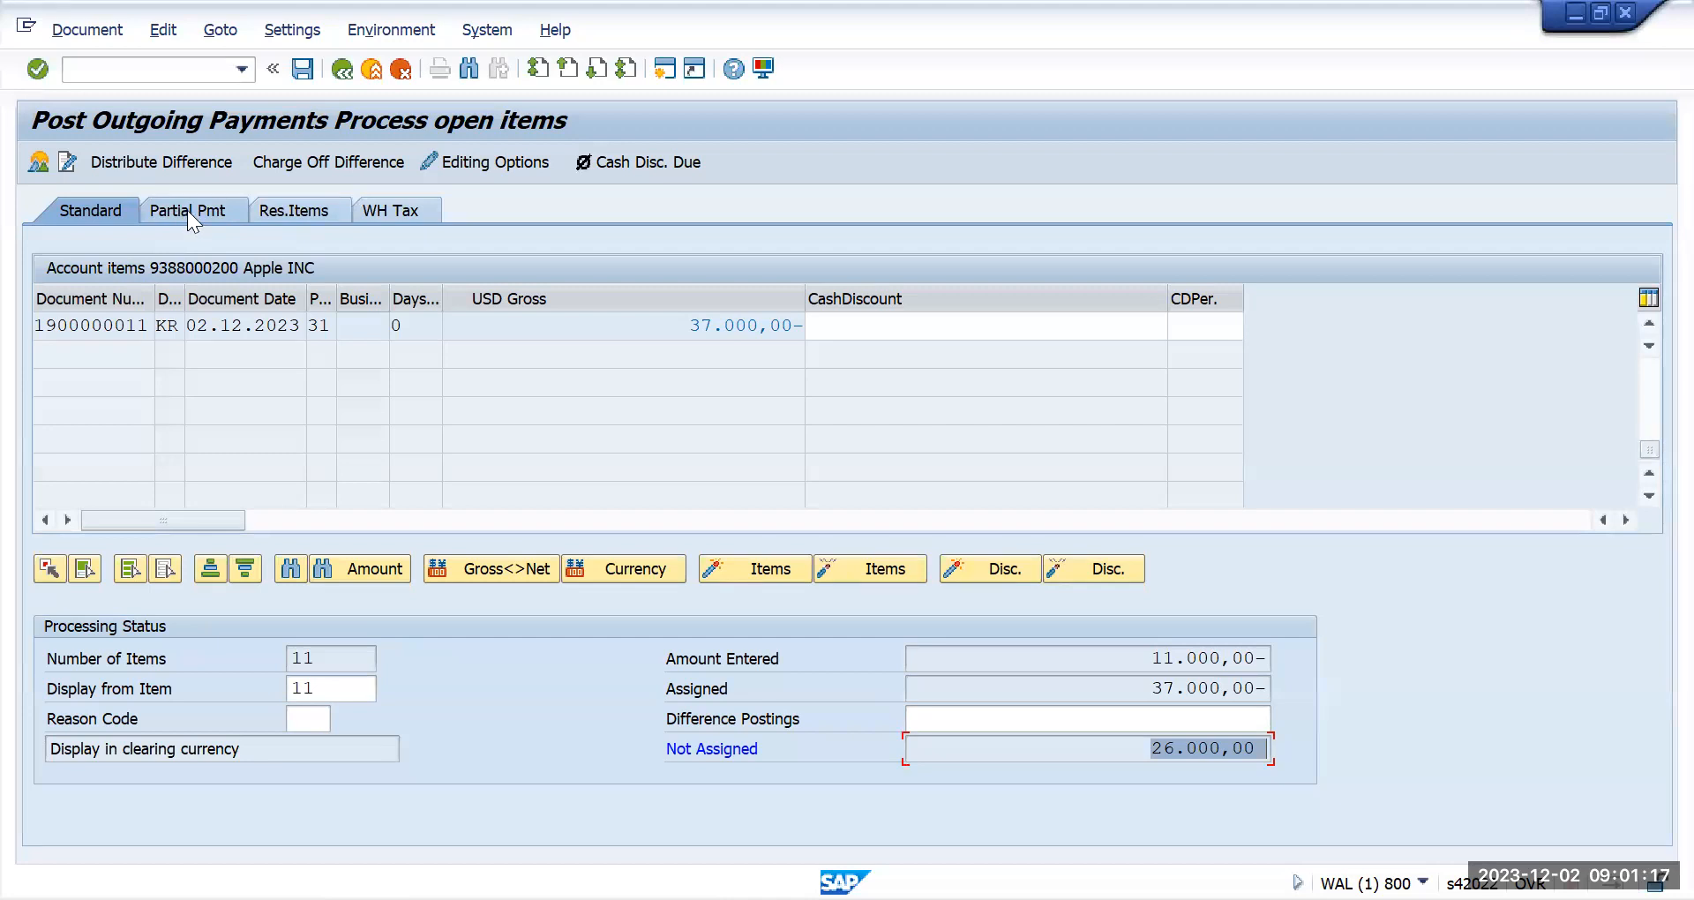
click(192, 210)
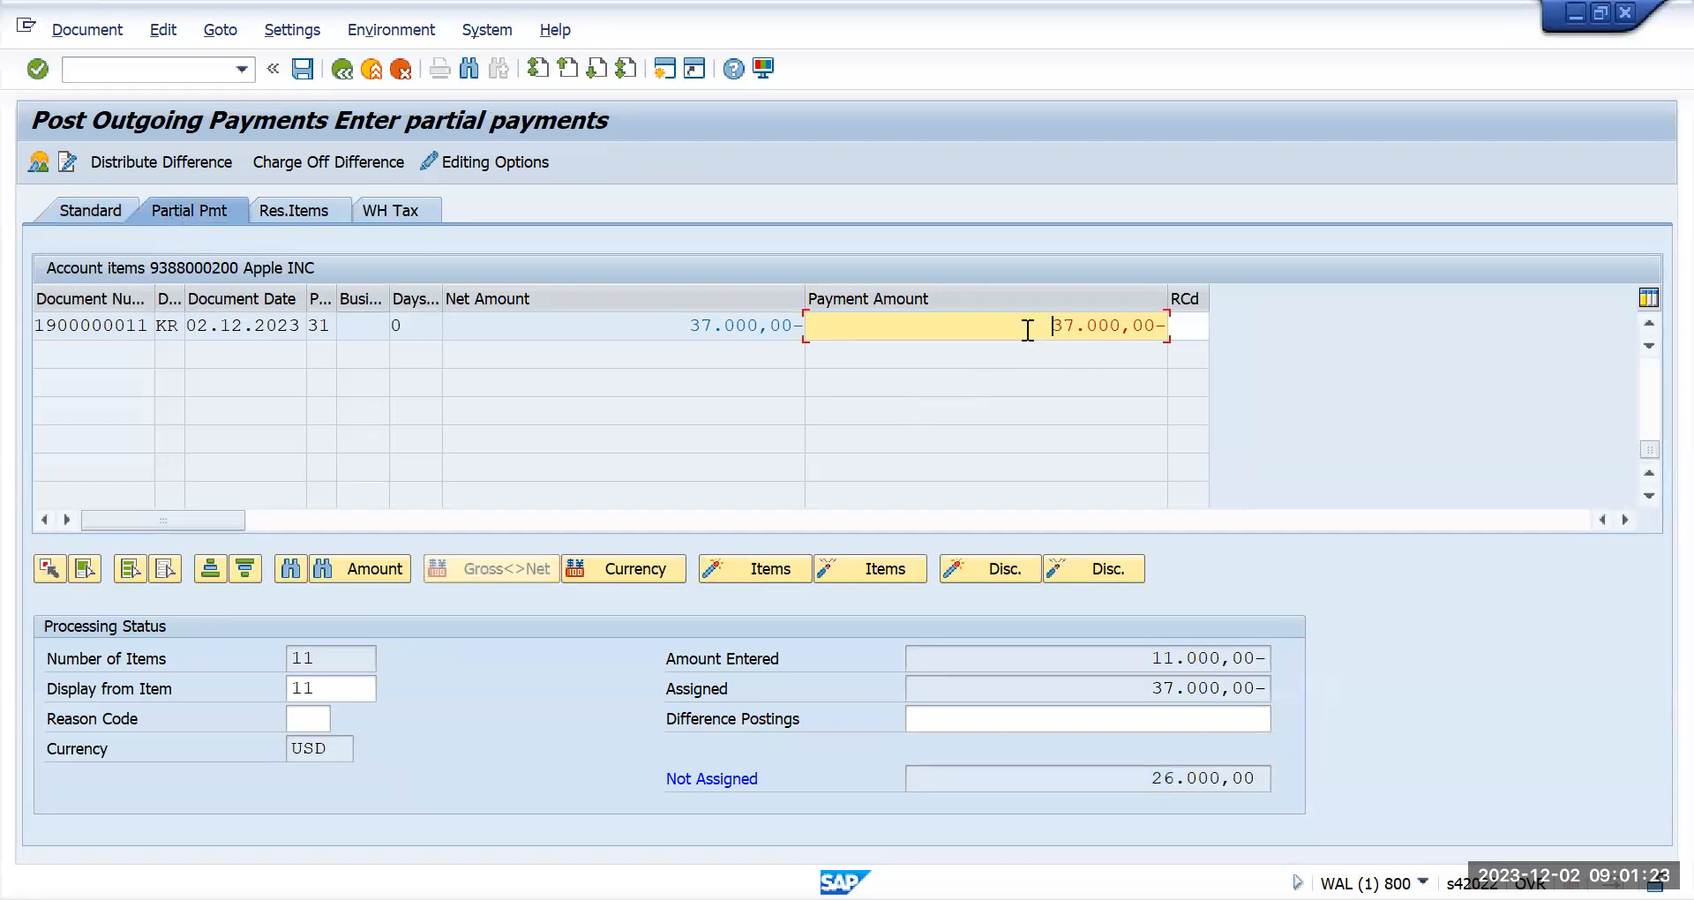
mouse_move(1032, 326)
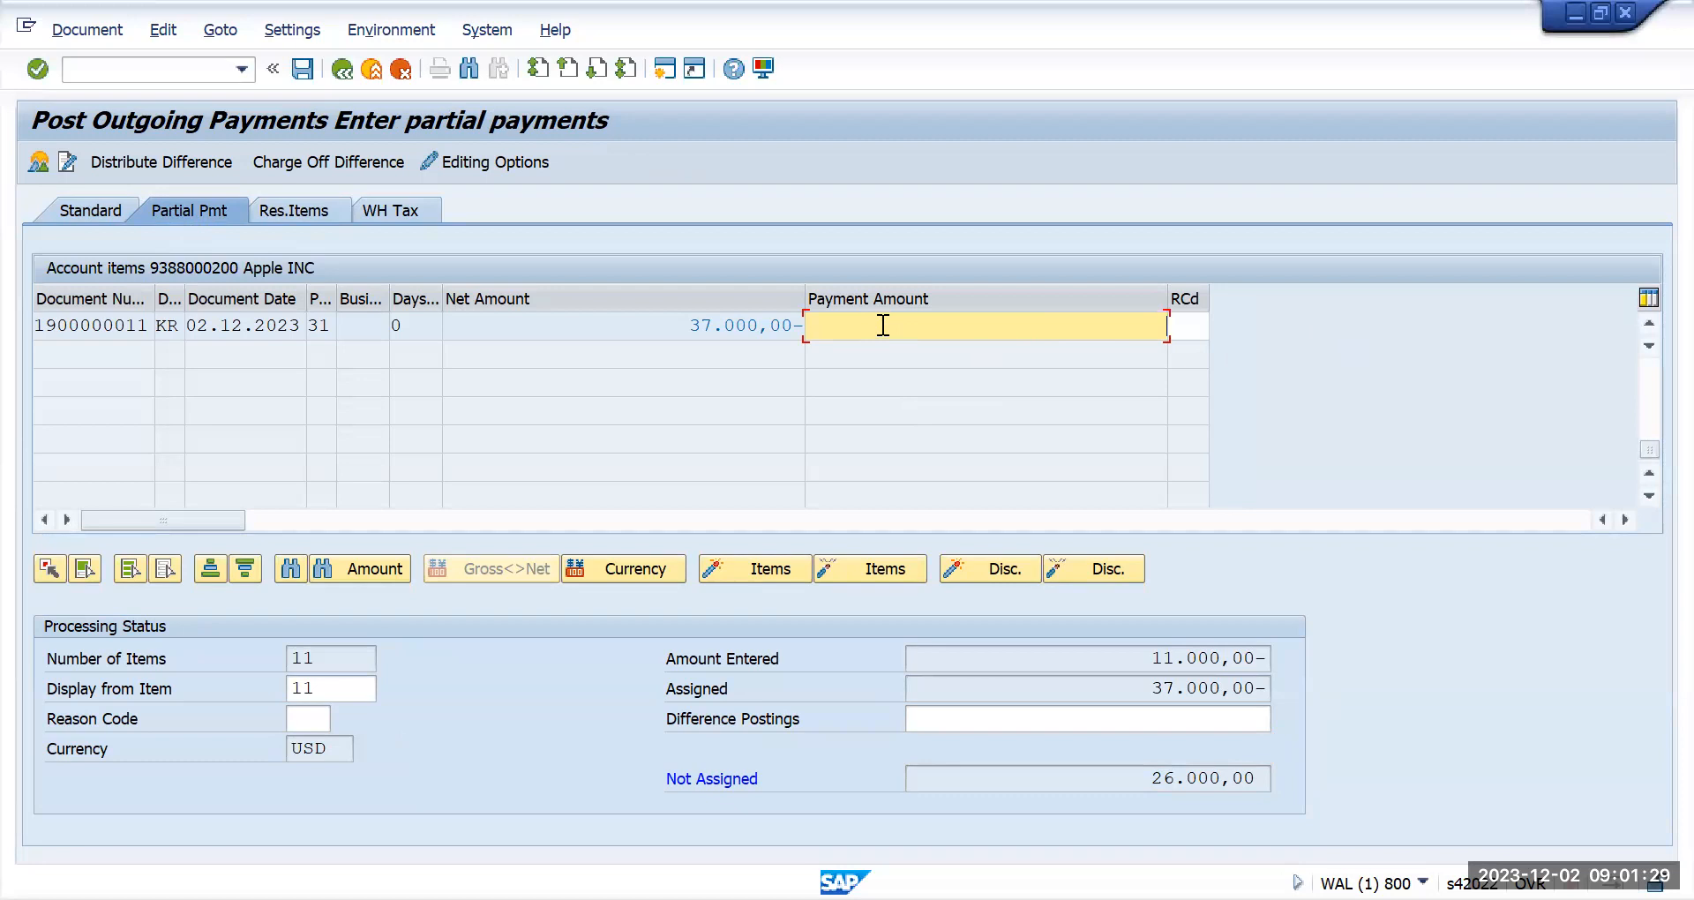
text(11.000,00-)
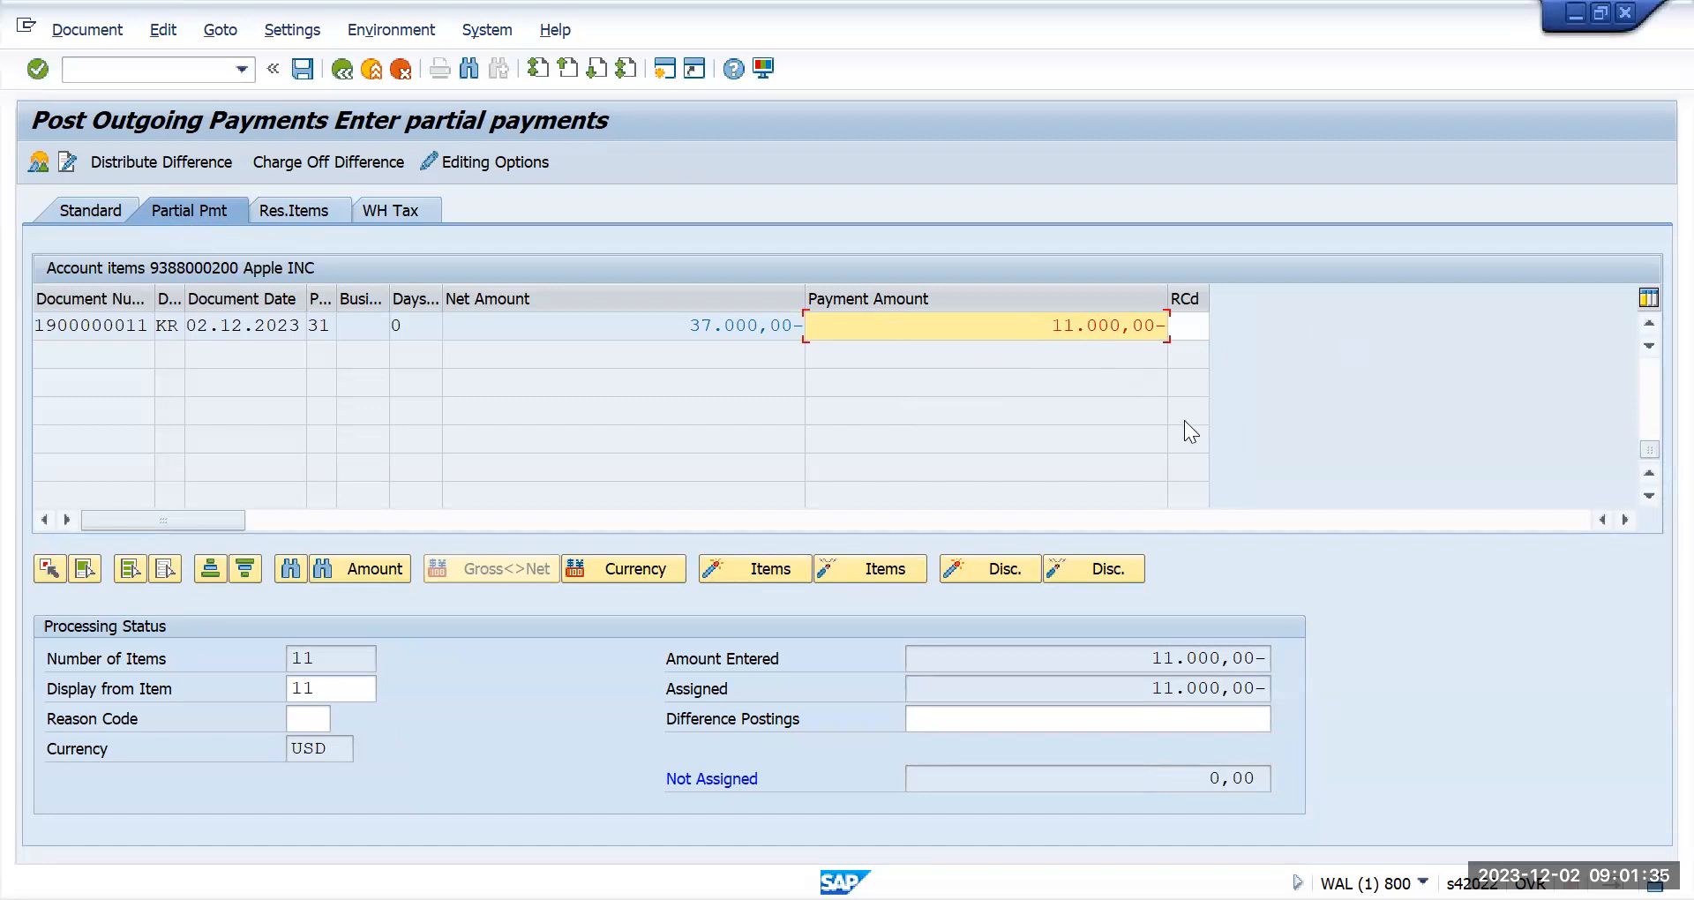
mouse_move(1021, 478)
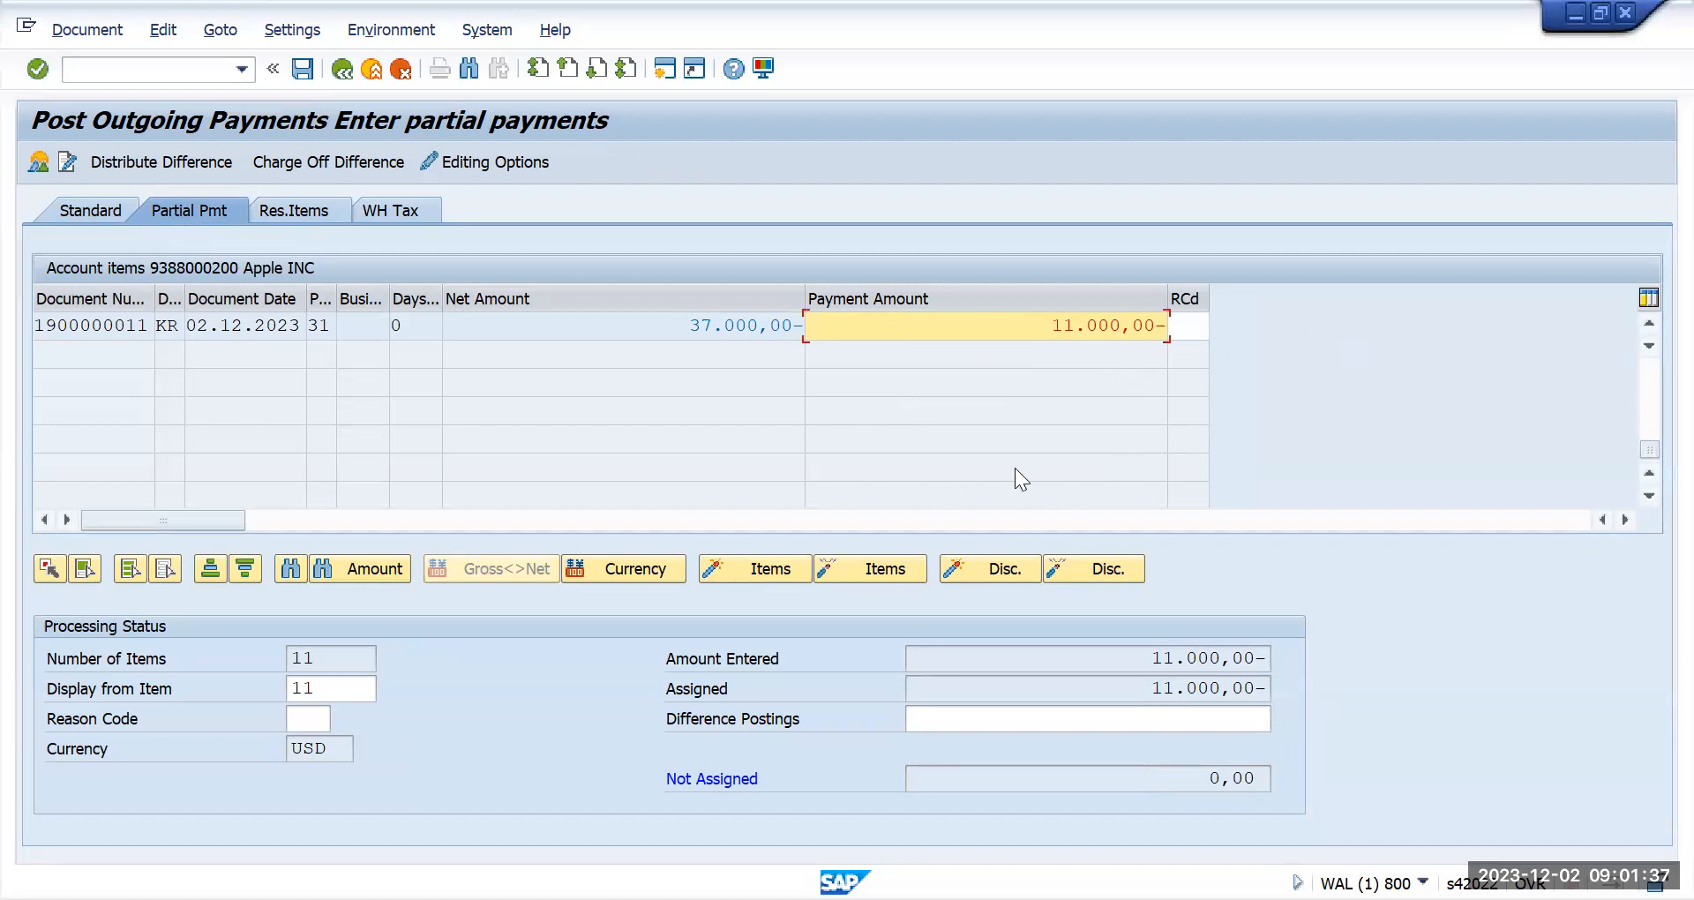
mouse_move(1137, 486)
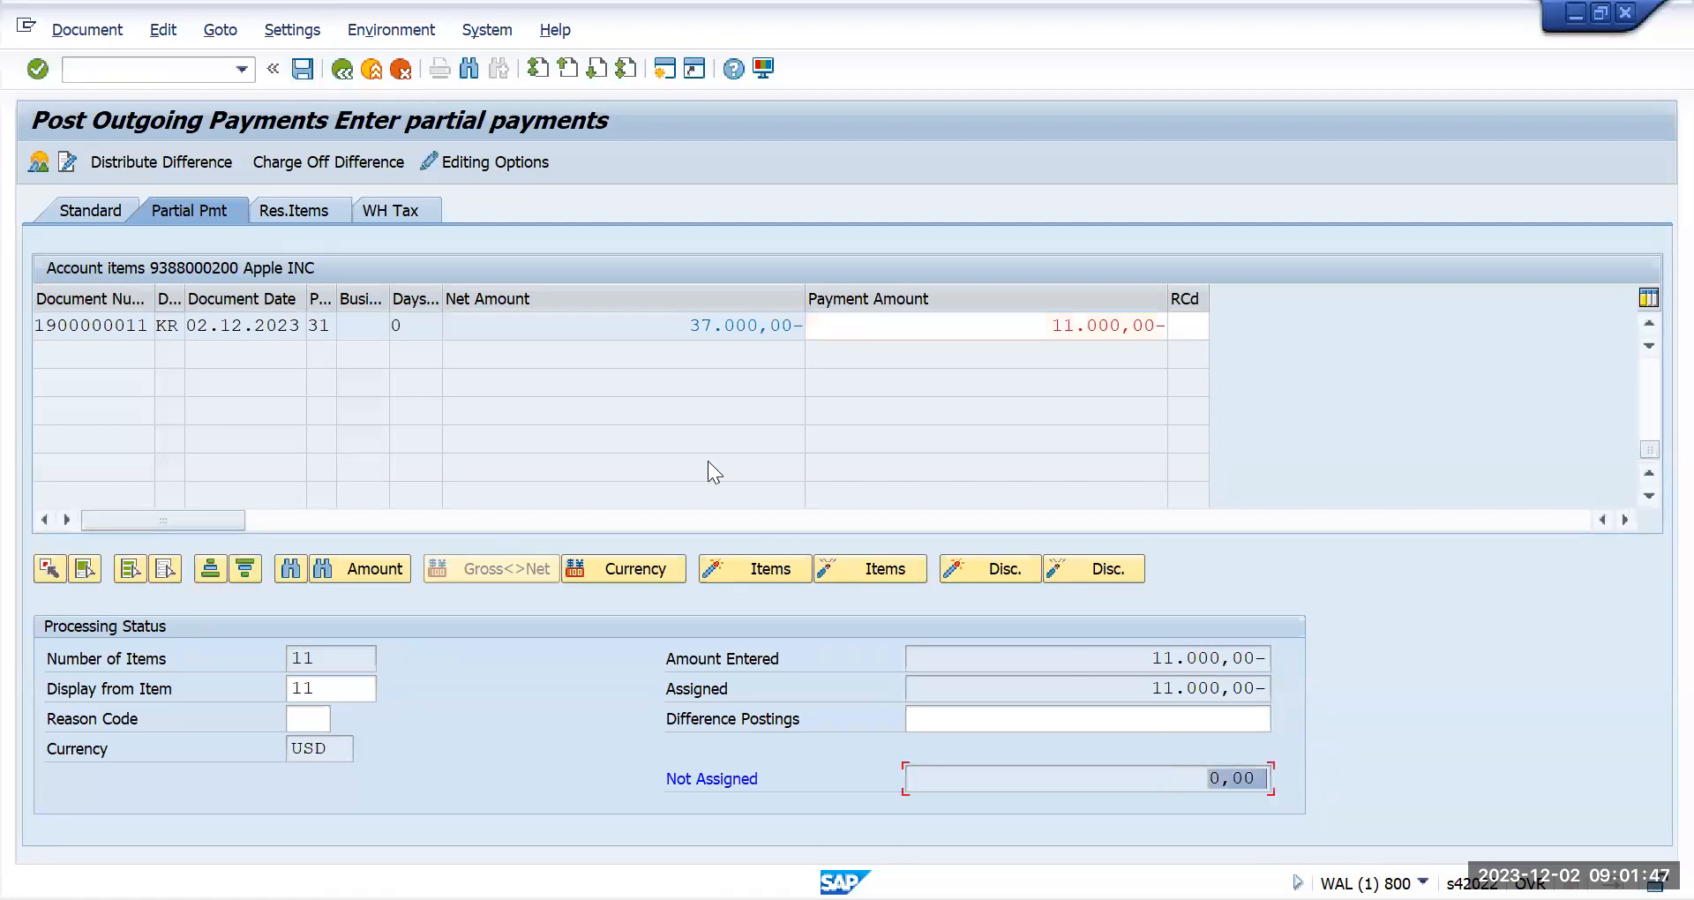
mouse_move(304, 68)
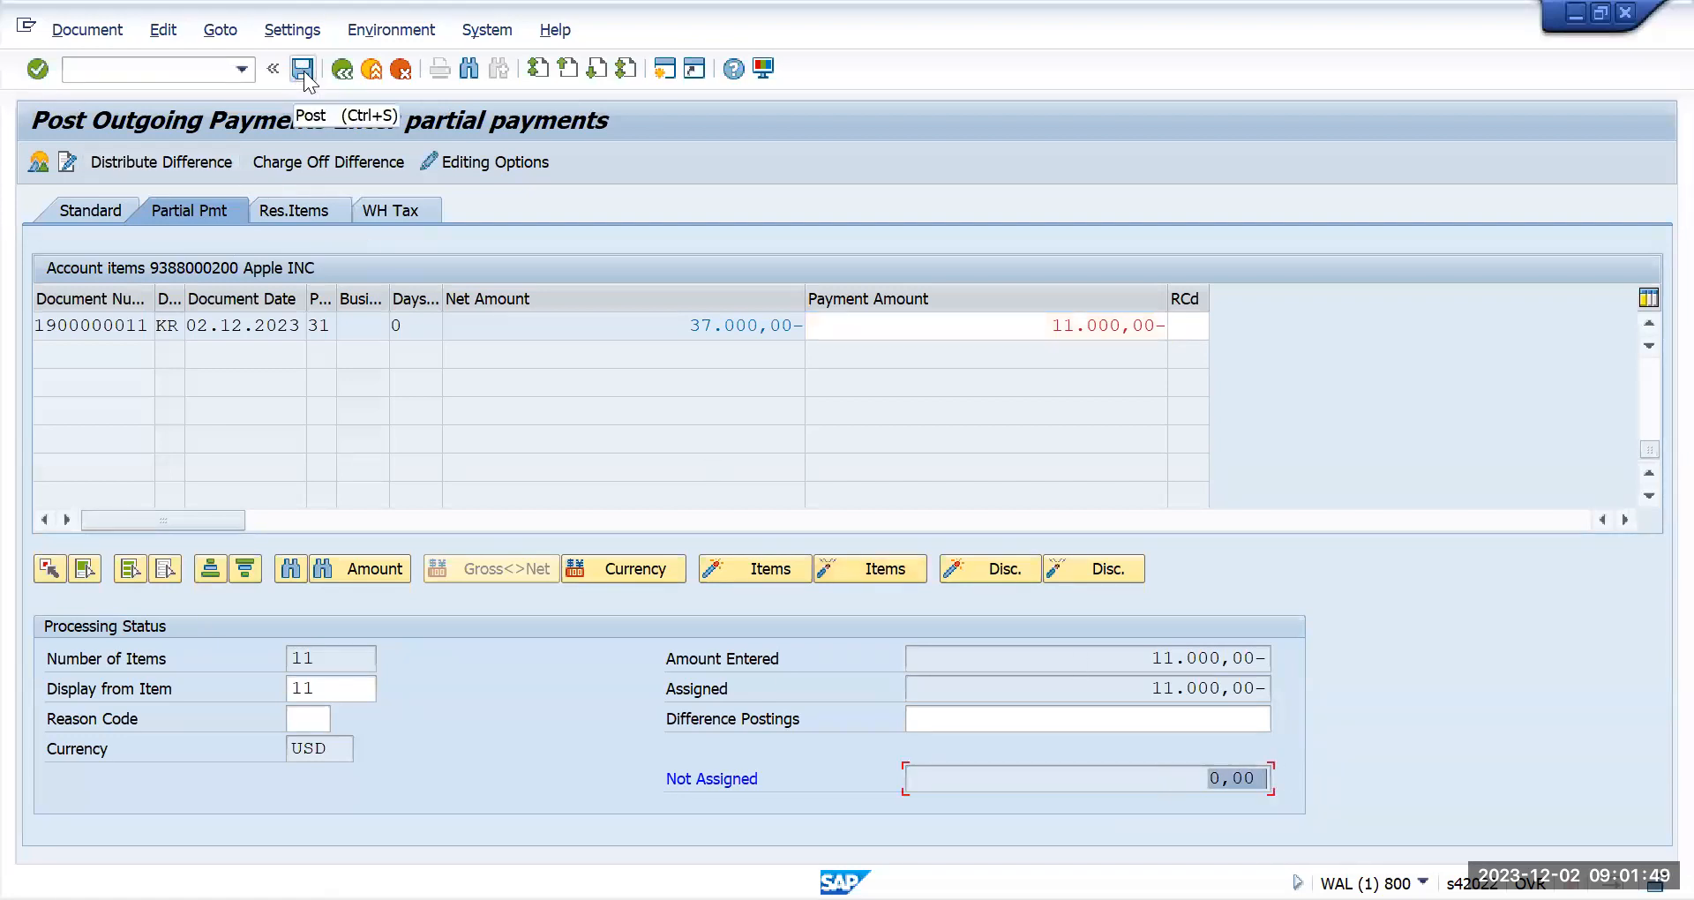
click(303, 68)
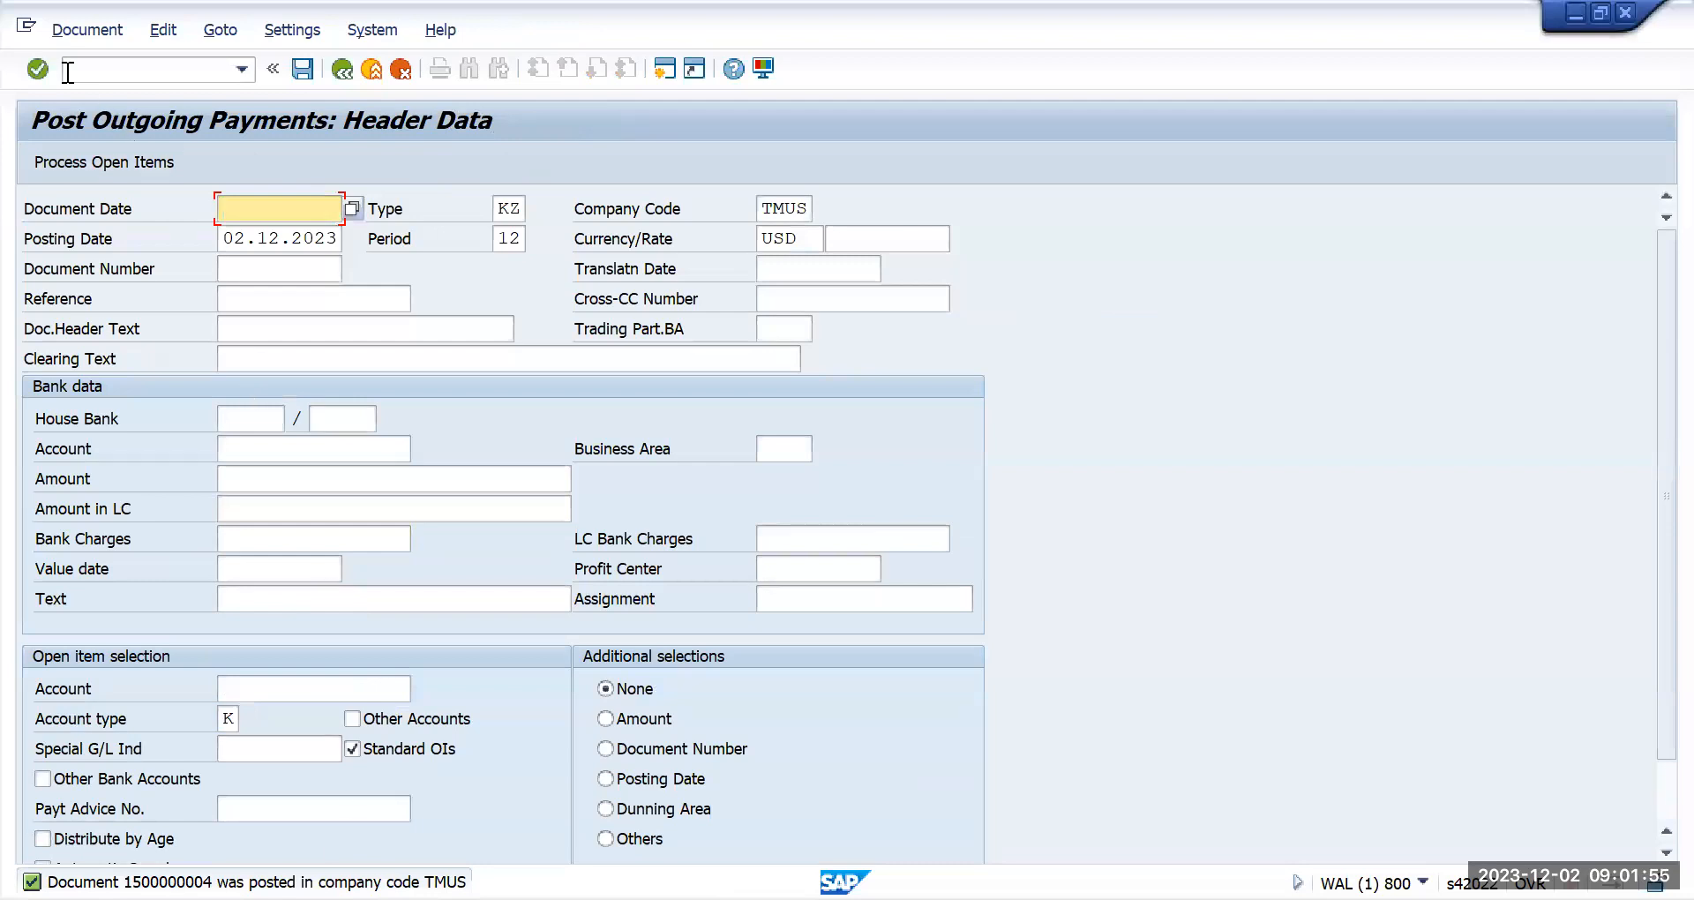
text(/n)
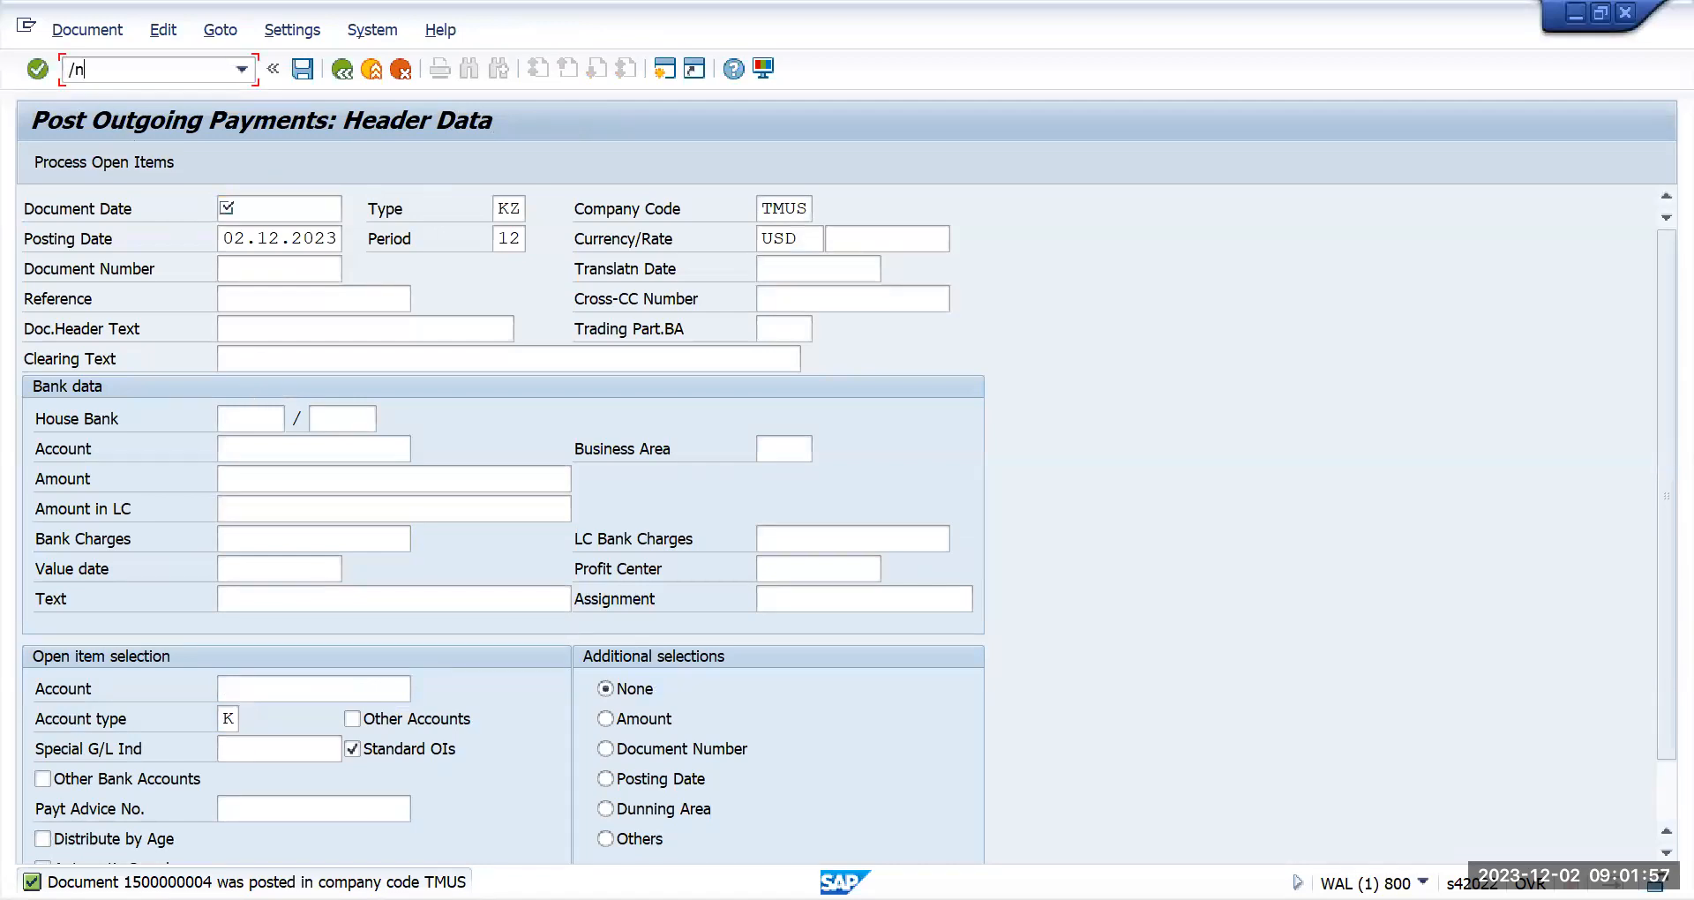
text(fbl)
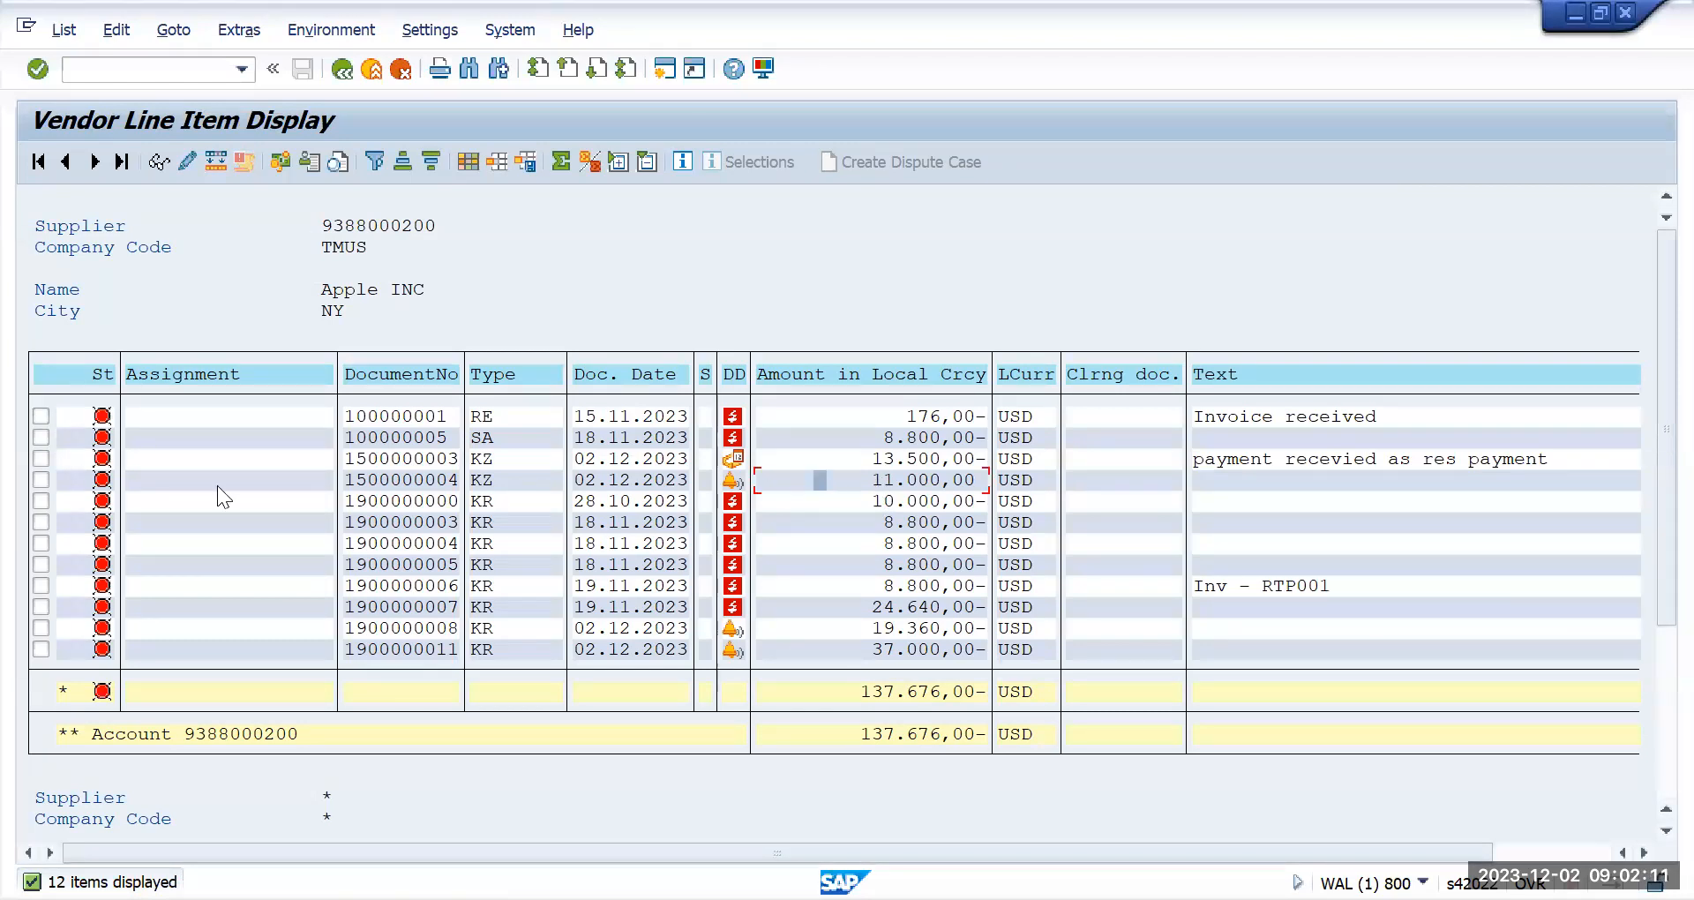
mouse_move(853, 492)
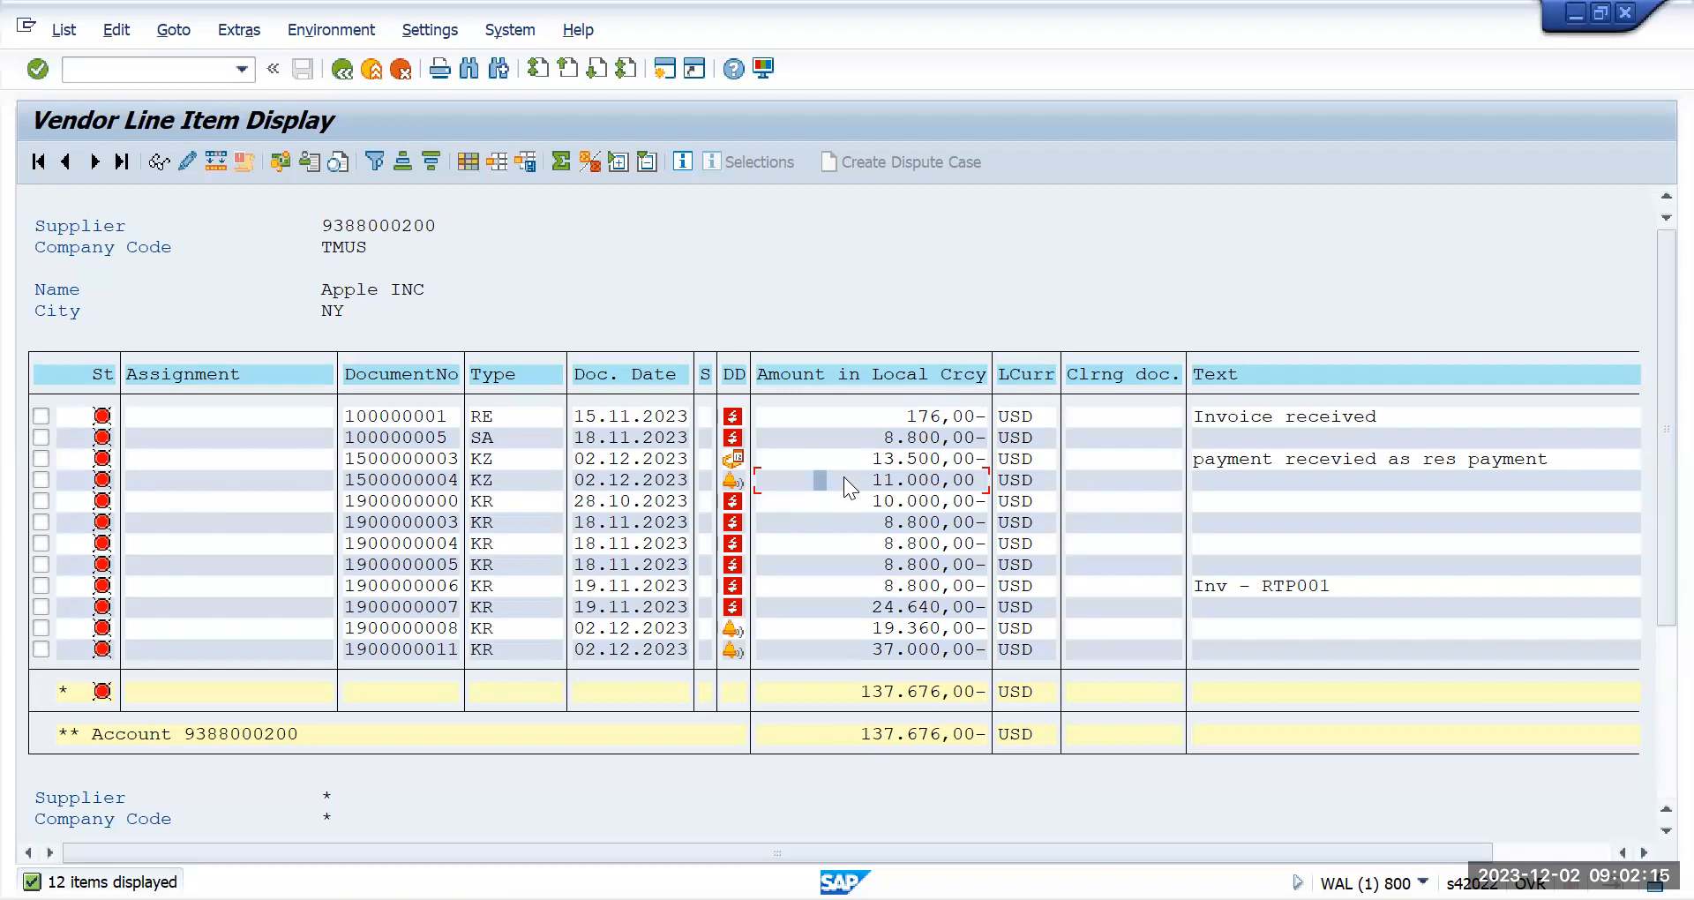
mouse_move(858, 502)
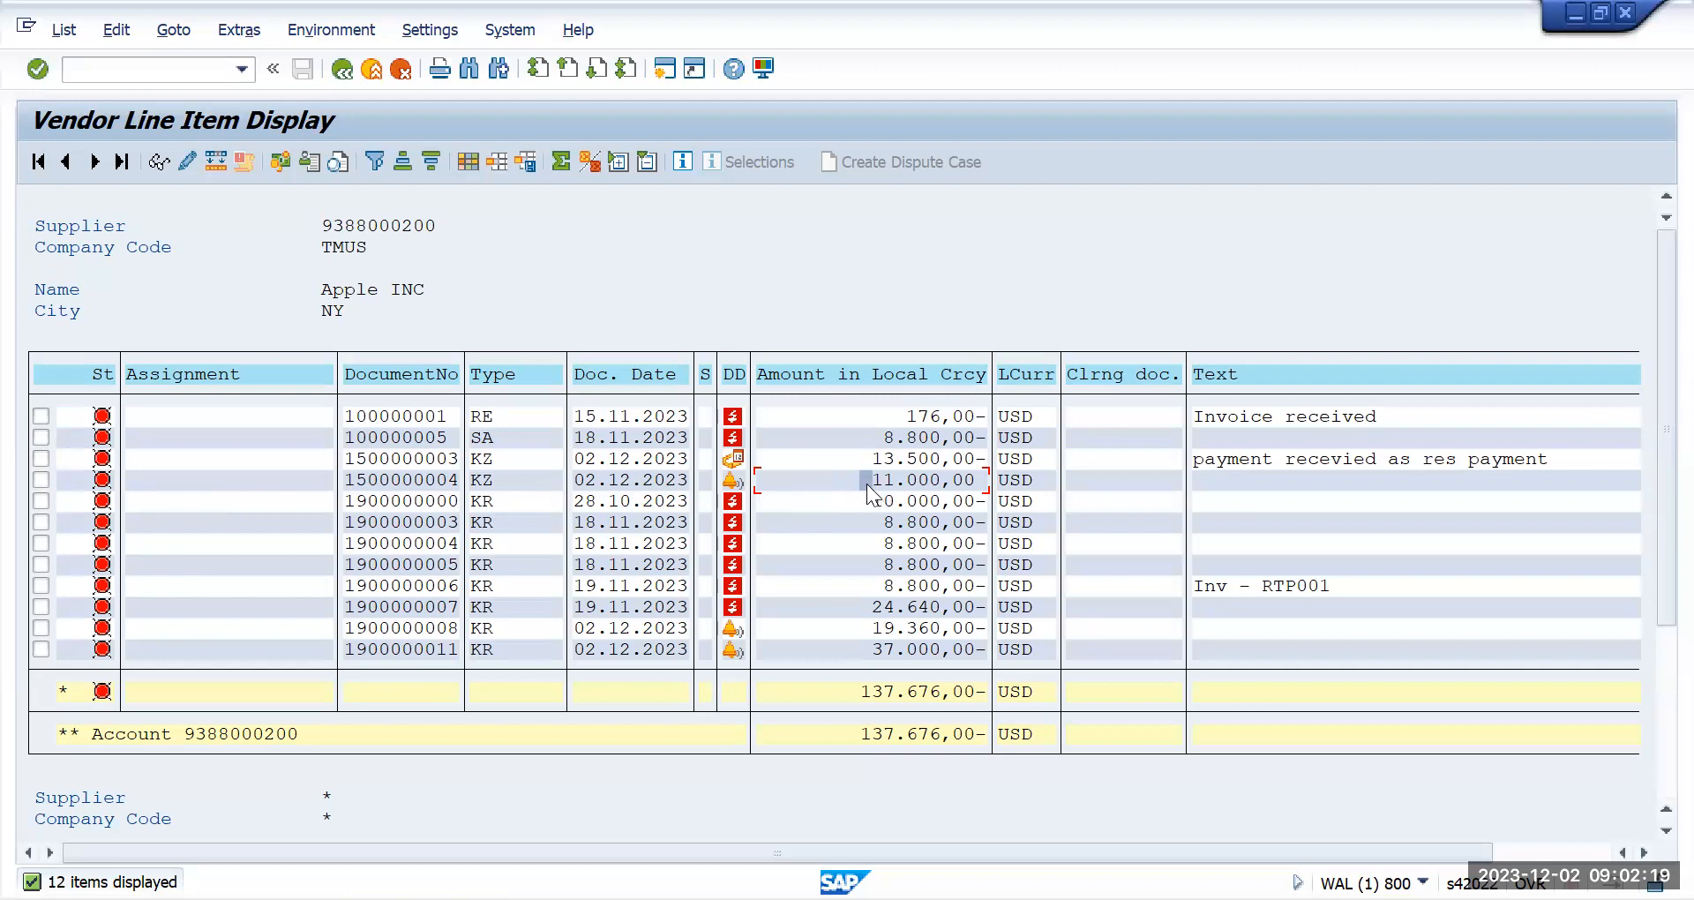
mouse_move(970, 495)
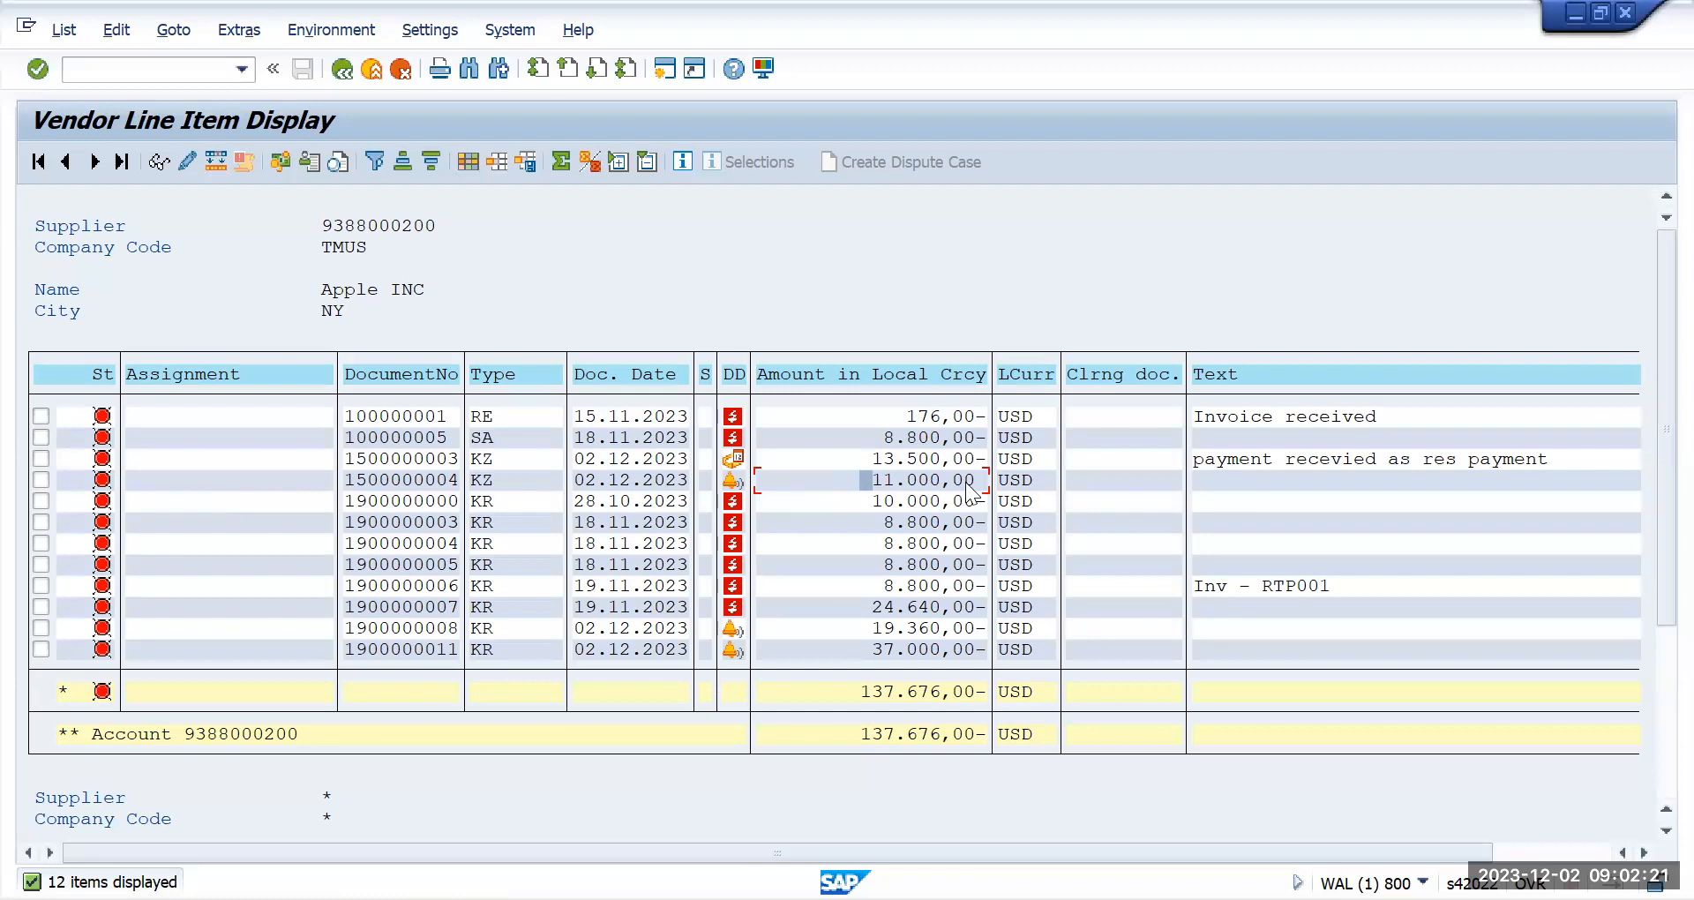
mouse_move(882, 660)
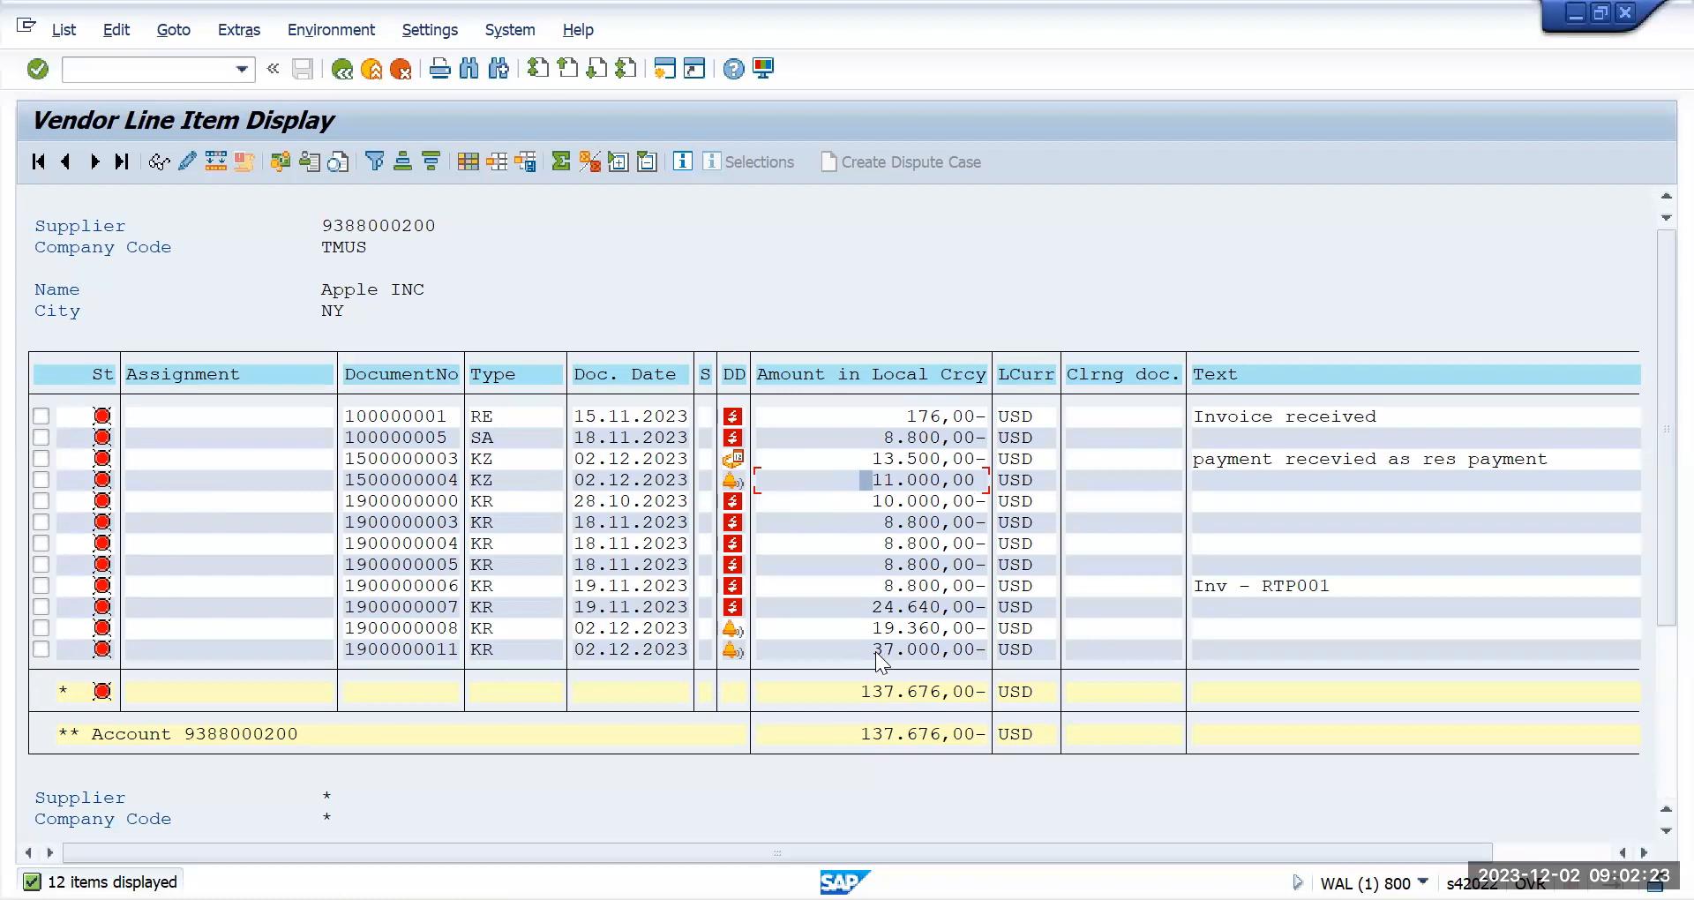
click(923, 649)
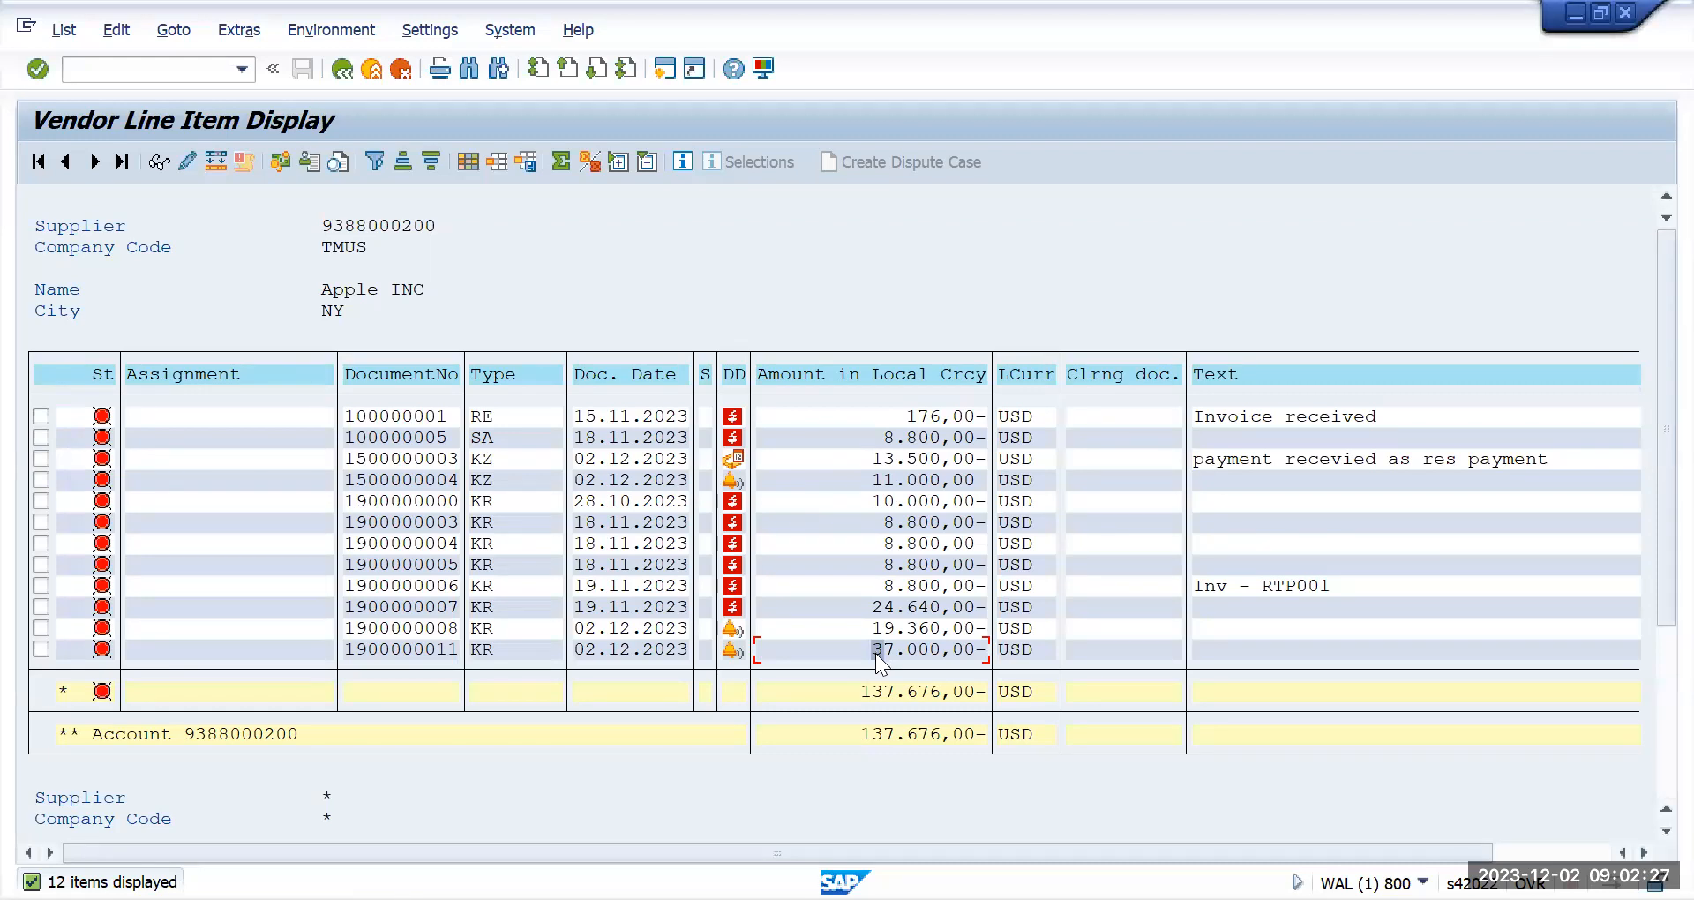
mouse_move(890, 663)
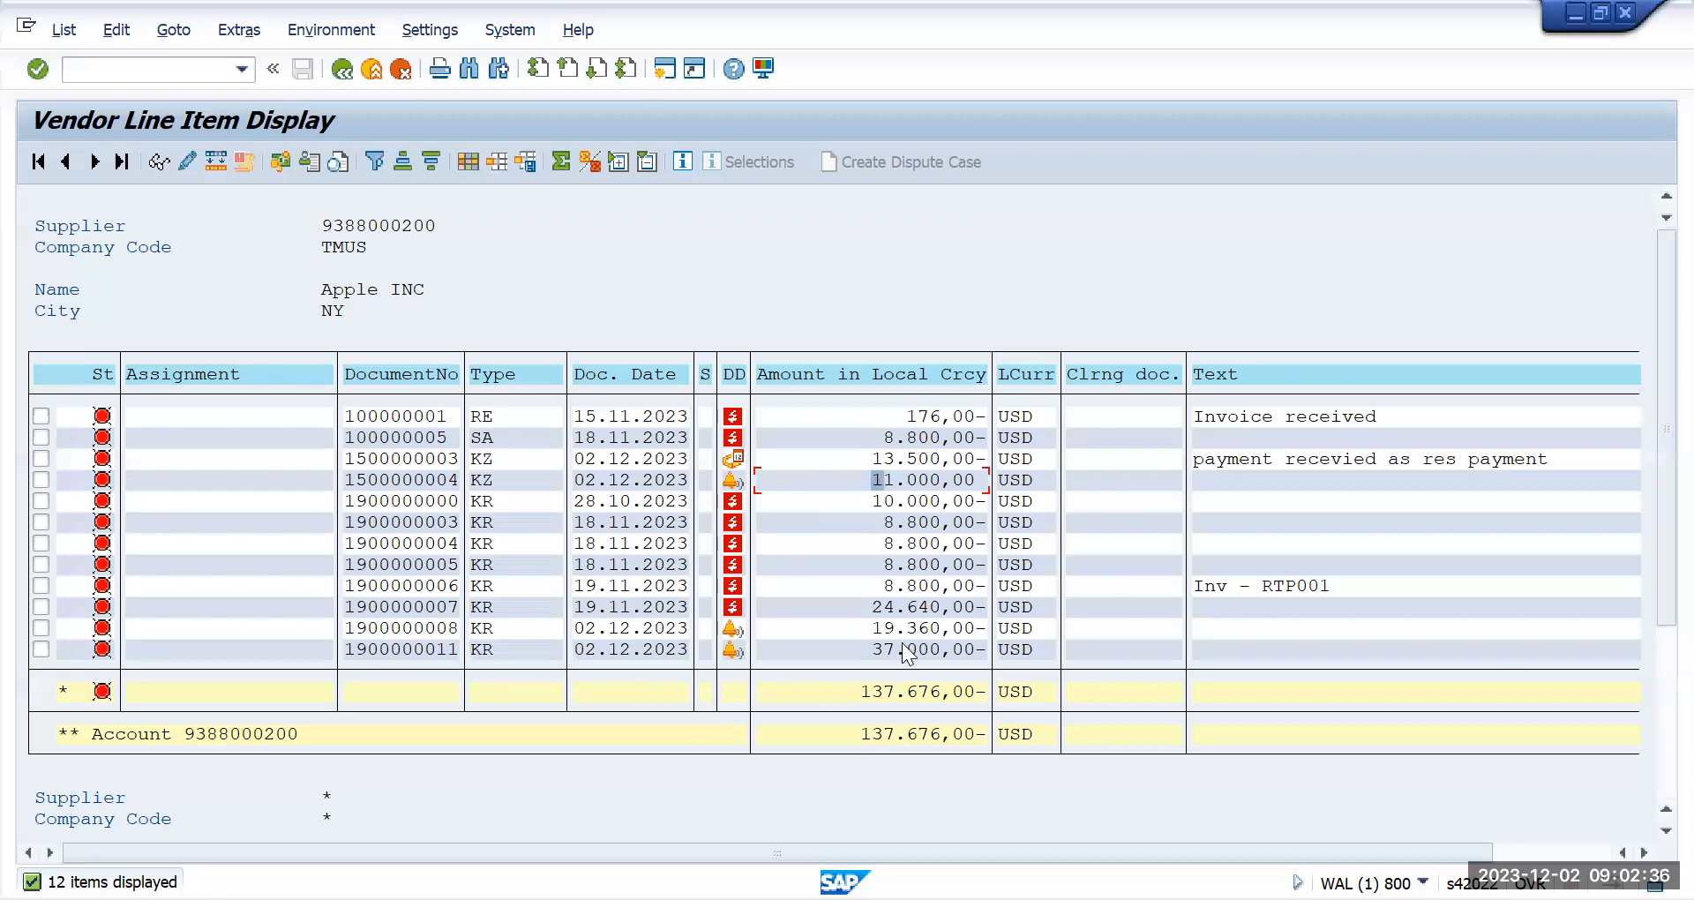
click(924, 650)
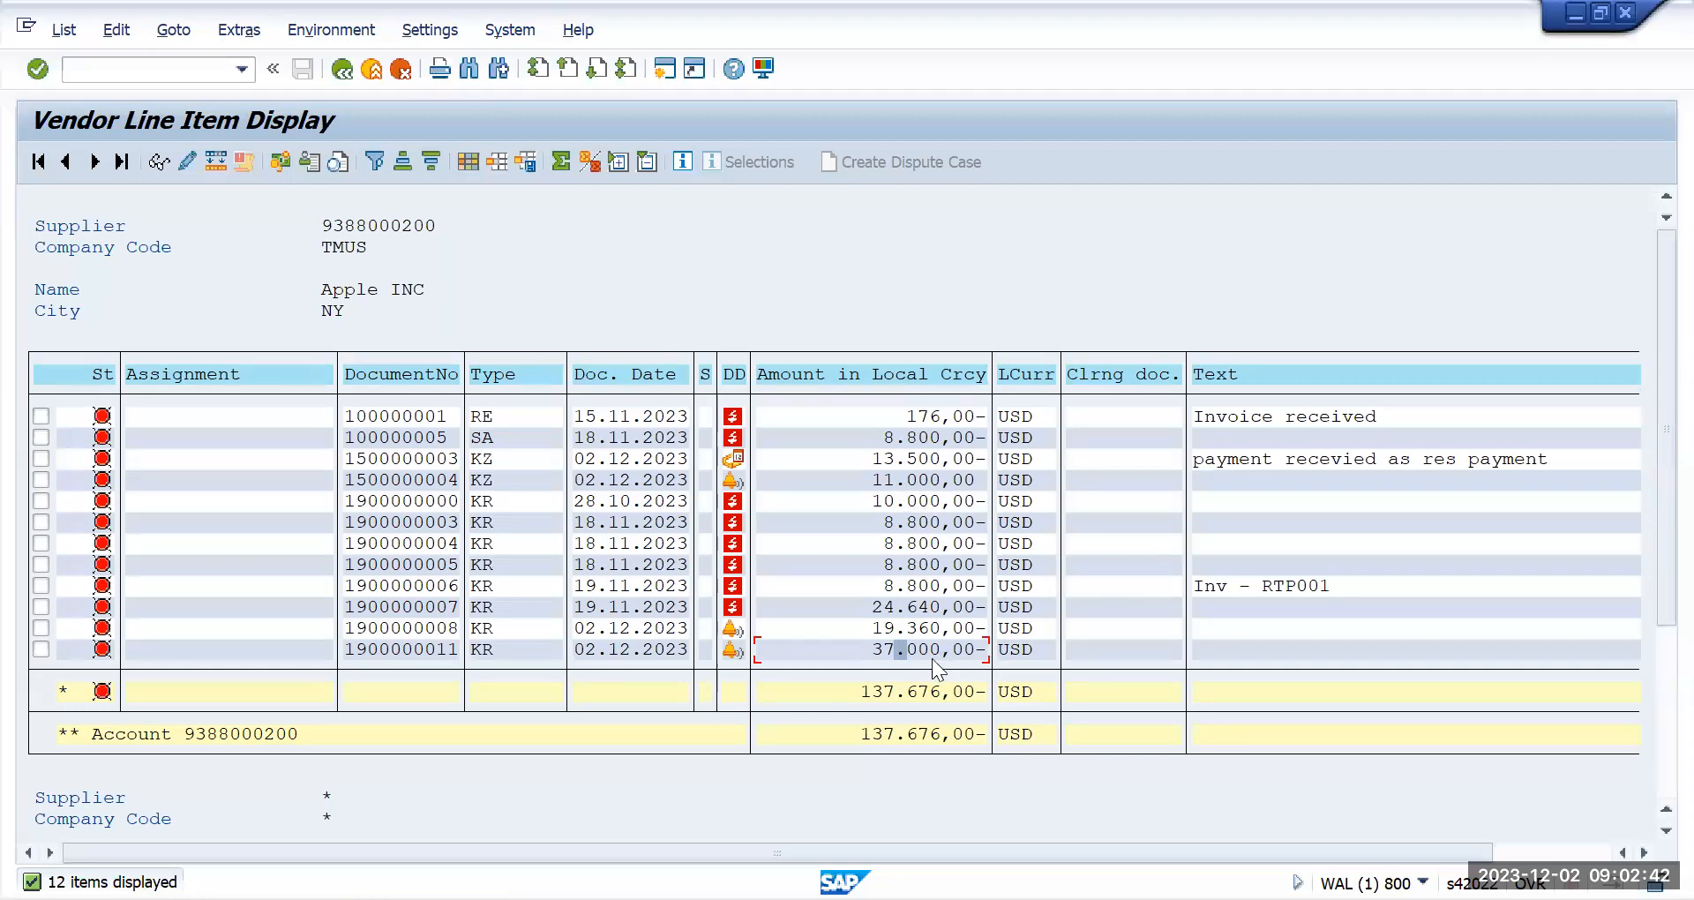
mouse_move(898, 675)
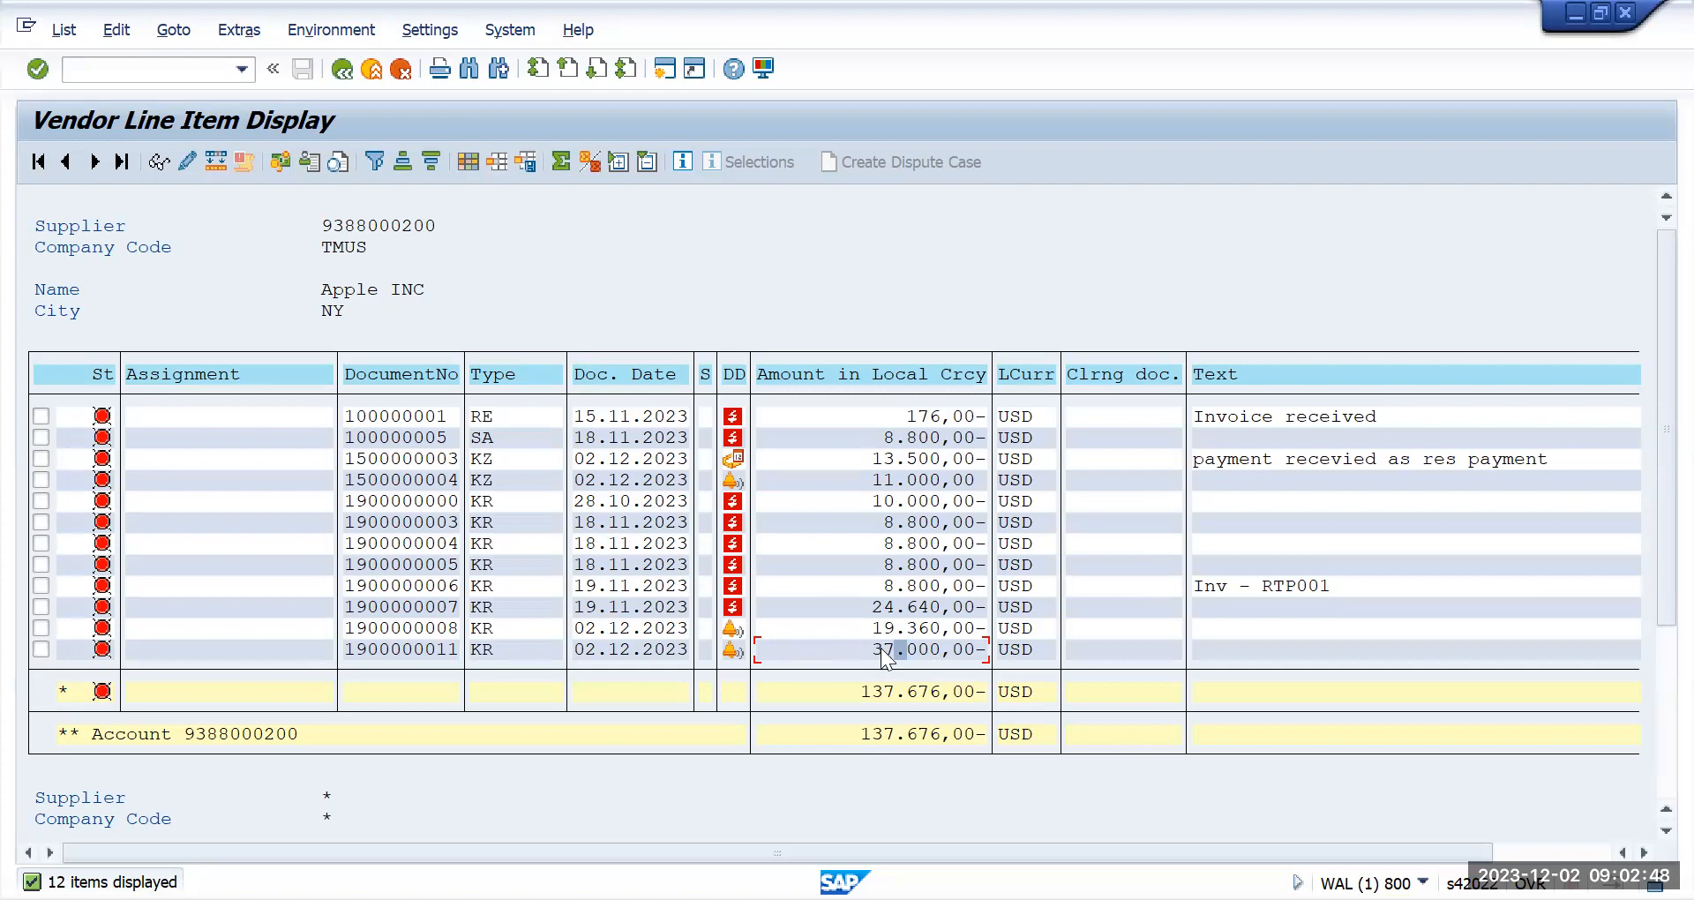
mouse_move(886, 563)
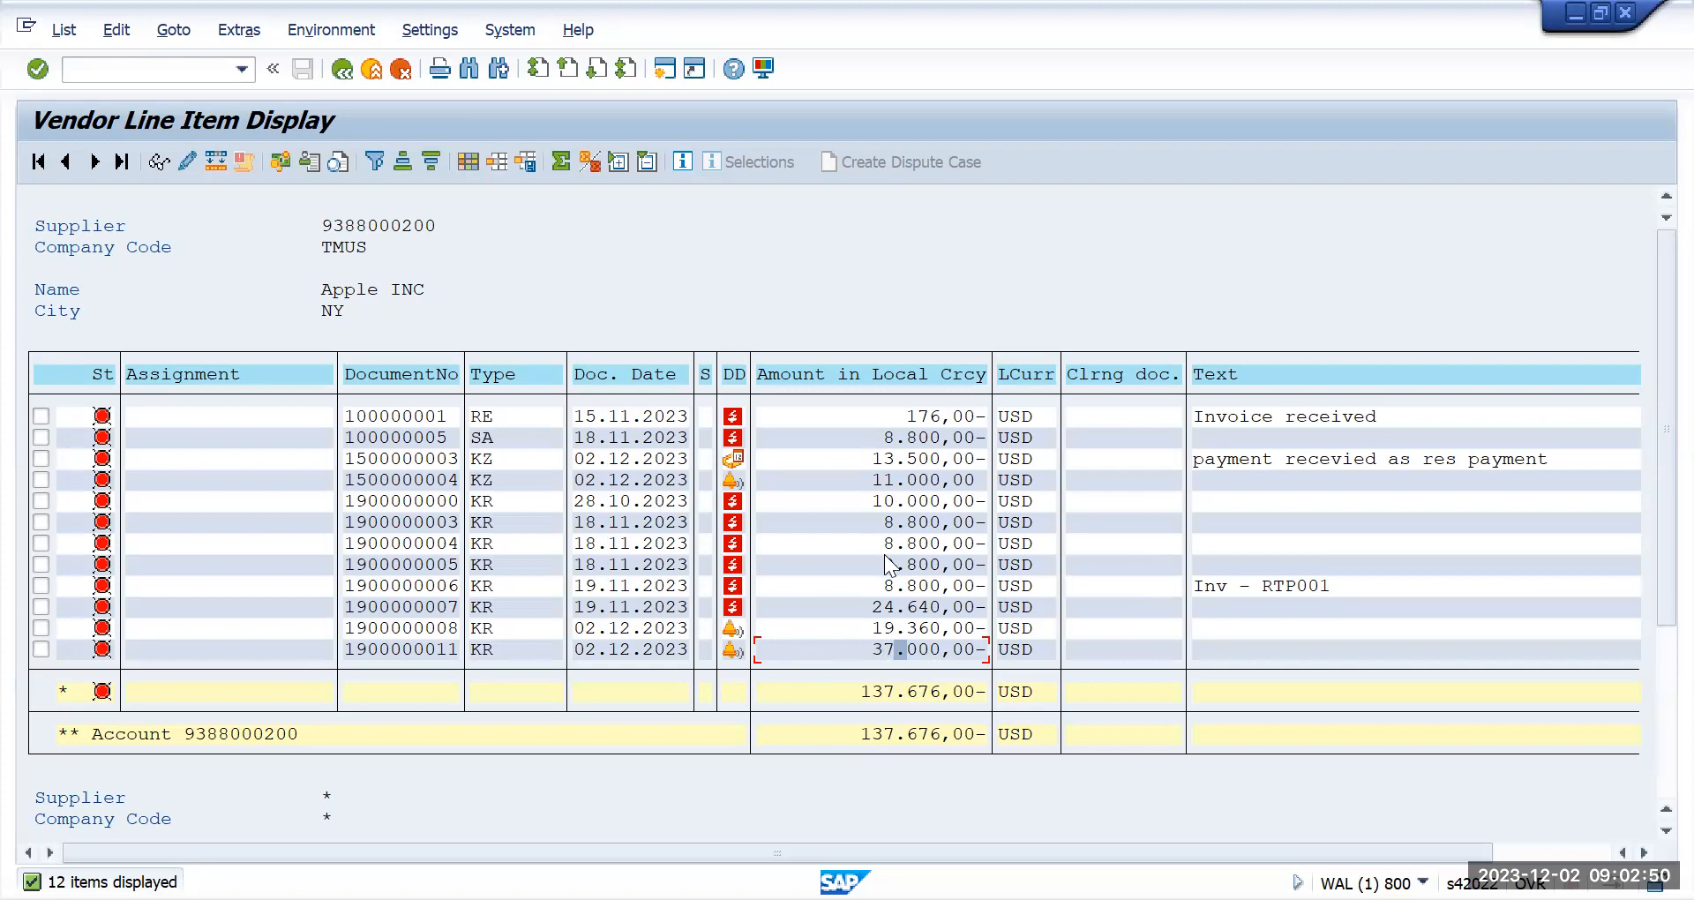
scroll(down, 3)
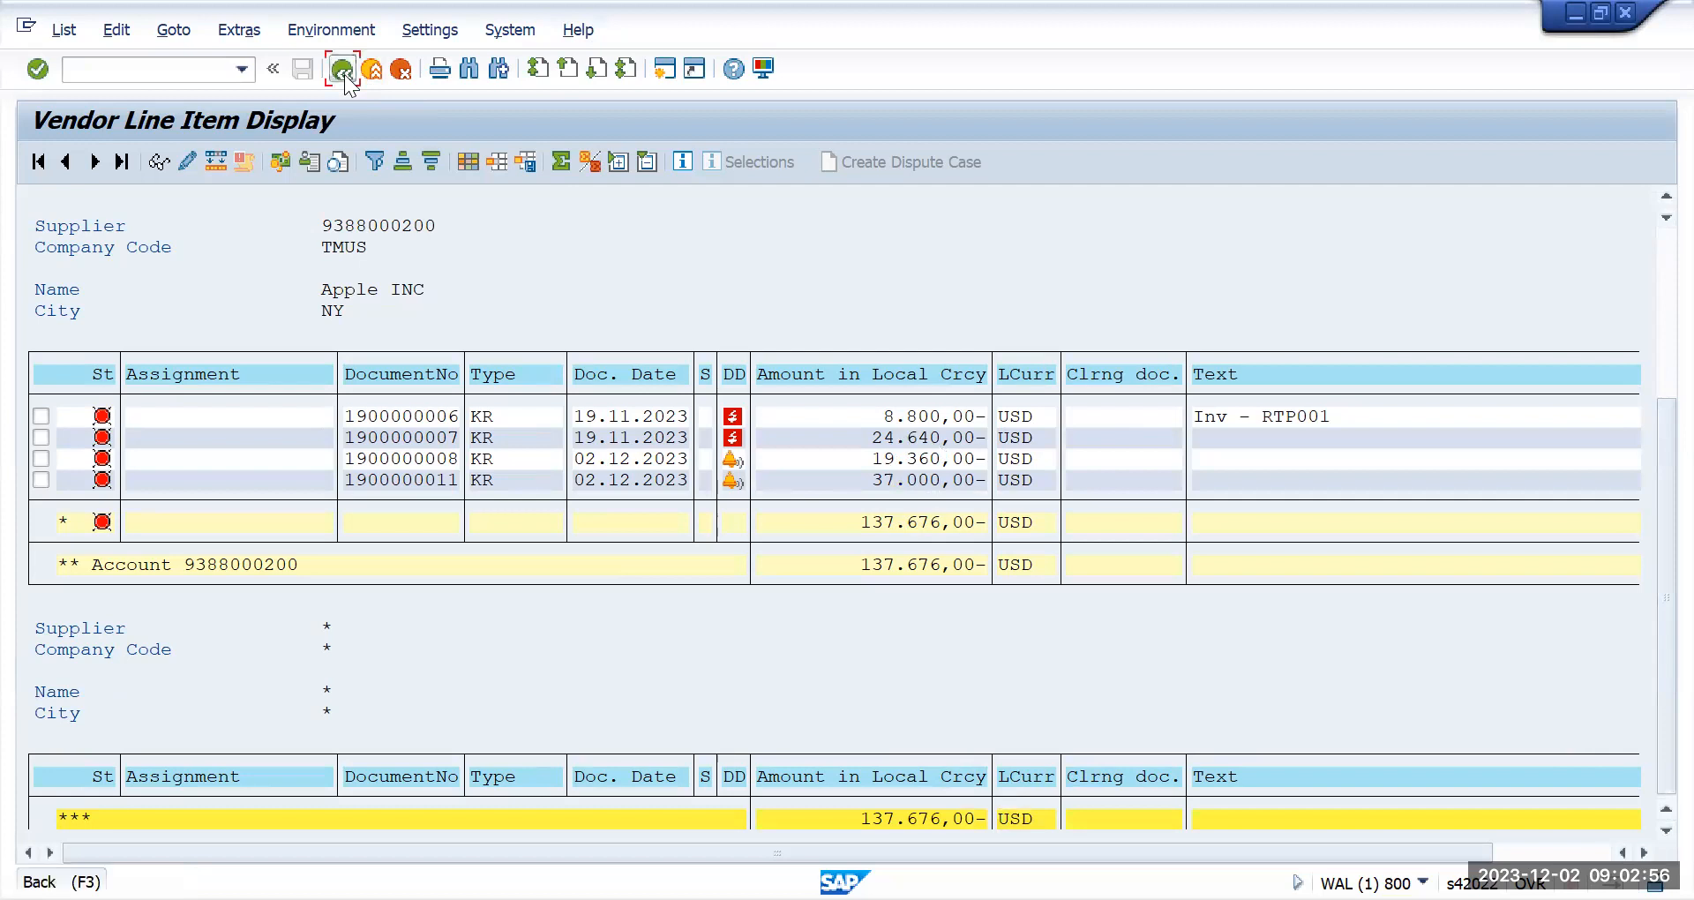
Leave the list and scroll through Apple INC's cleared items netting 0,00 USD
click(342, 68)
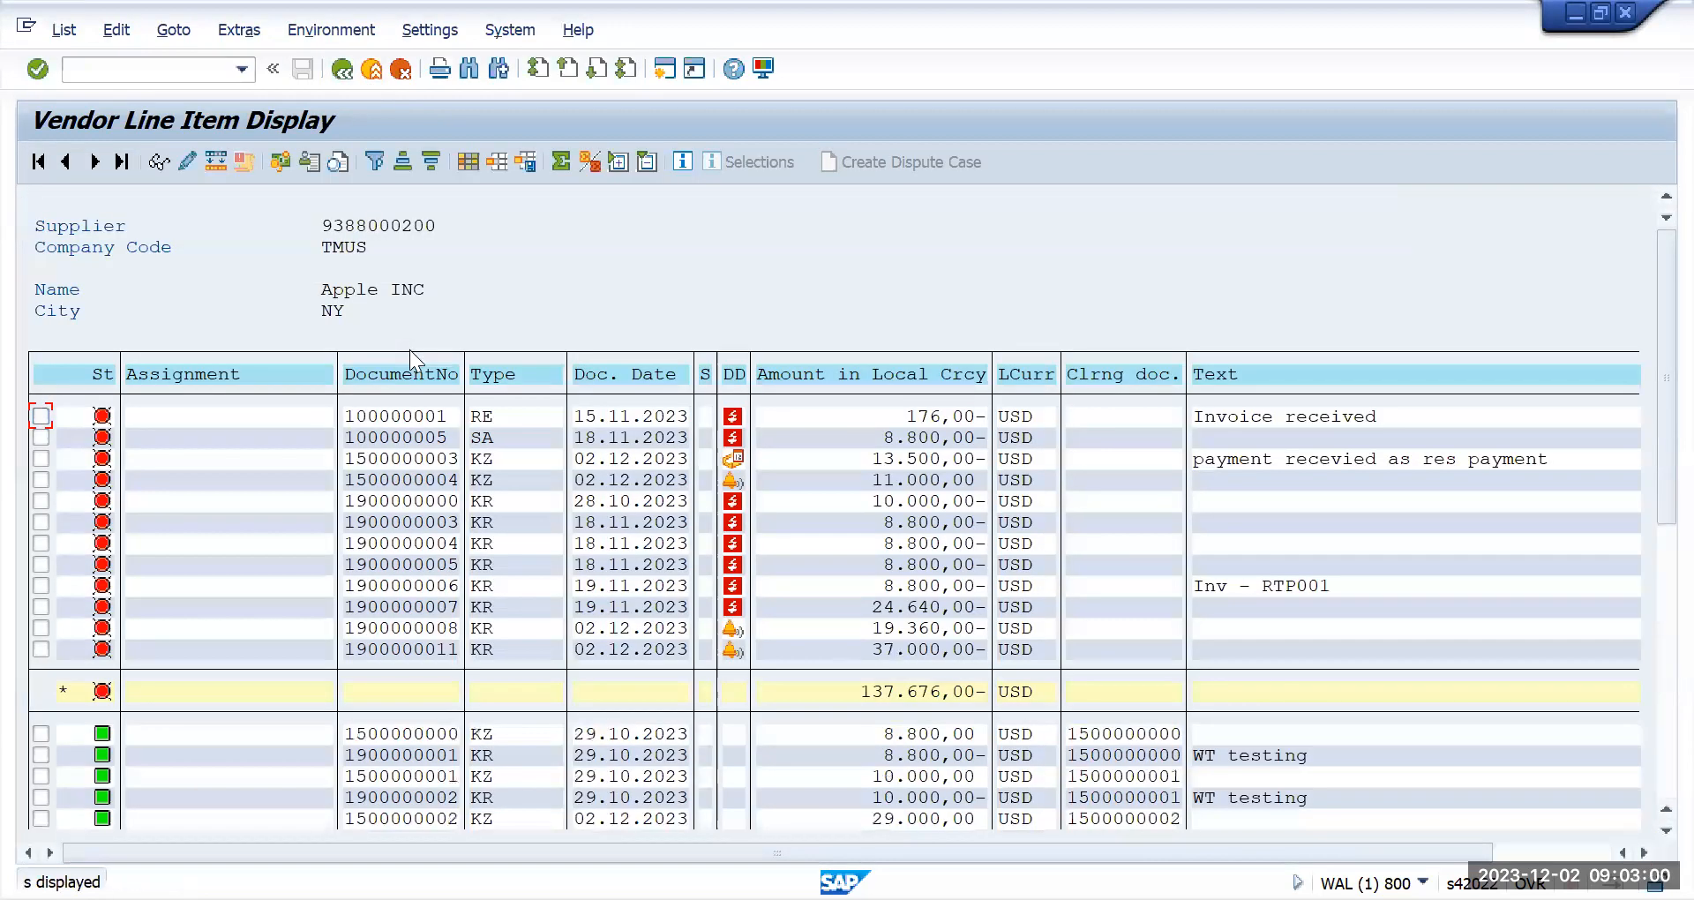
scroll(down, 3)
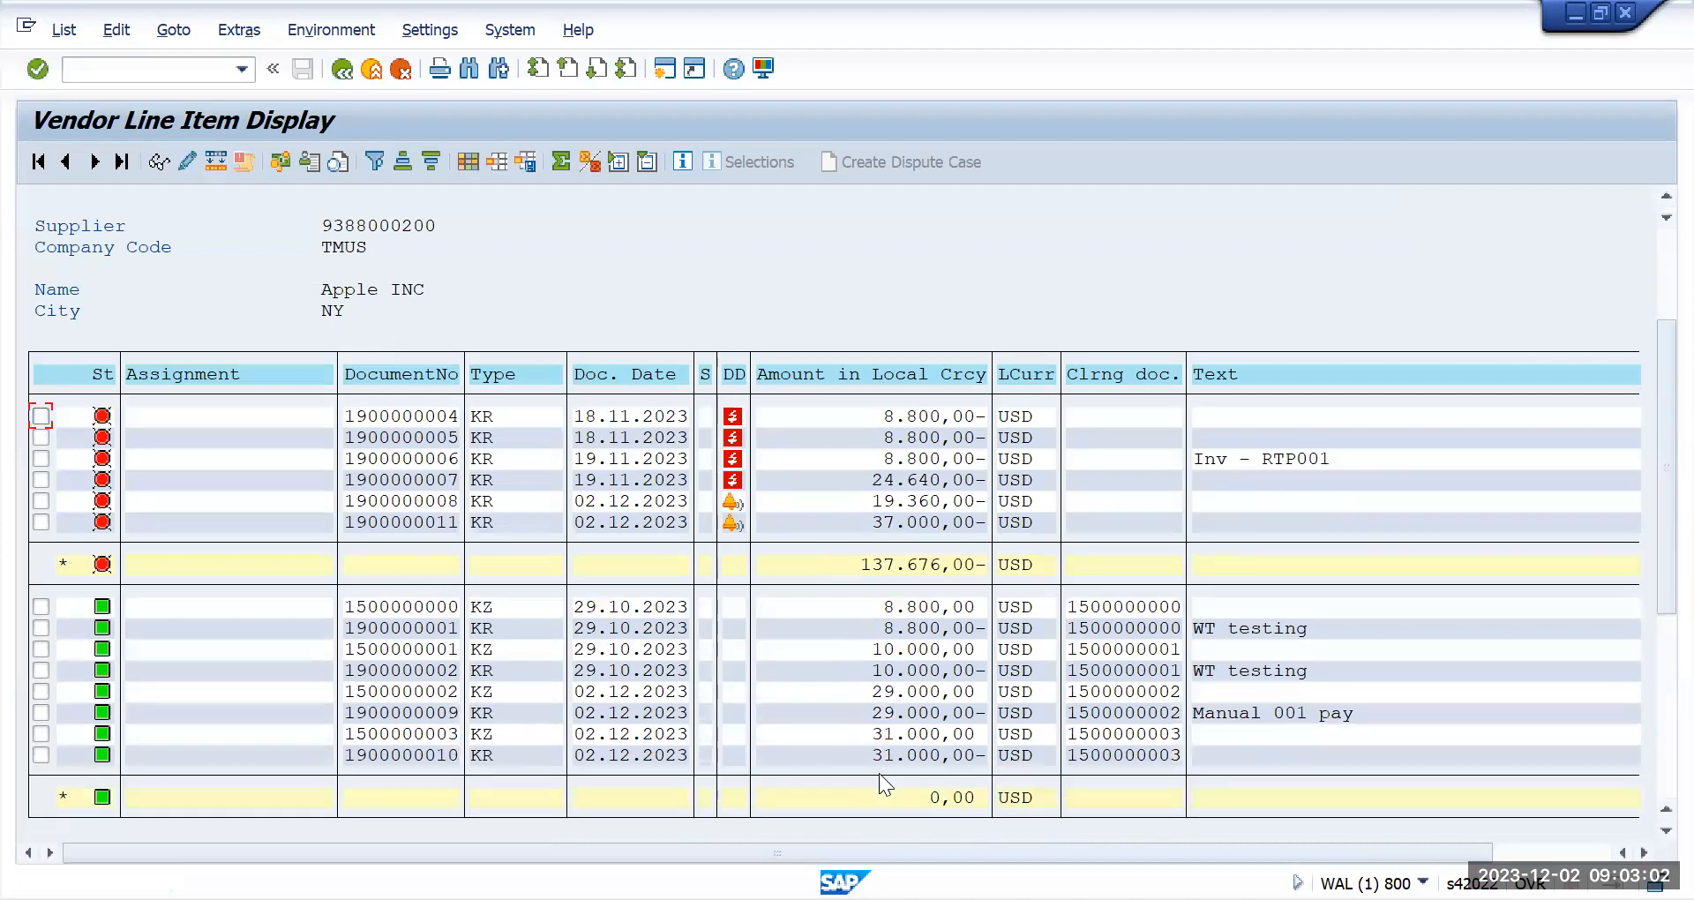
mouse_move(886, 745)
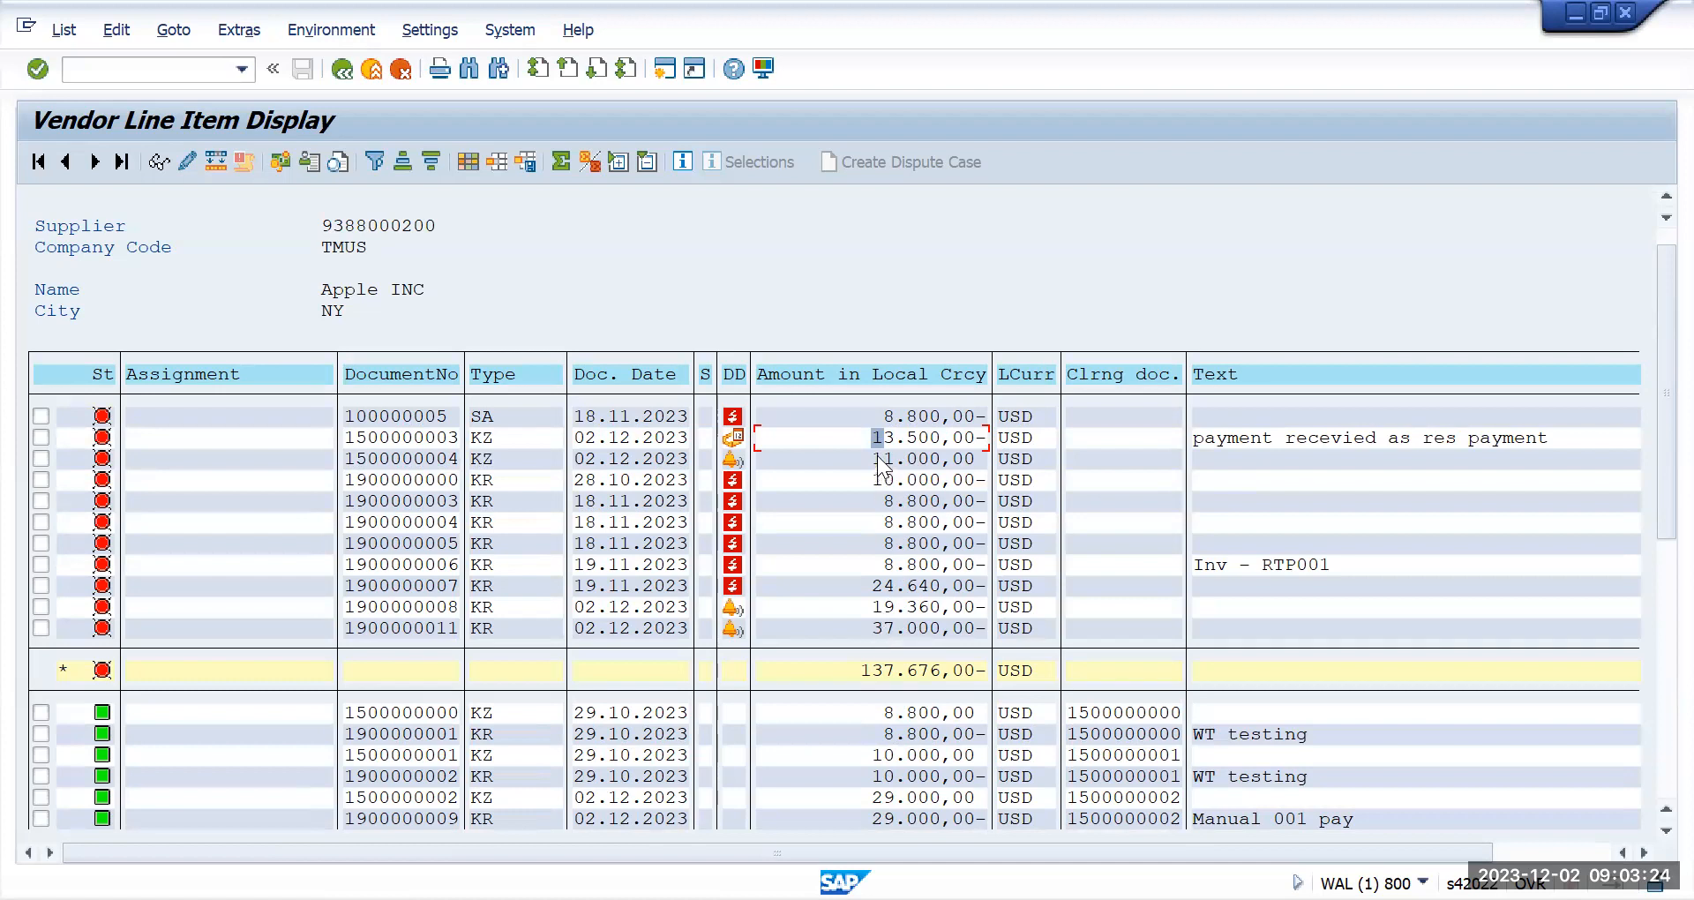
mouse_move(919, 635)
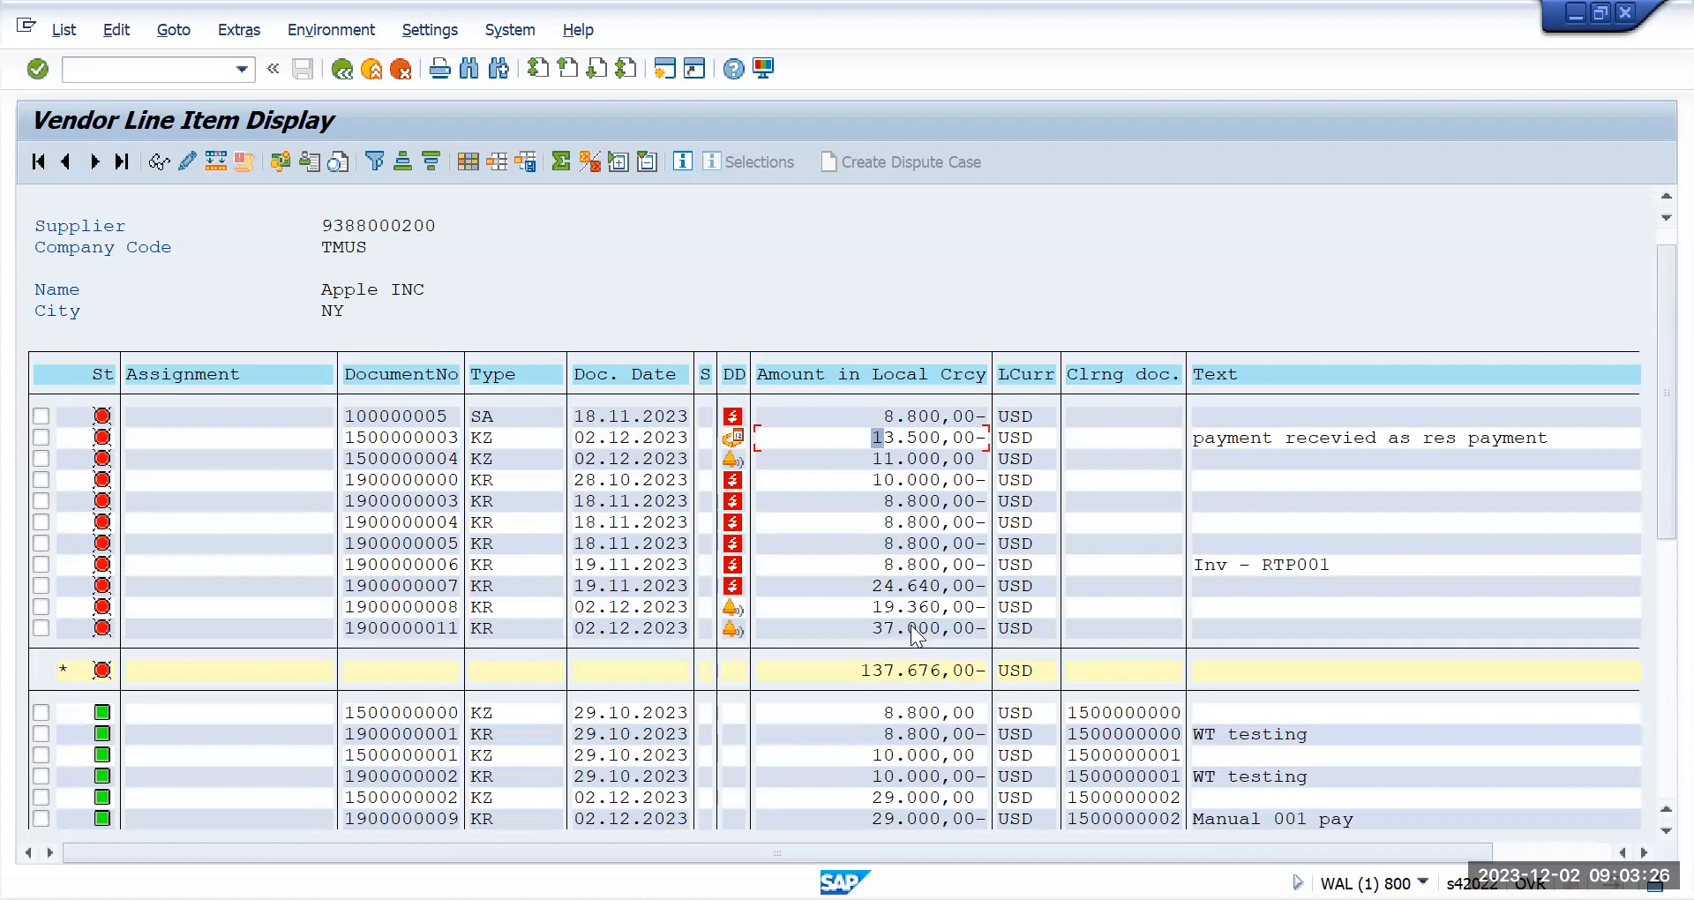
mouse_move(886, 640)
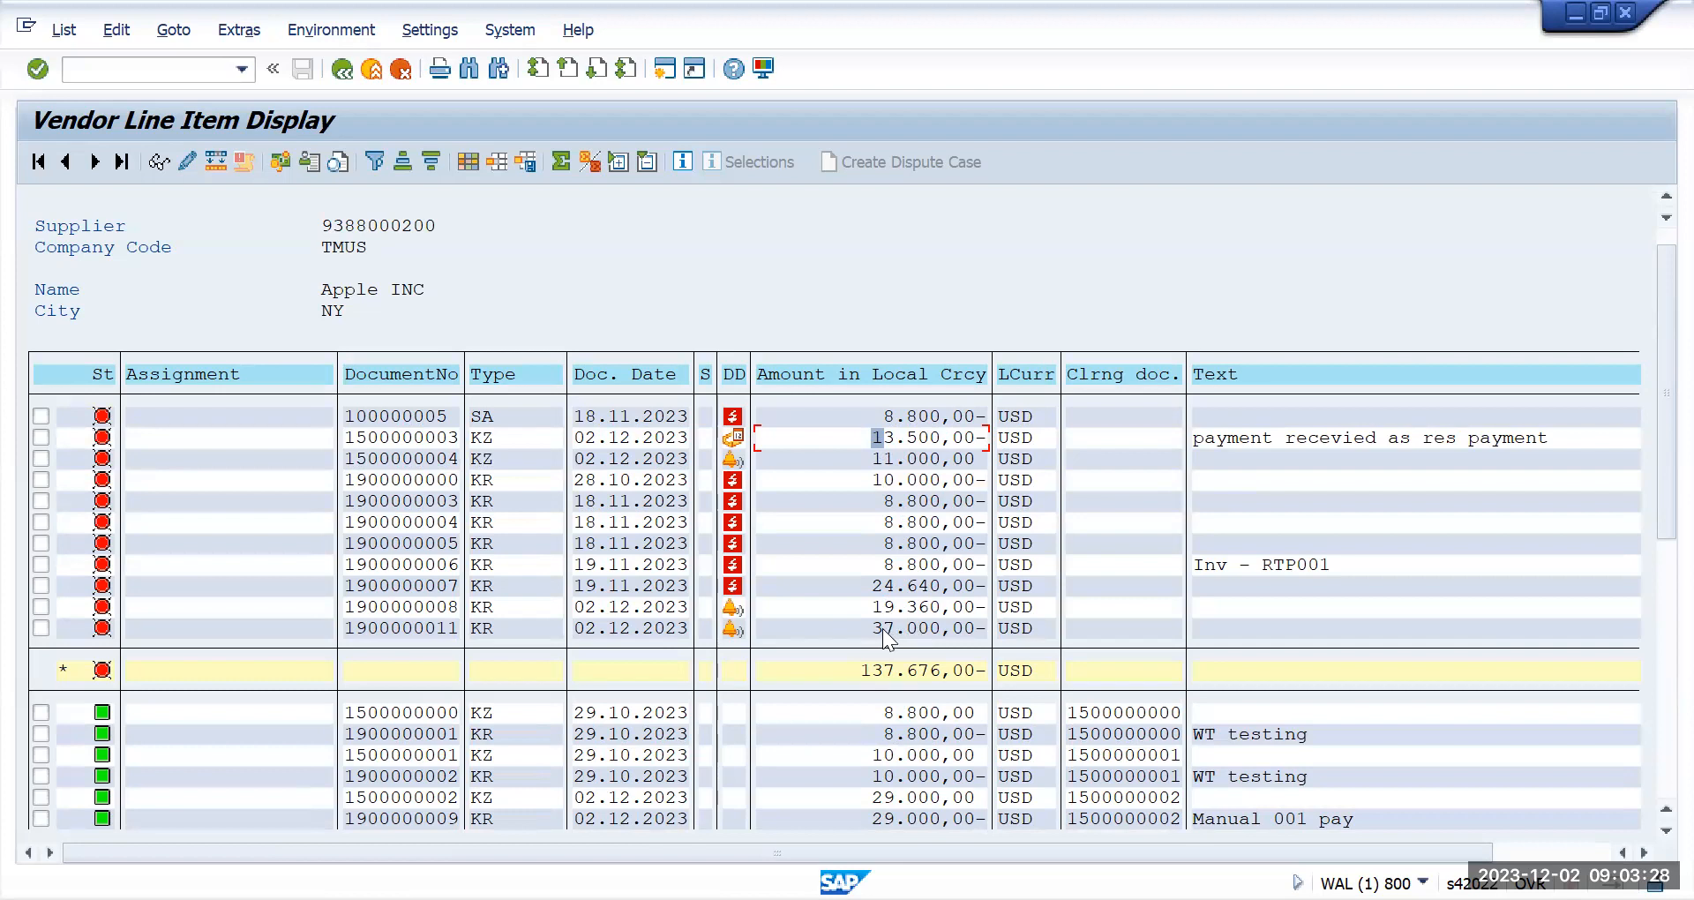
mouse_move(891, 640)
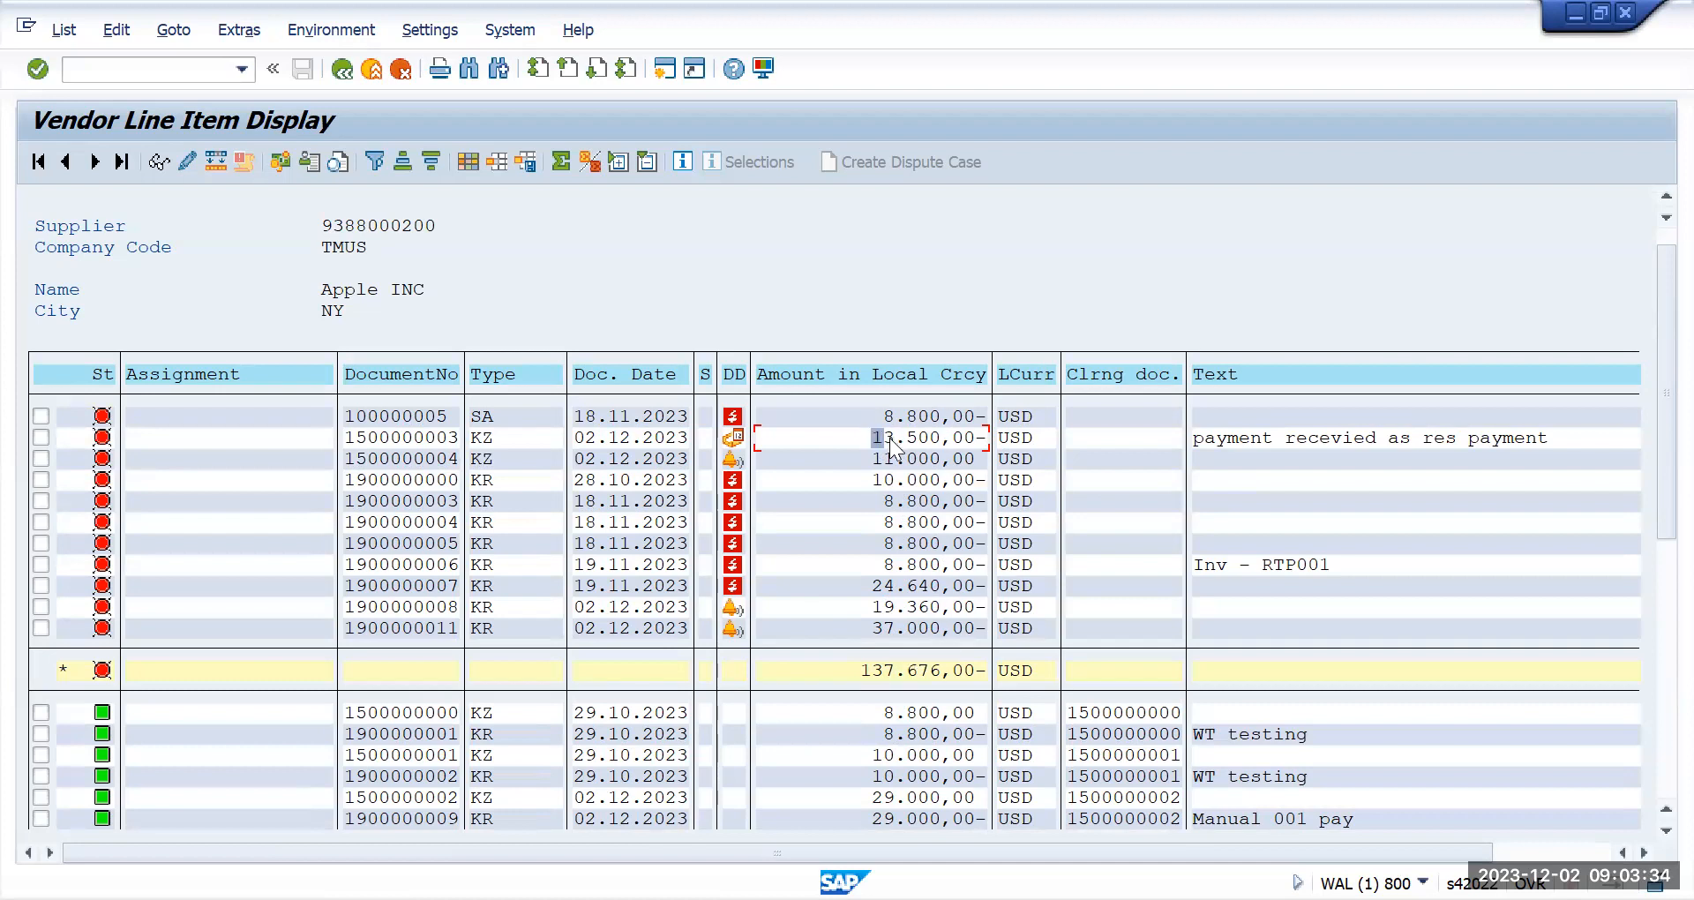
mouse_move(951, 446)
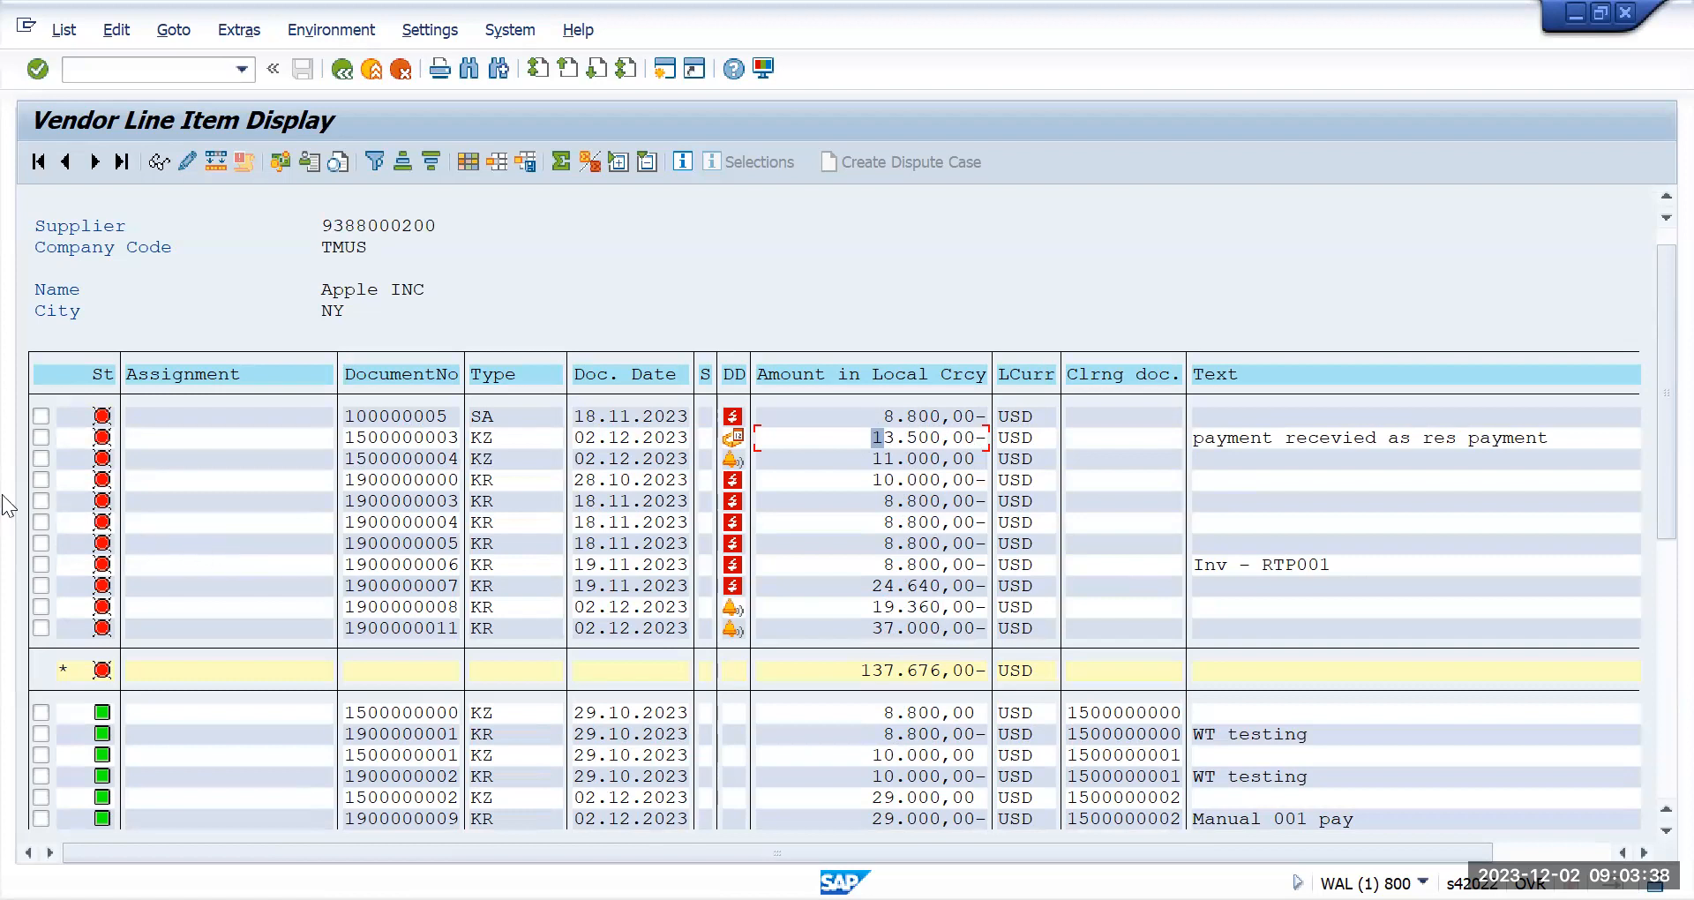
mouse_move(1536, 159)
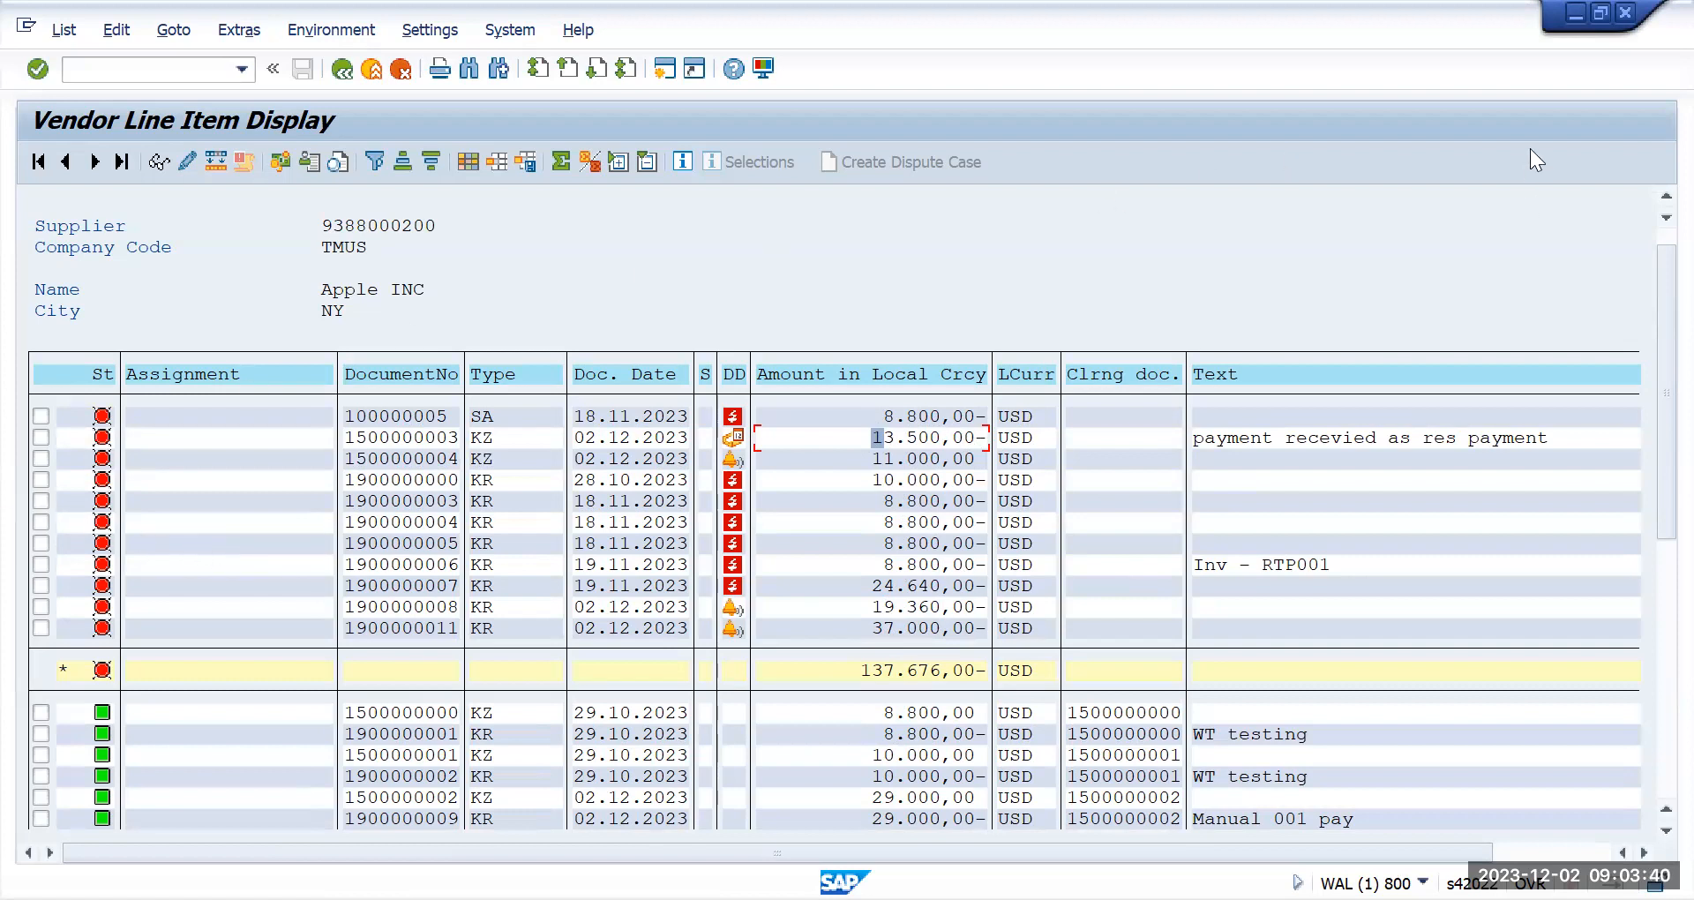